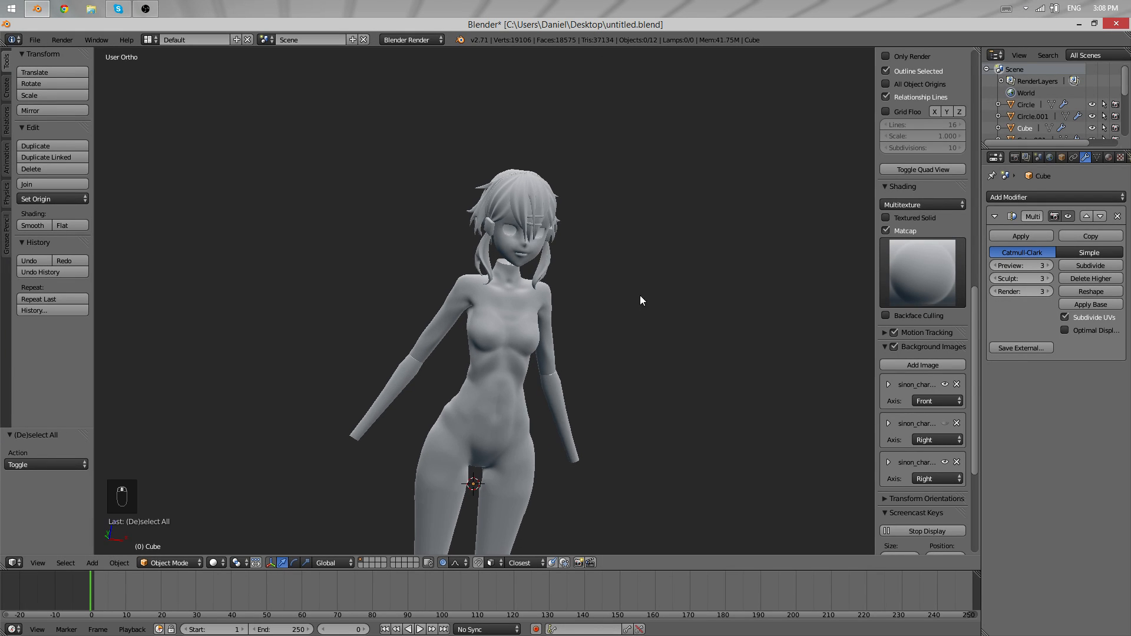
- Inspect the character's face and side while switching the viewport matcap to red clay
left_click_drag(641, 300, 662, 293)
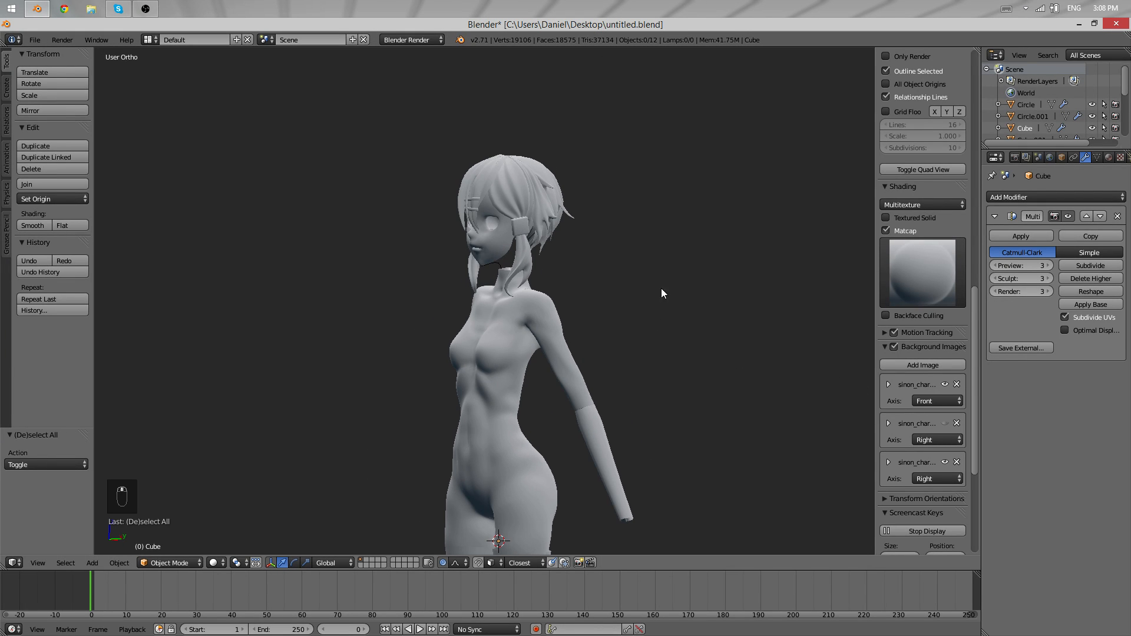
left_click_drag(662, 294, 433, 318)
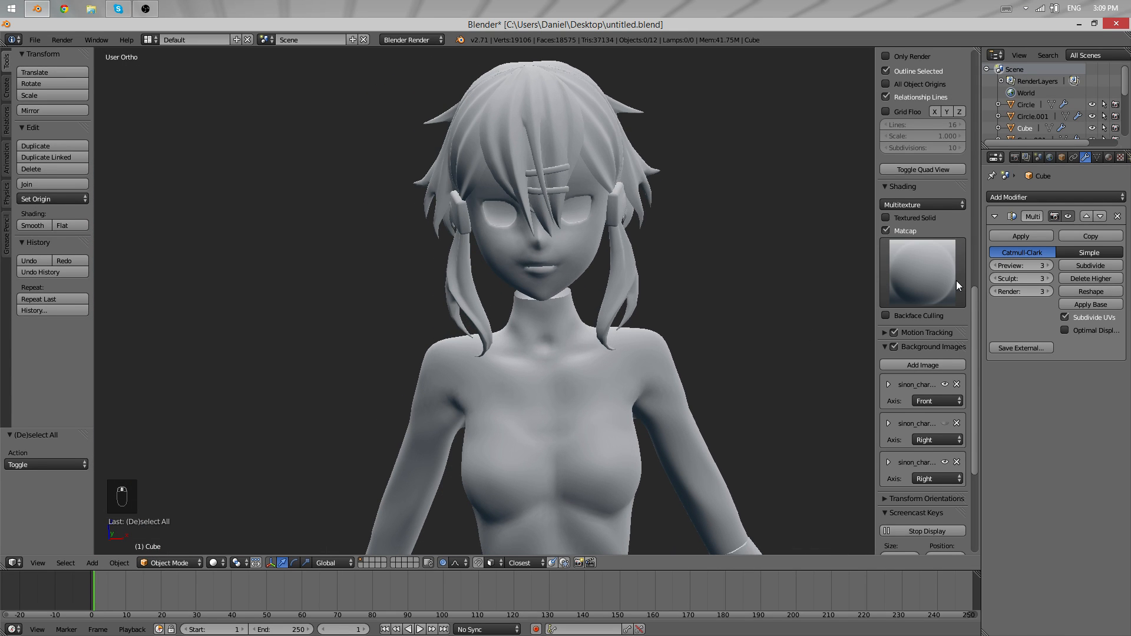
left_click(922, 273)
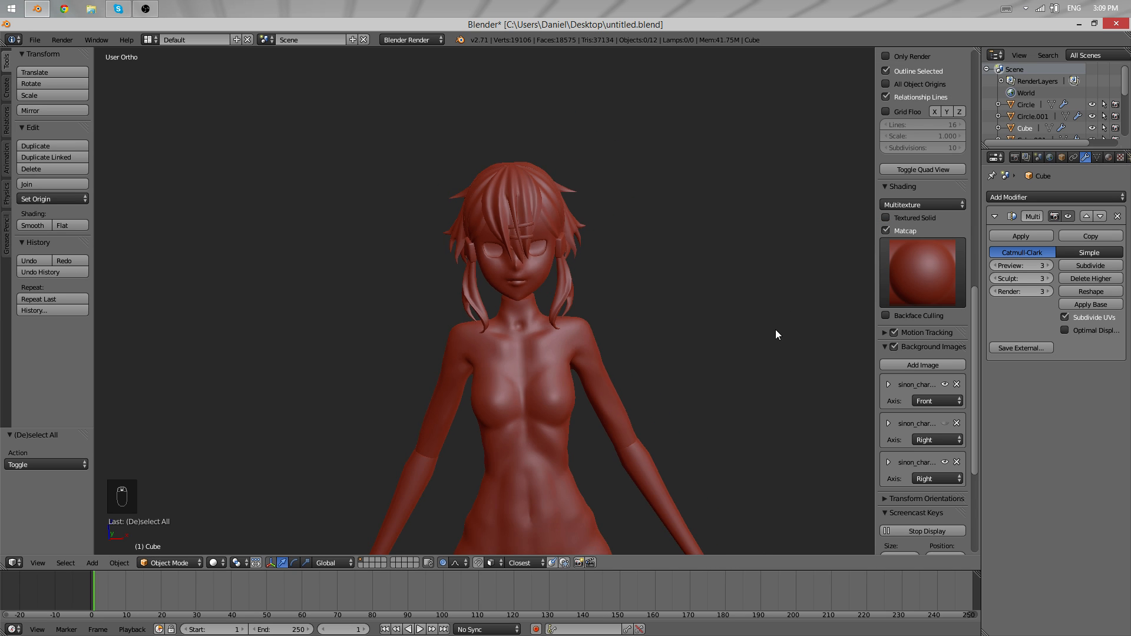
key("a")
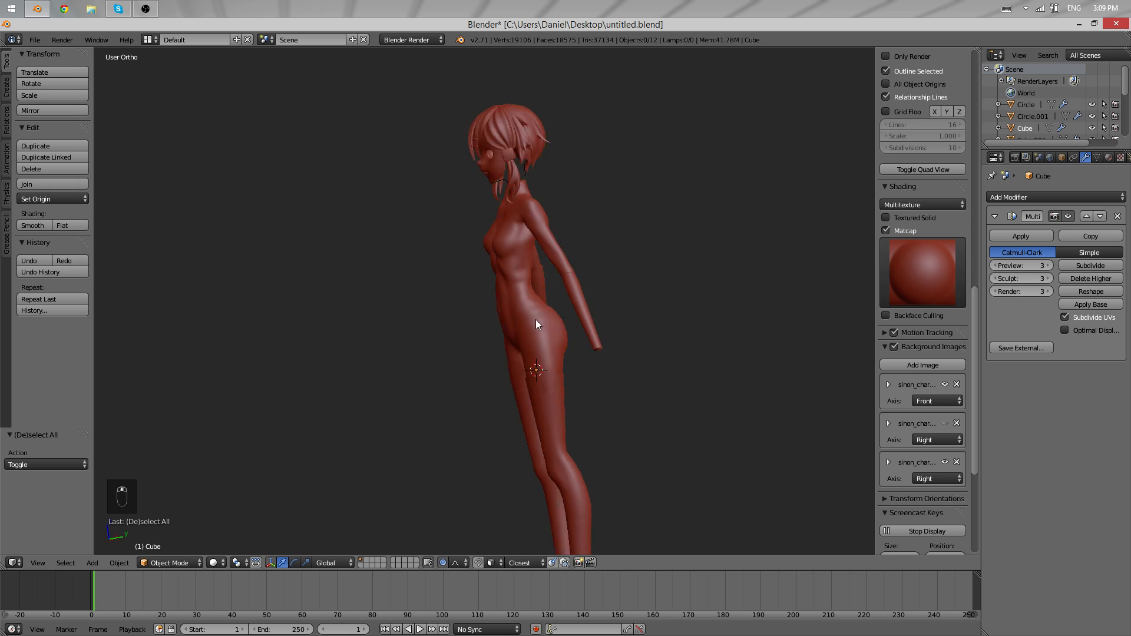
- Smooth the crown strand's vertices, delete extra vertices and slim the strand with Alt+S
left_click_drag(537, 325, 583, 408)
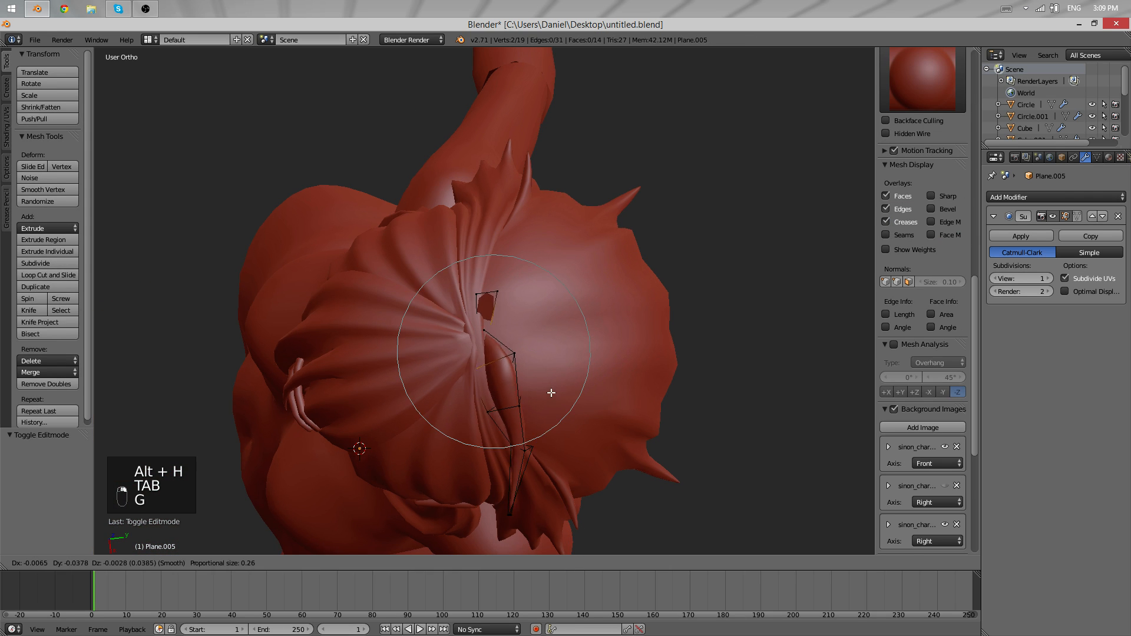
key("Tab")
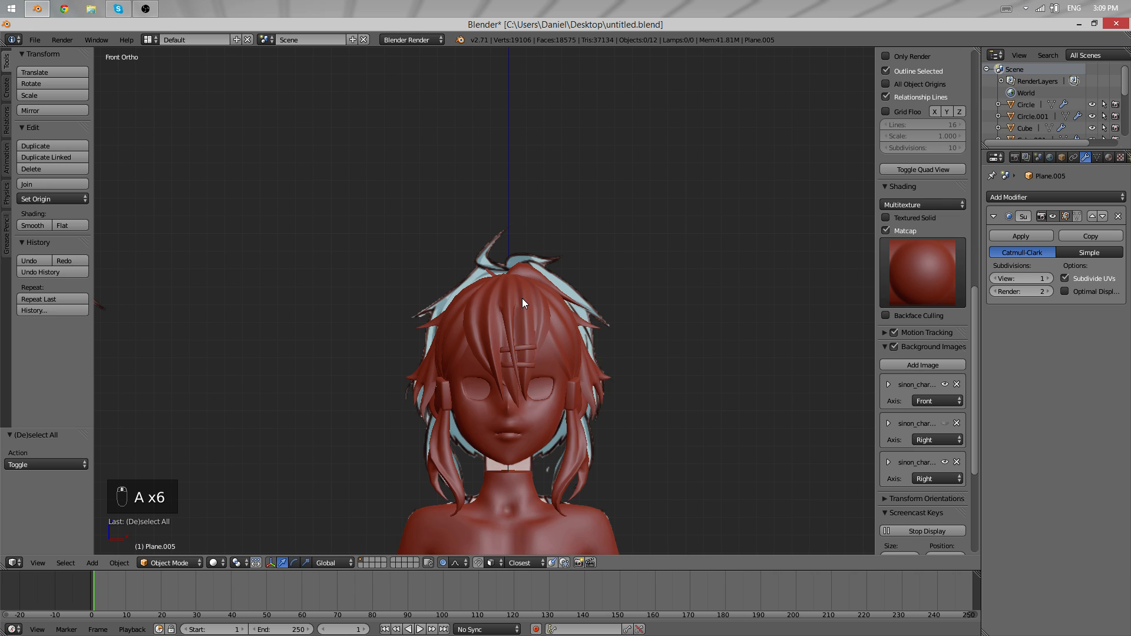
key("Tab")
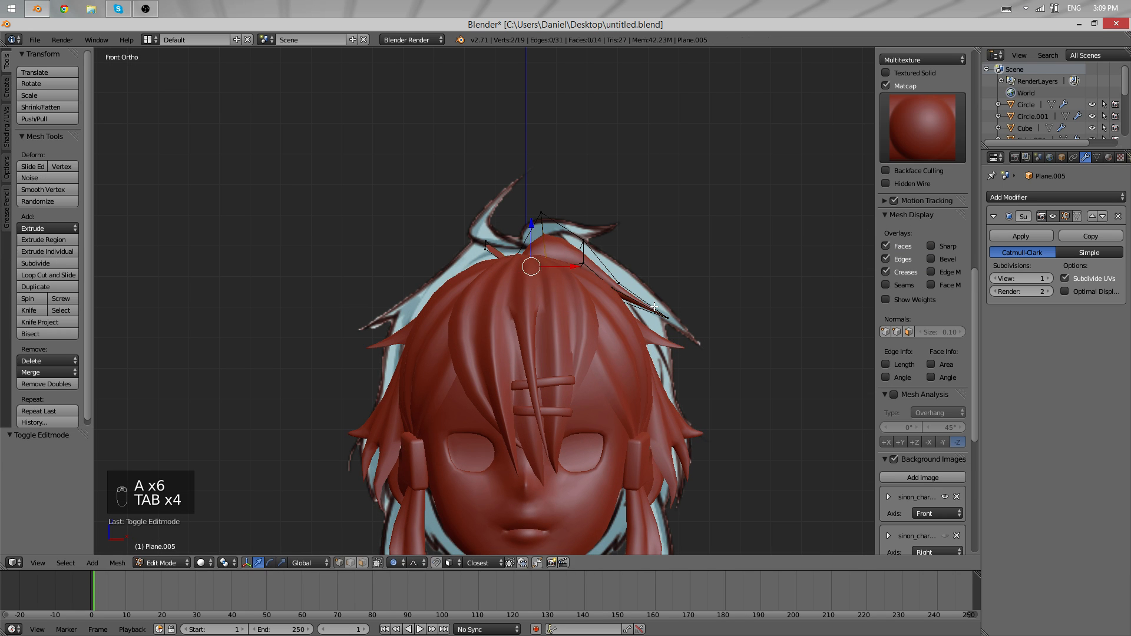
key("G")
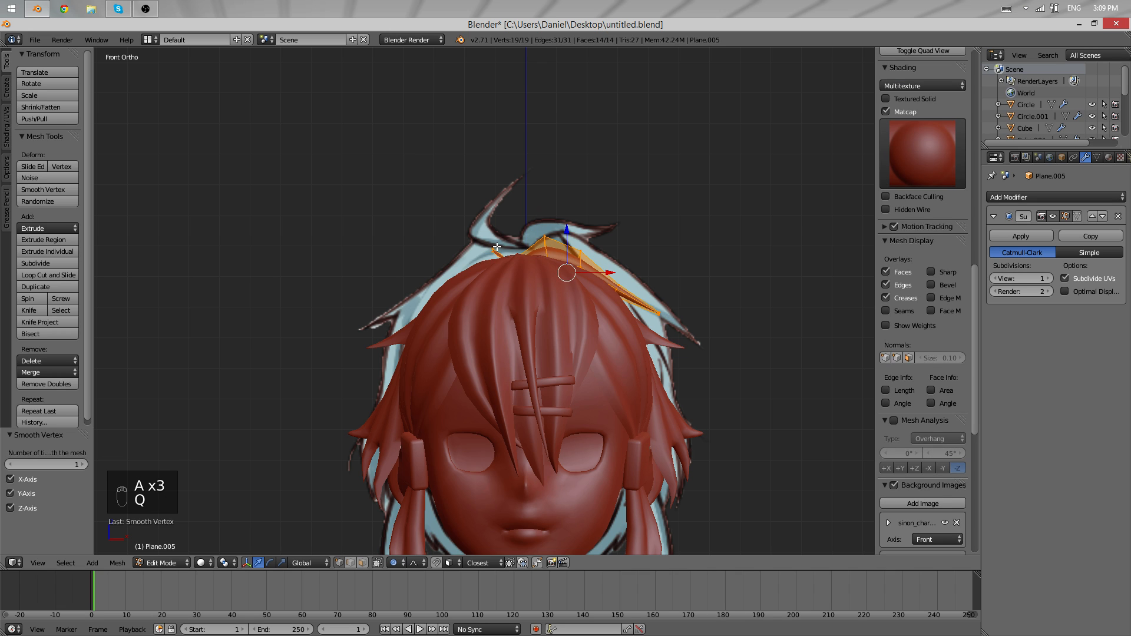
key("x")
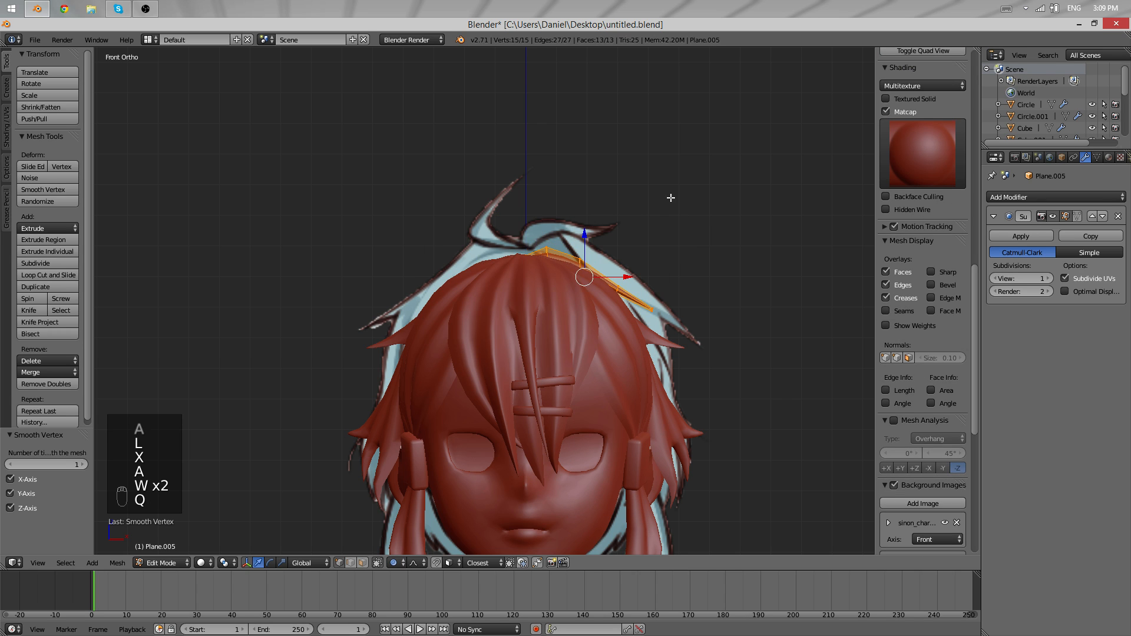
key("r")
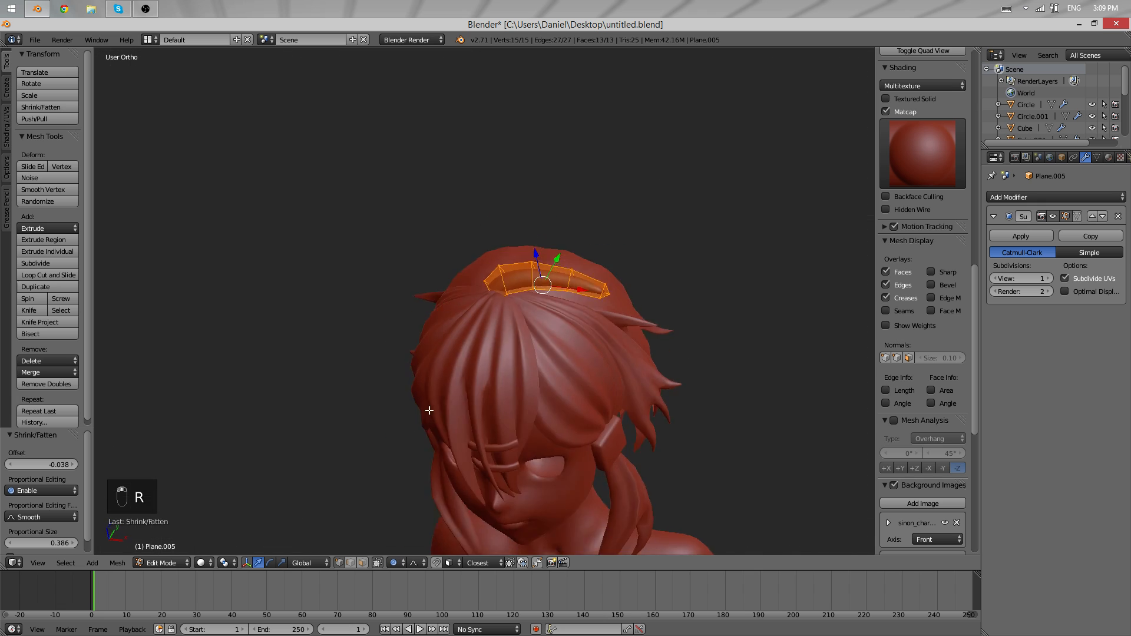
- Pull the strand's vertices and tip down onto the head, rooting it at the crown
key("Tab")
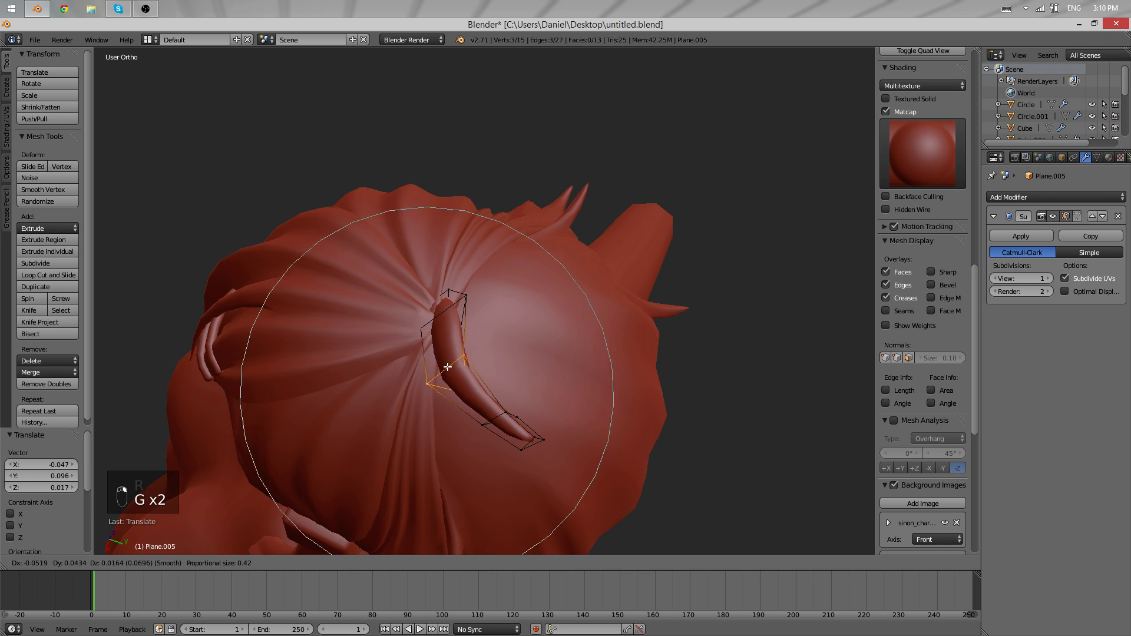
key("Tab")
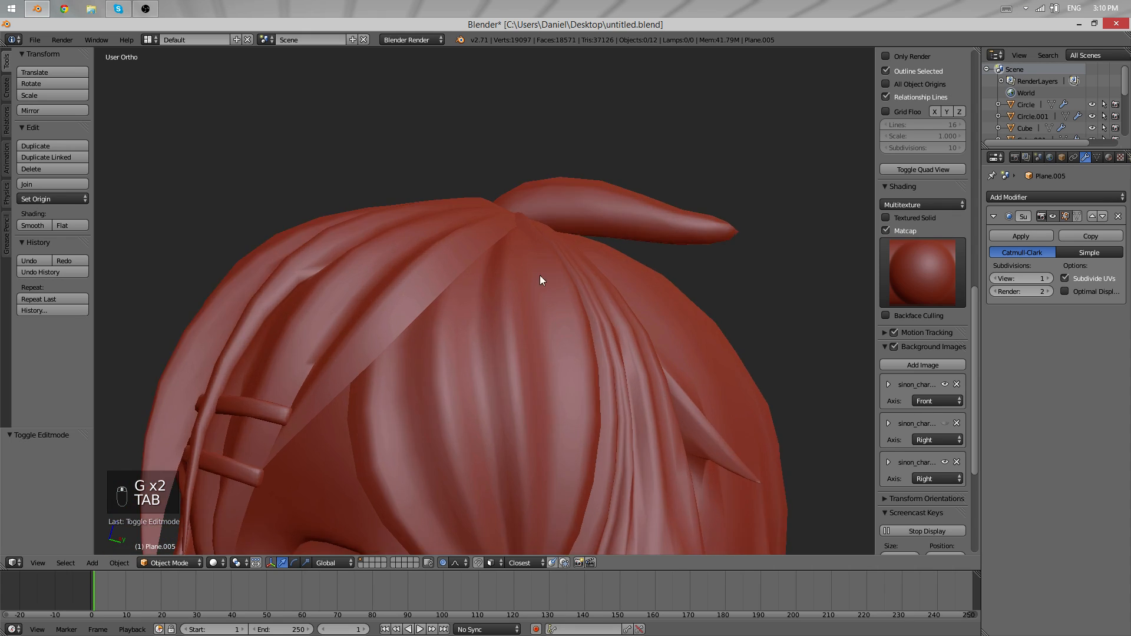
key("Tab")
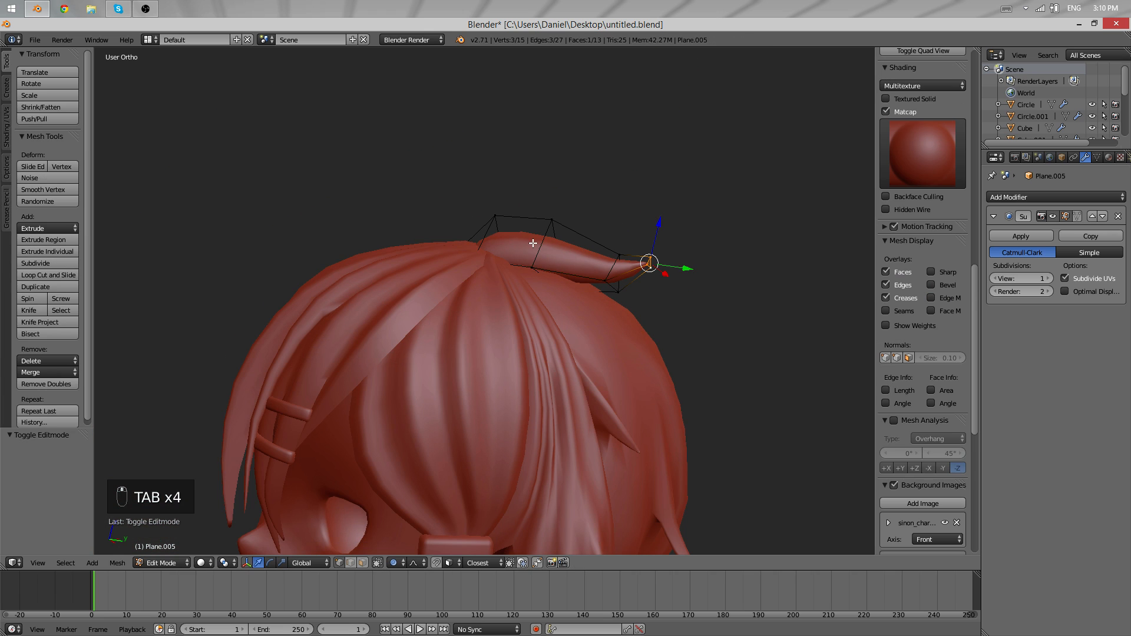
key("Tab")
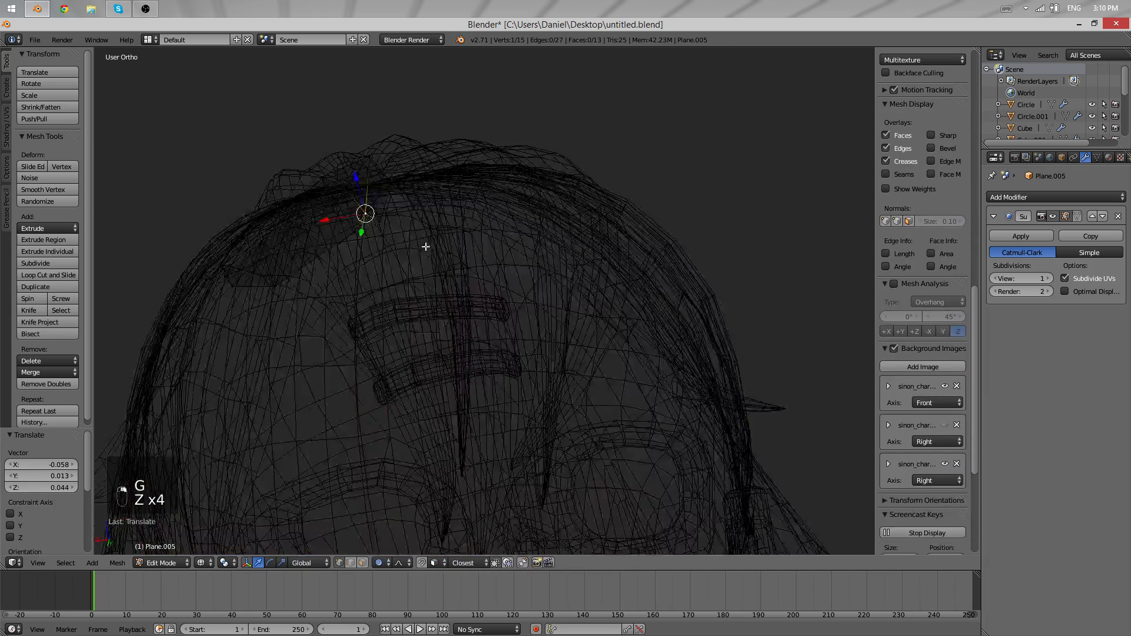
key("Tab")
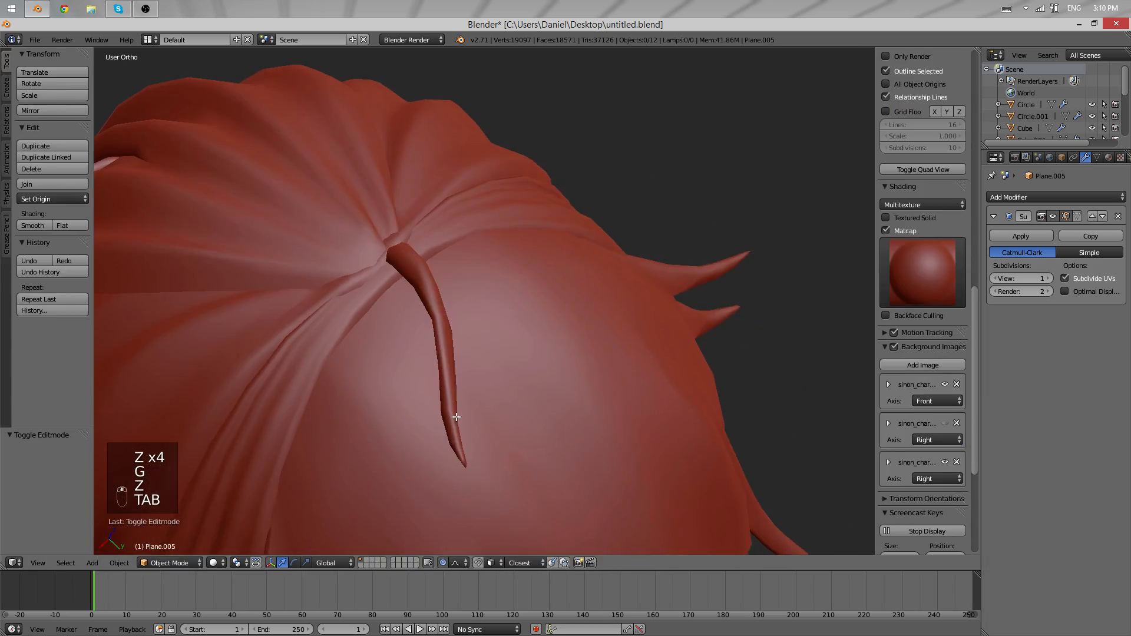
key("Tab")
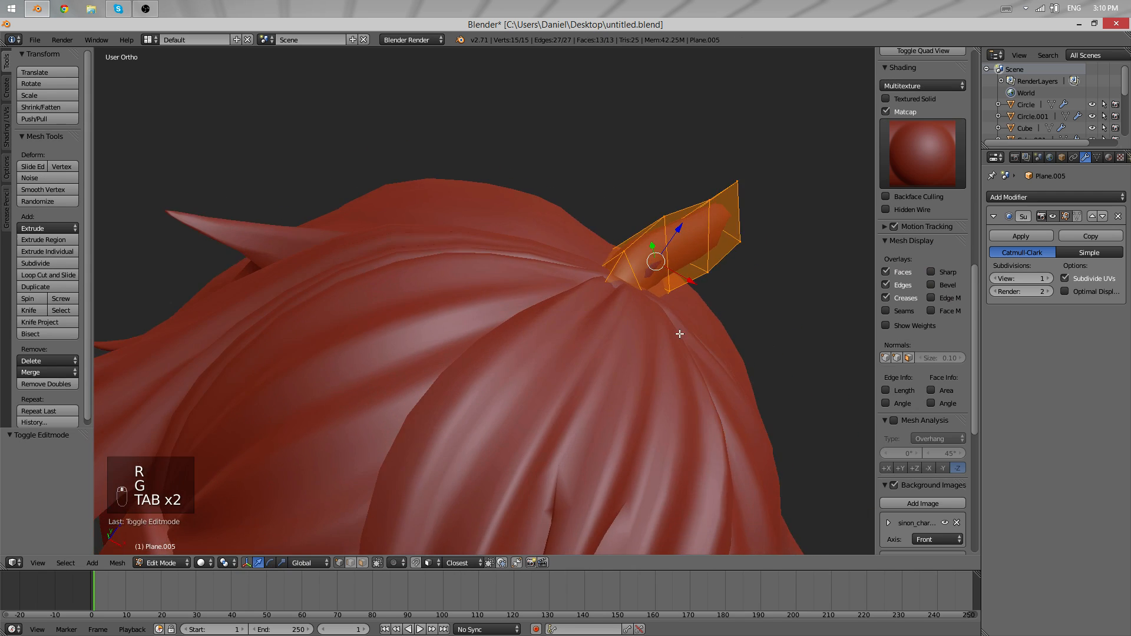
key("Tab")
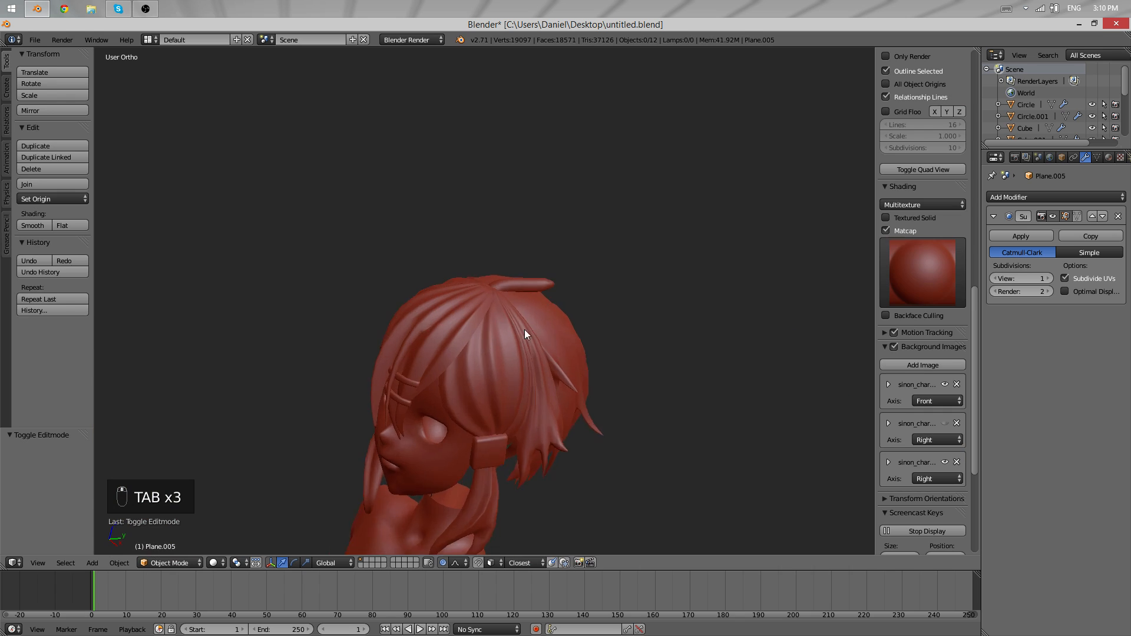
- Duplicate the strand, then shrink and reposition the copies around the crown center
key("Tab")
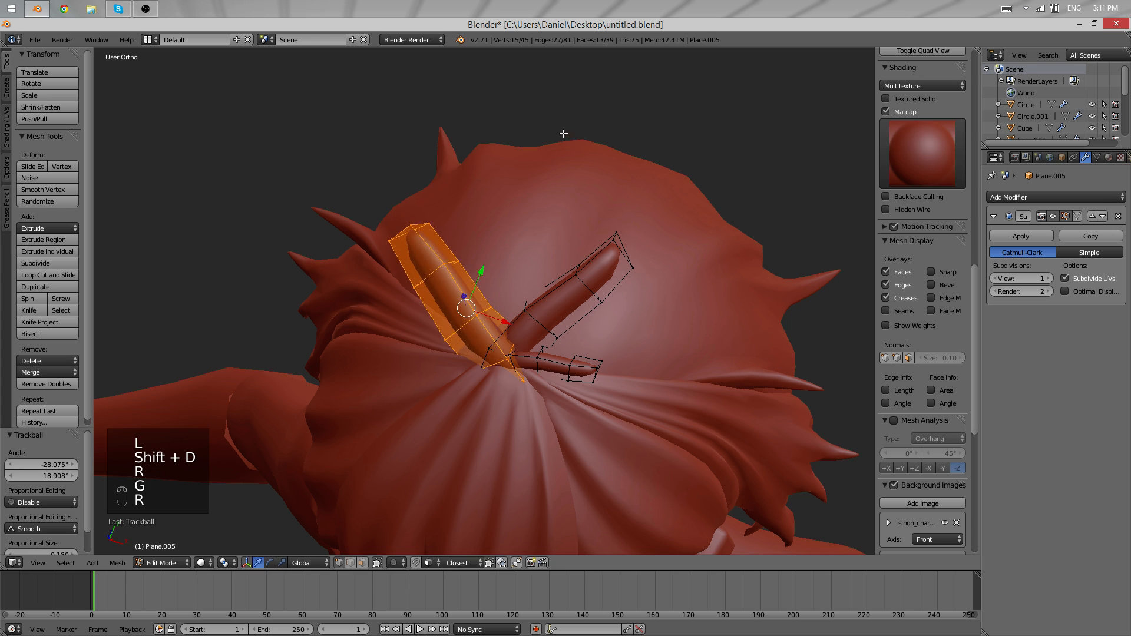
key("Tab")
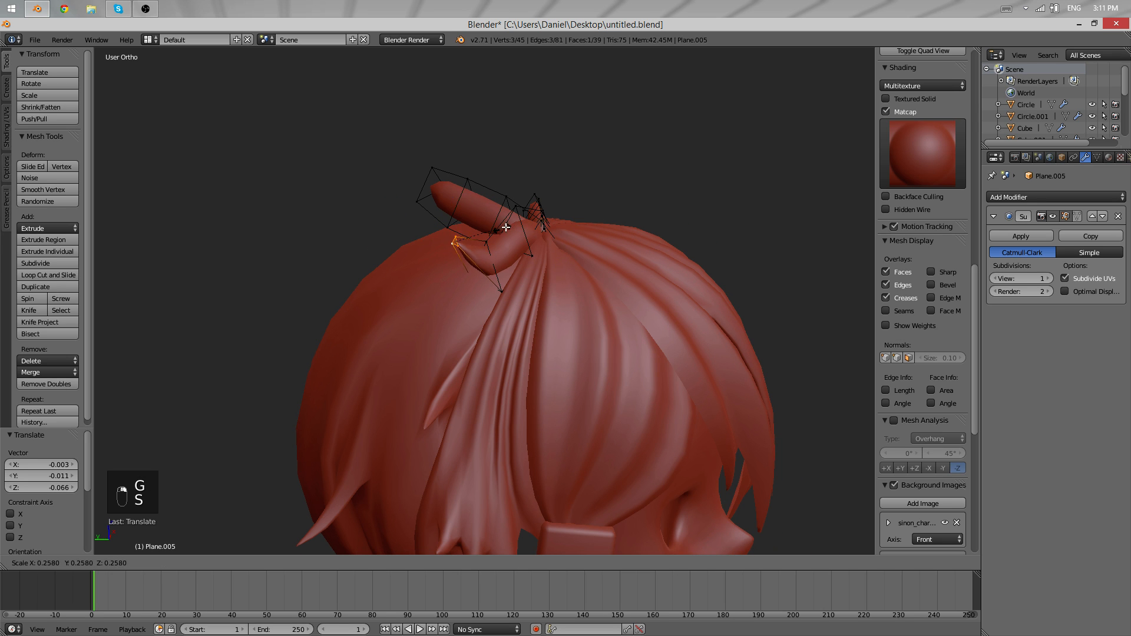
key("Tab")
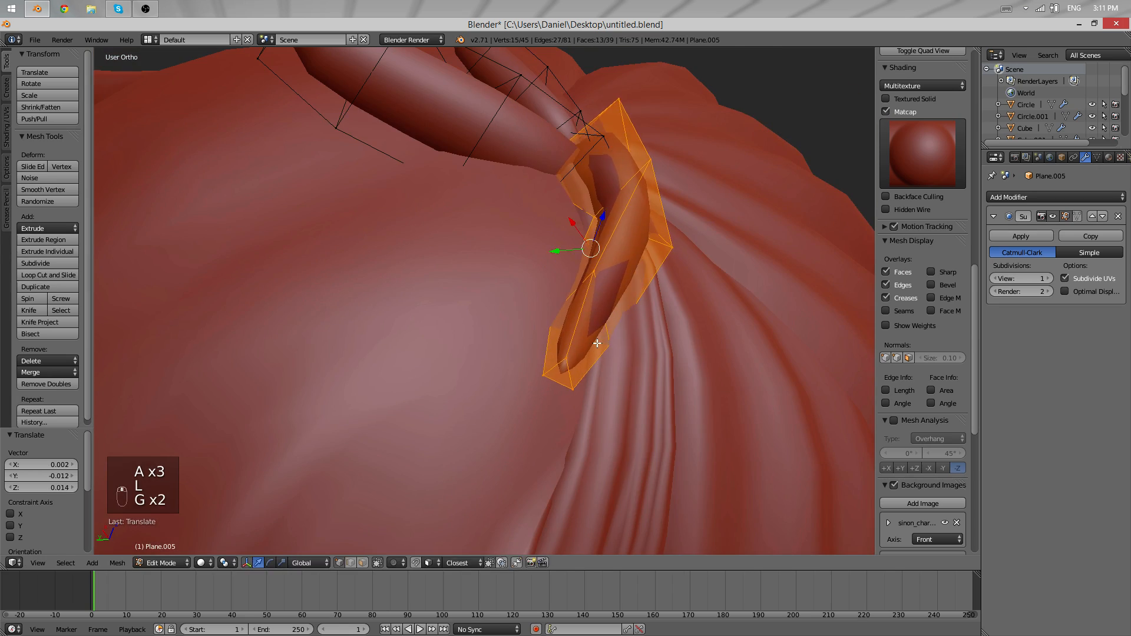
key("Tab")
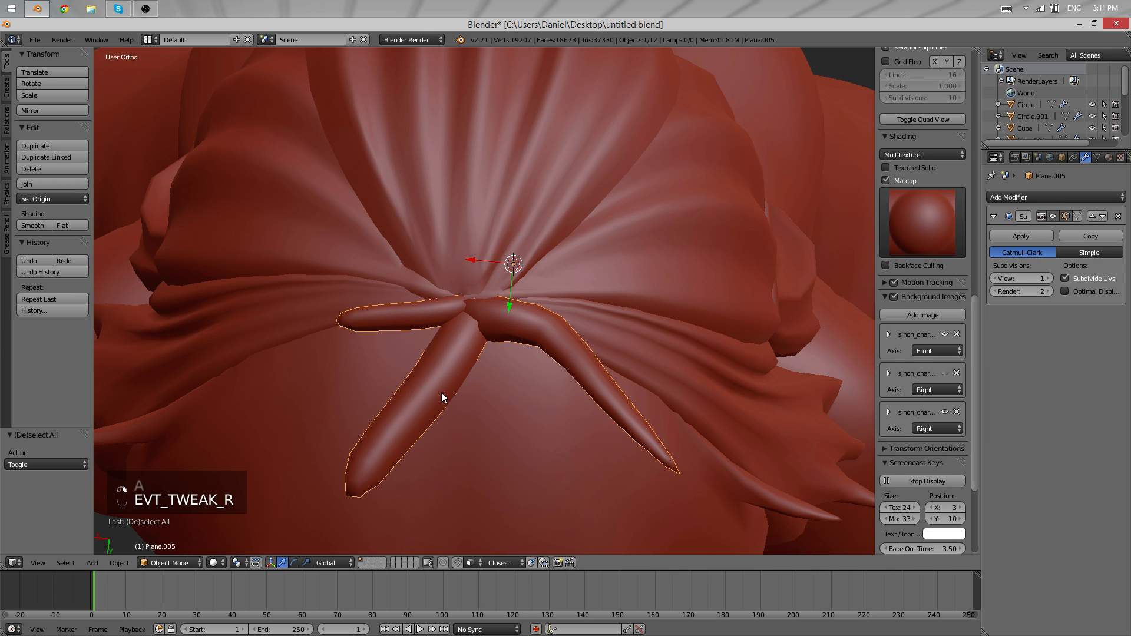
- Recalculate the strand's normals and sink its root into the head
key("Tab")
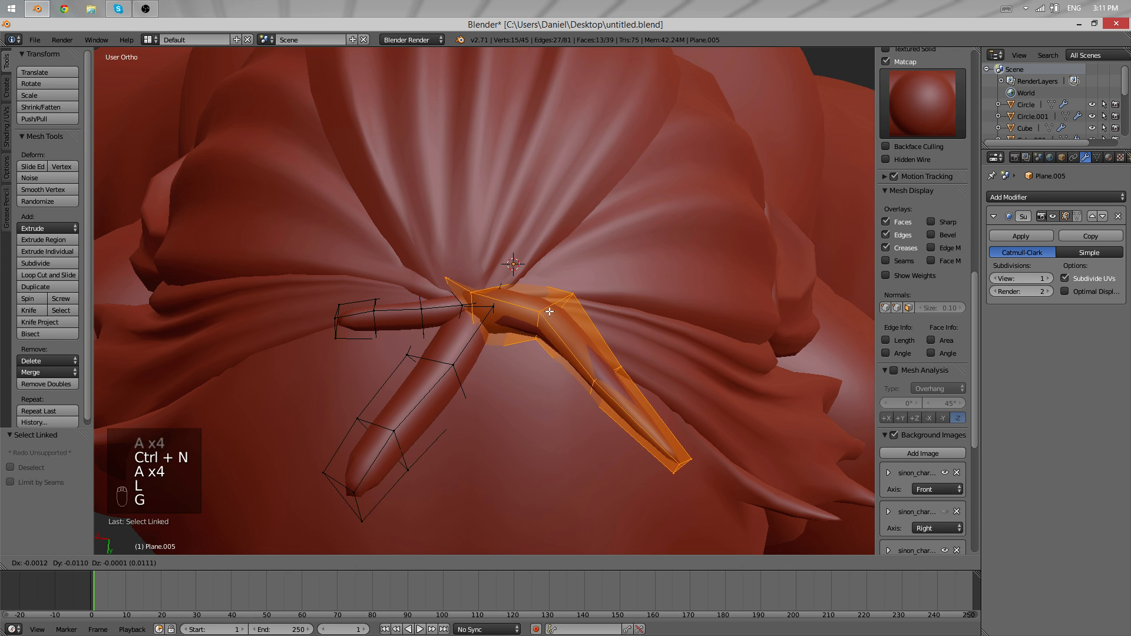
key("Tab")
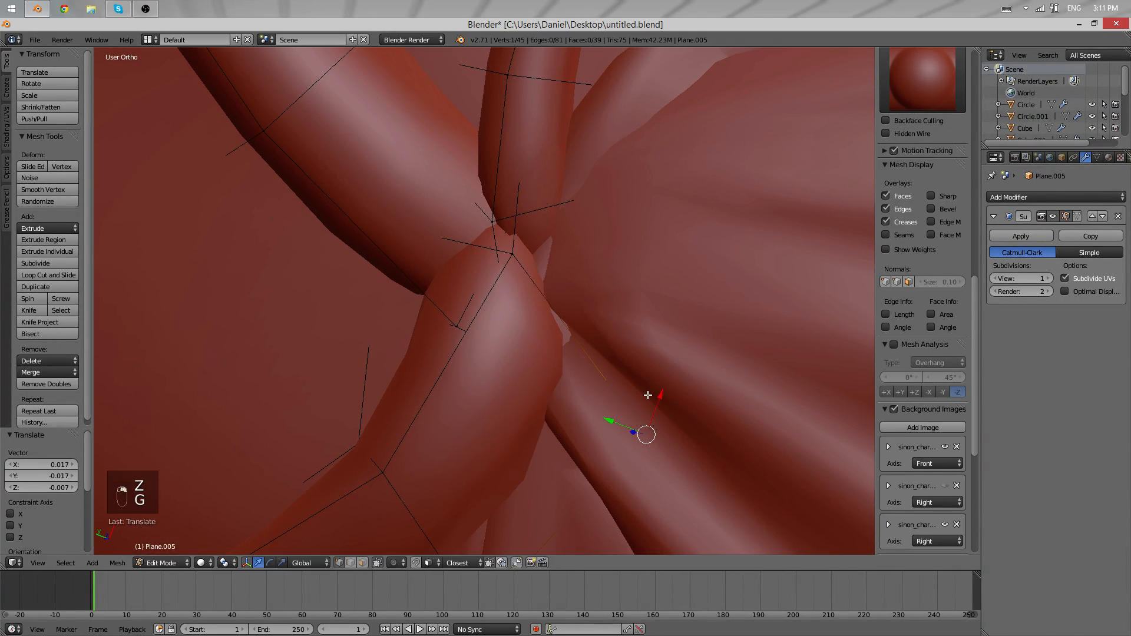
key("Tab")
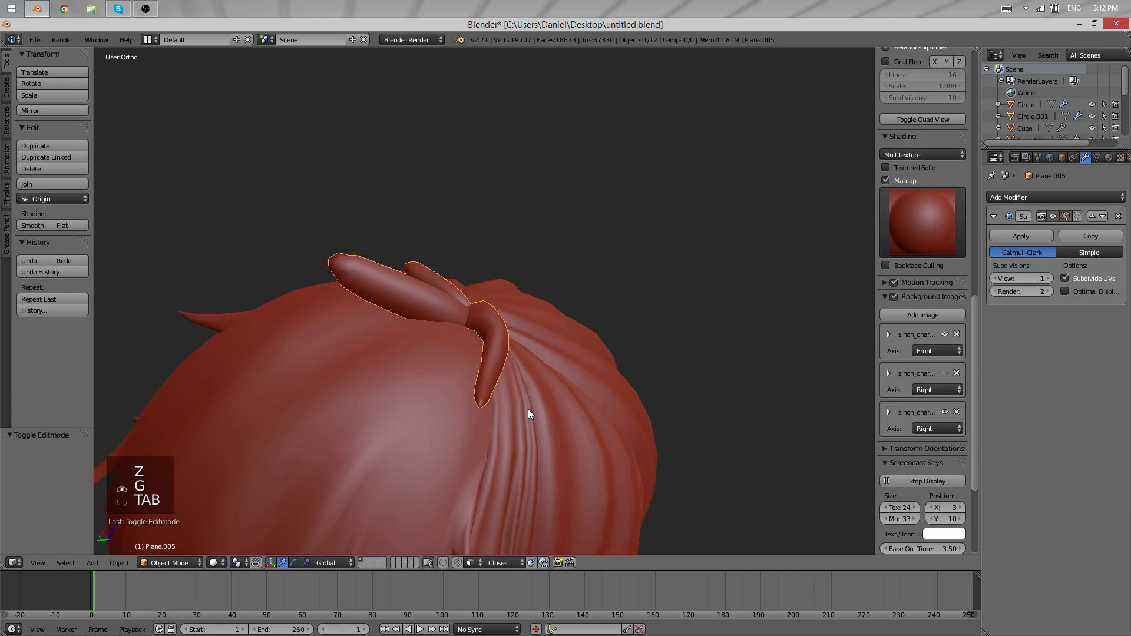
key("Tab")
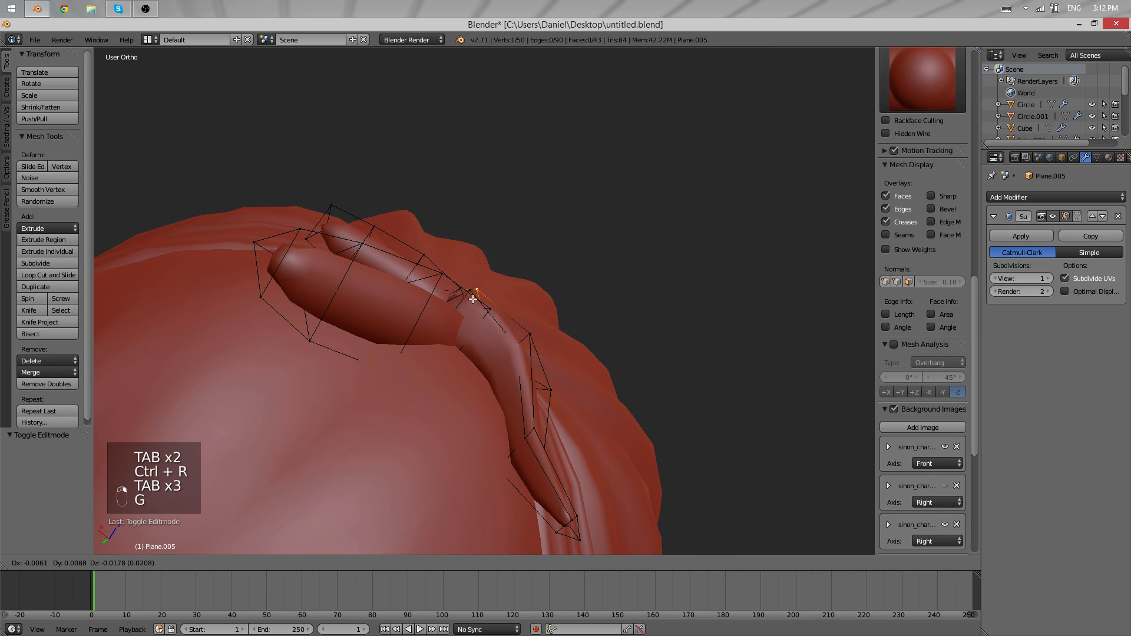
key("Tab")
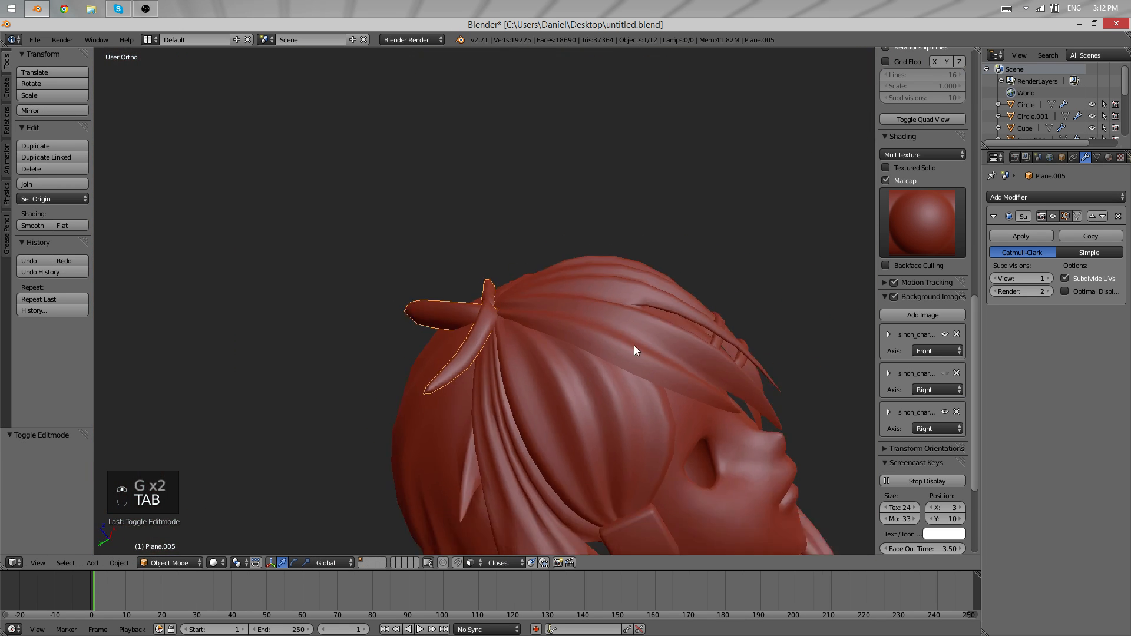
- Move the crown strands' vertices toward the crown center, checking the shape in Object Mode
key("Tab")
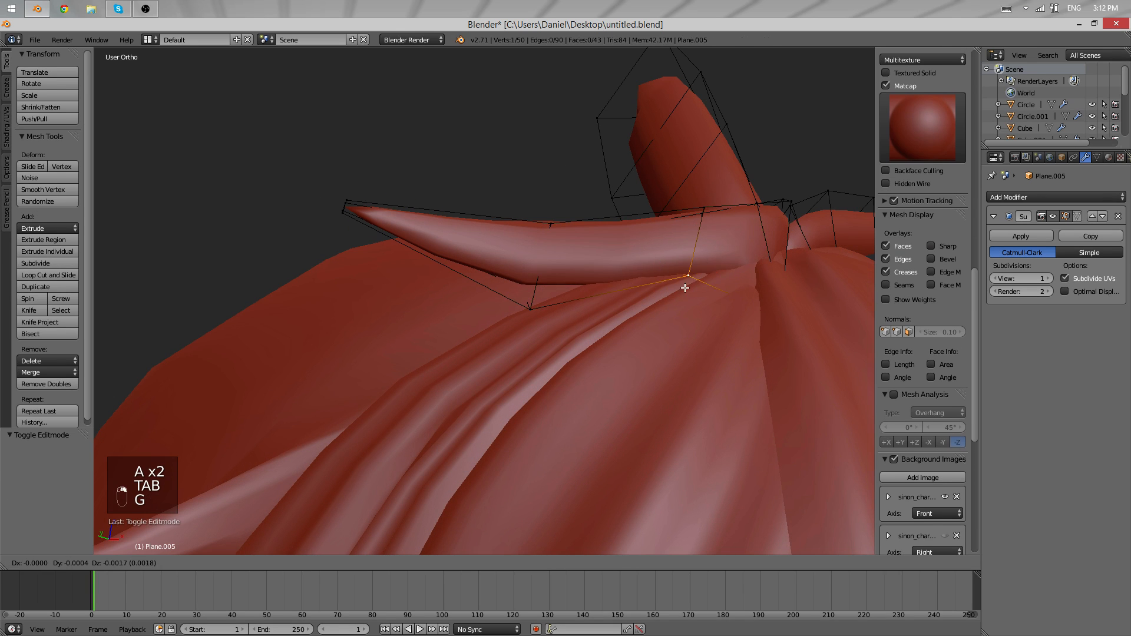
key("Tab")
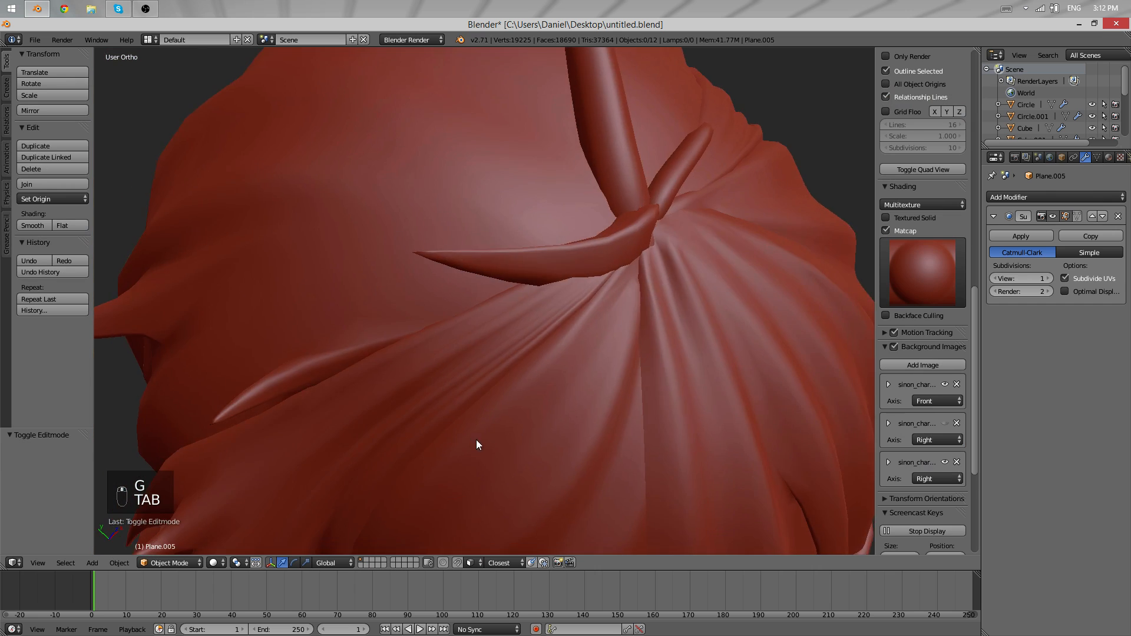
key("a")
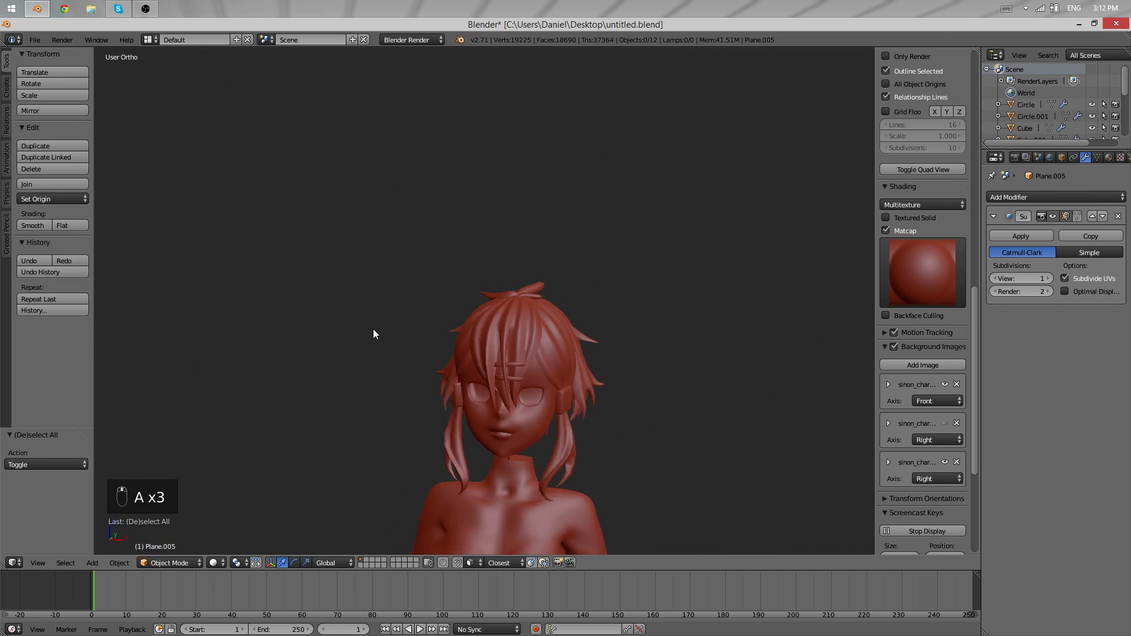
key("Tab")
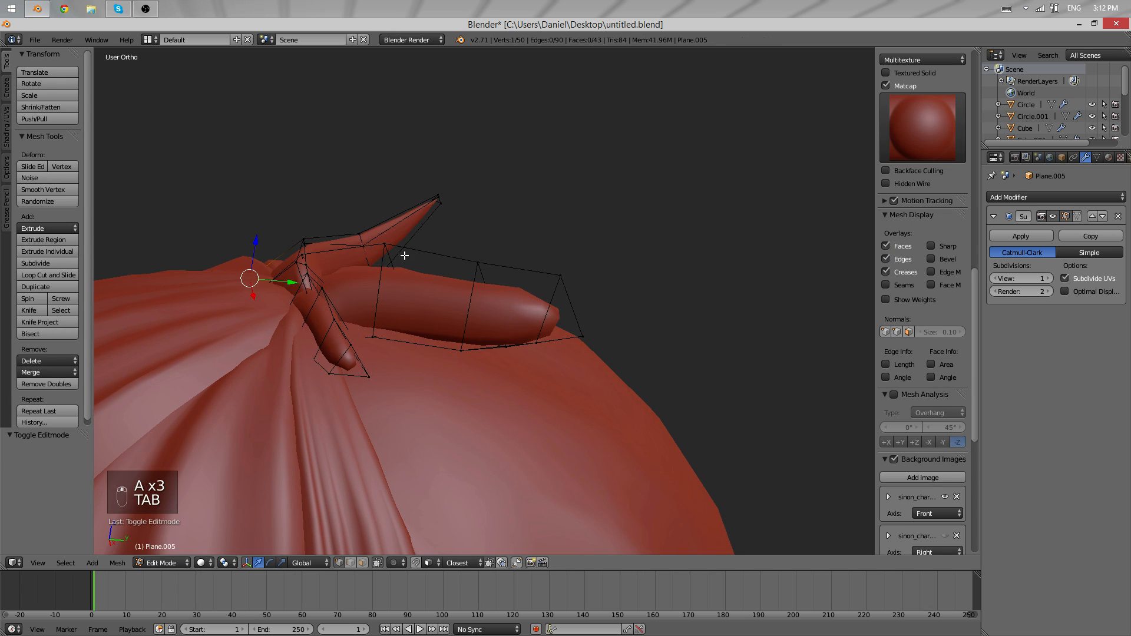
left_click_drag(248, 280, 468, 238)
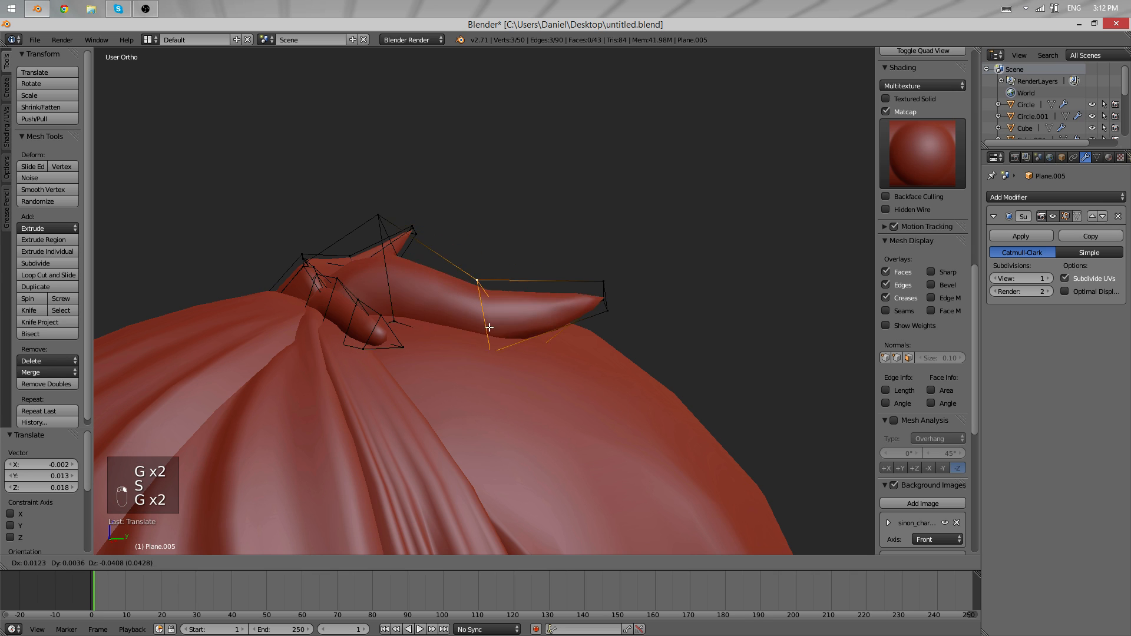
key("Tab")
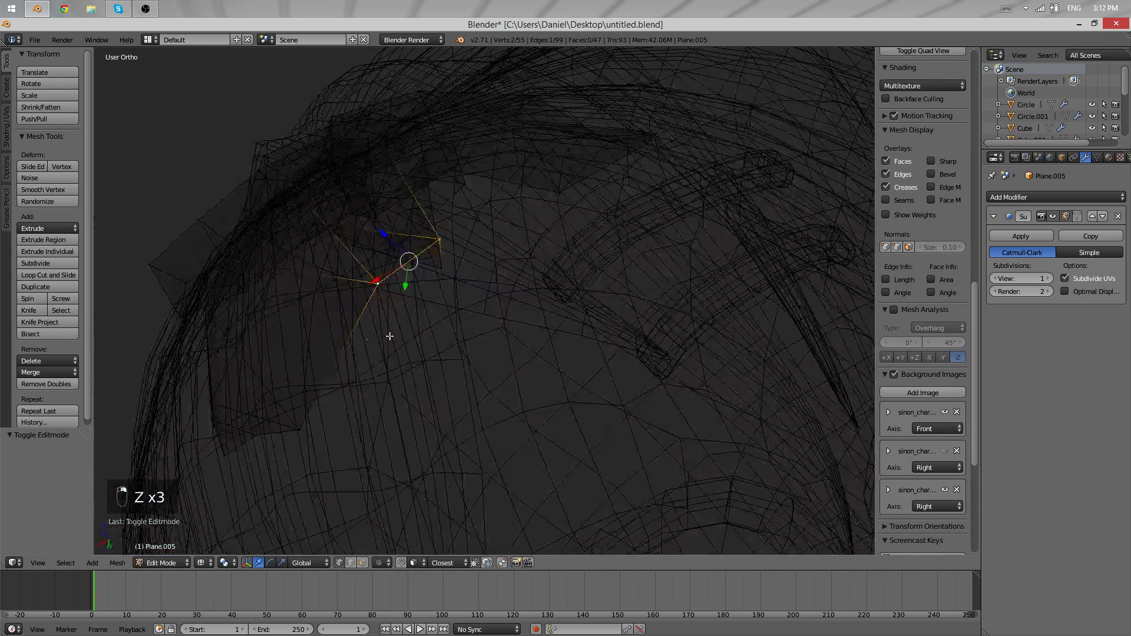
- Check the strands in wireframe, then place a strand root and end vertices on the center point
key("Tab")
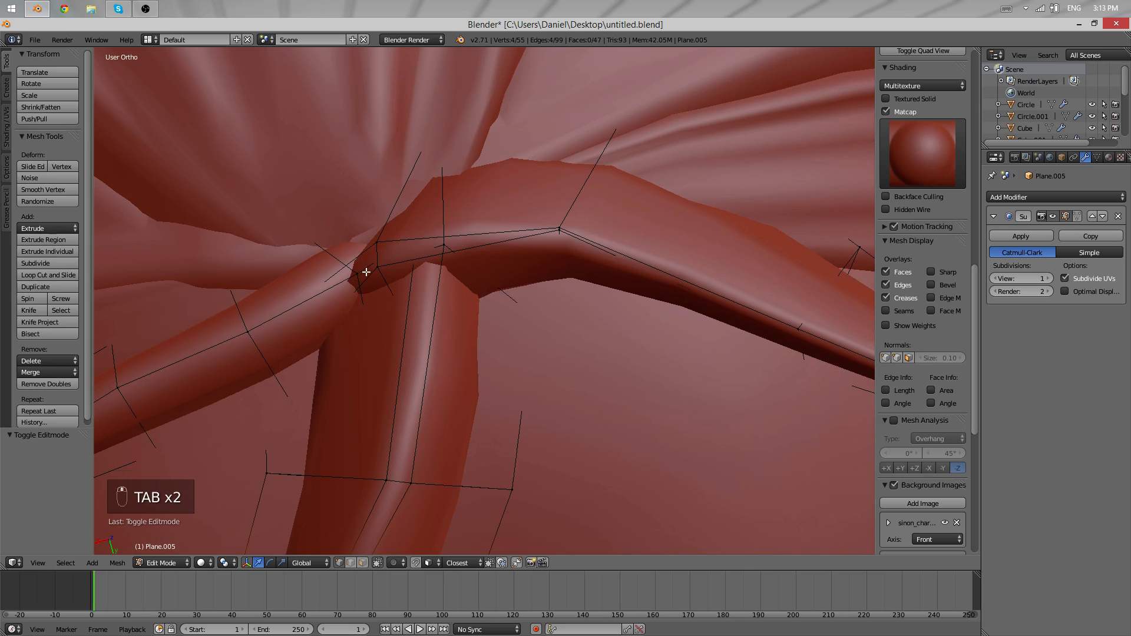
key("z")
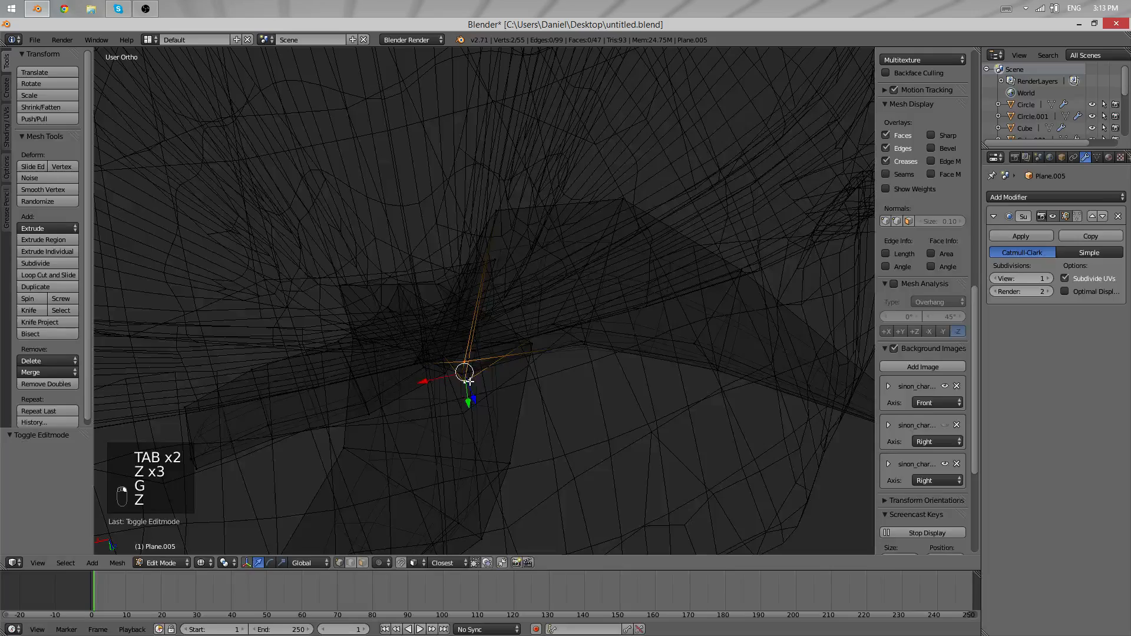
key("Z")
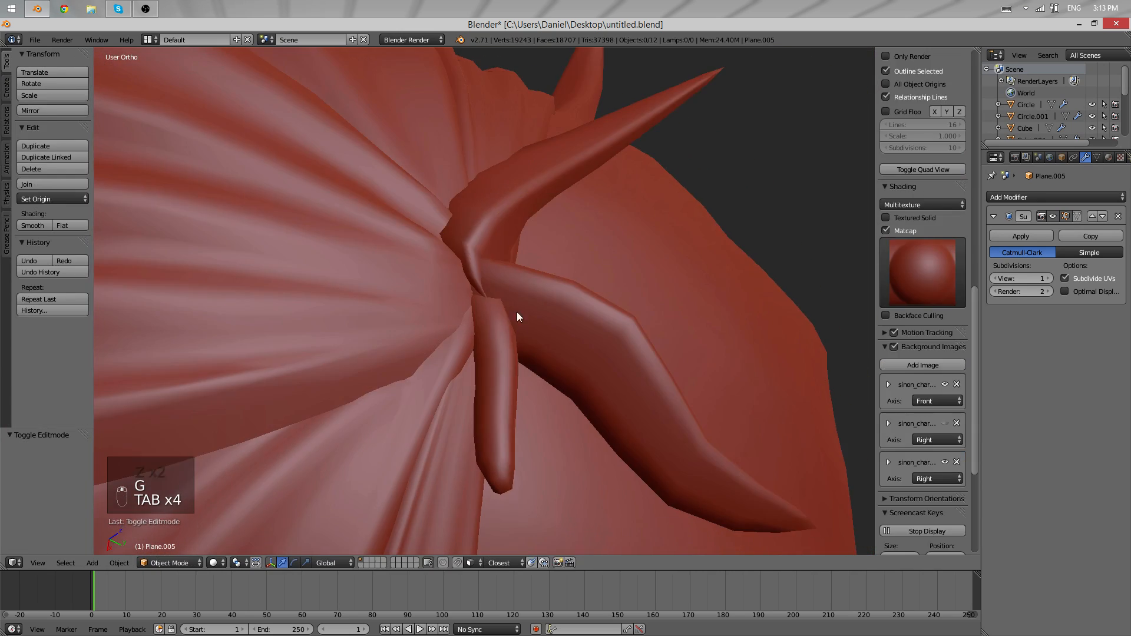
key("Tab")
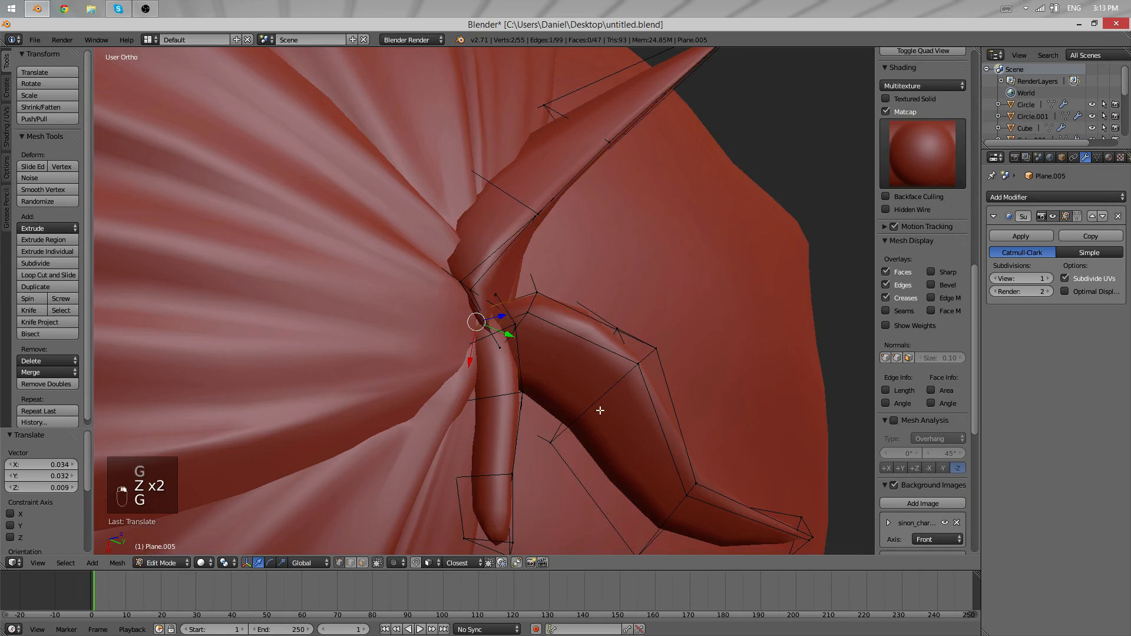
key("Tab")
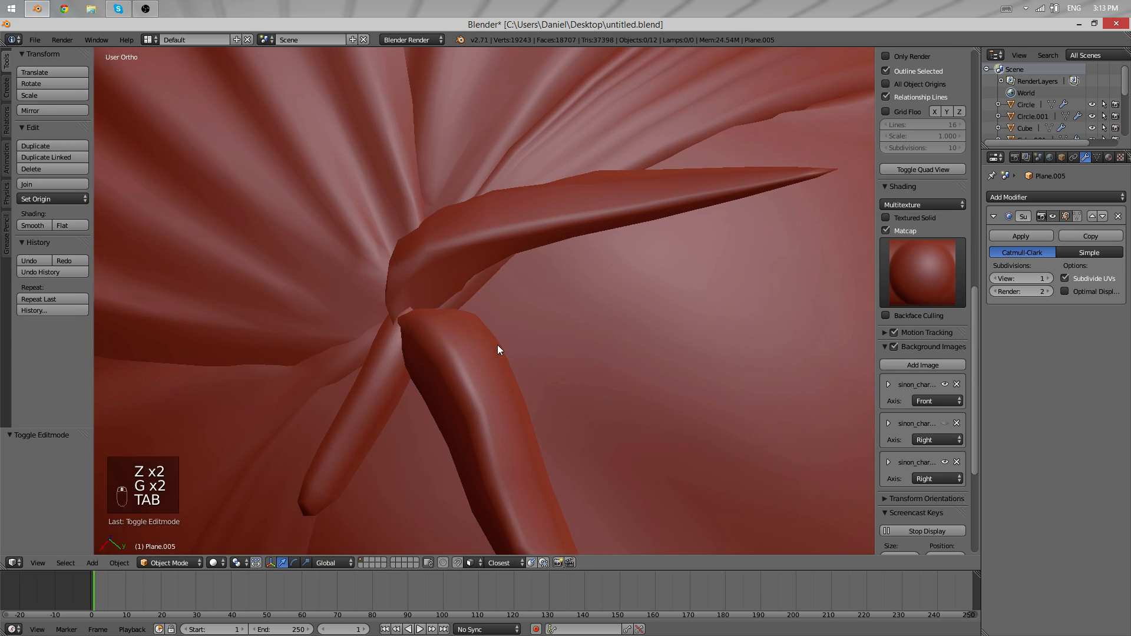
left_click_drag(498, 350, 423, 168)
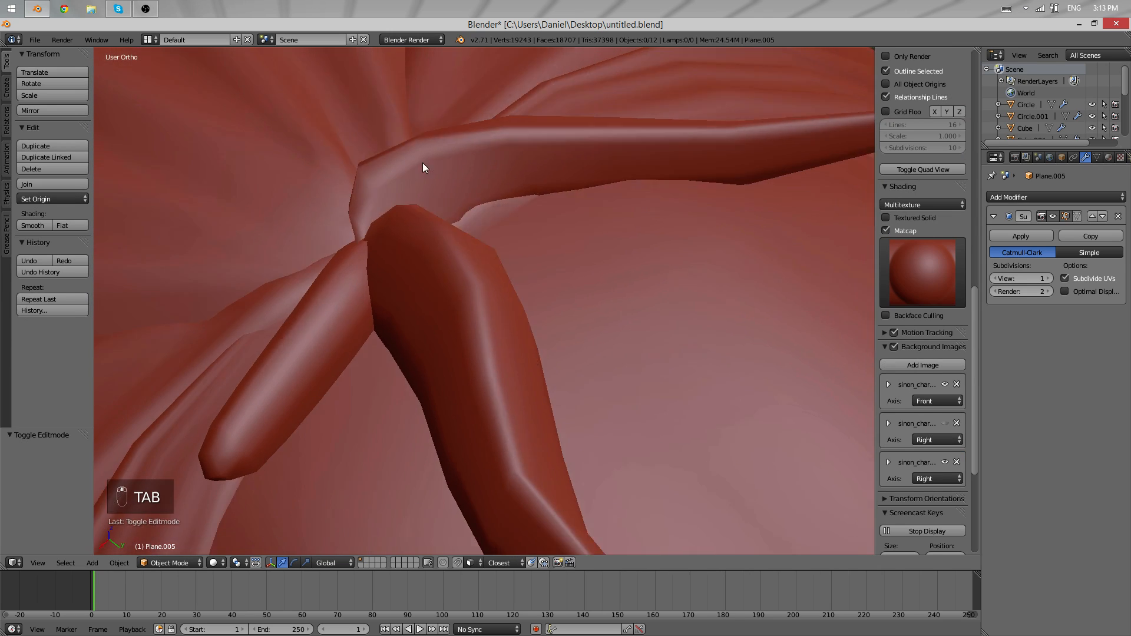
key("Tab")
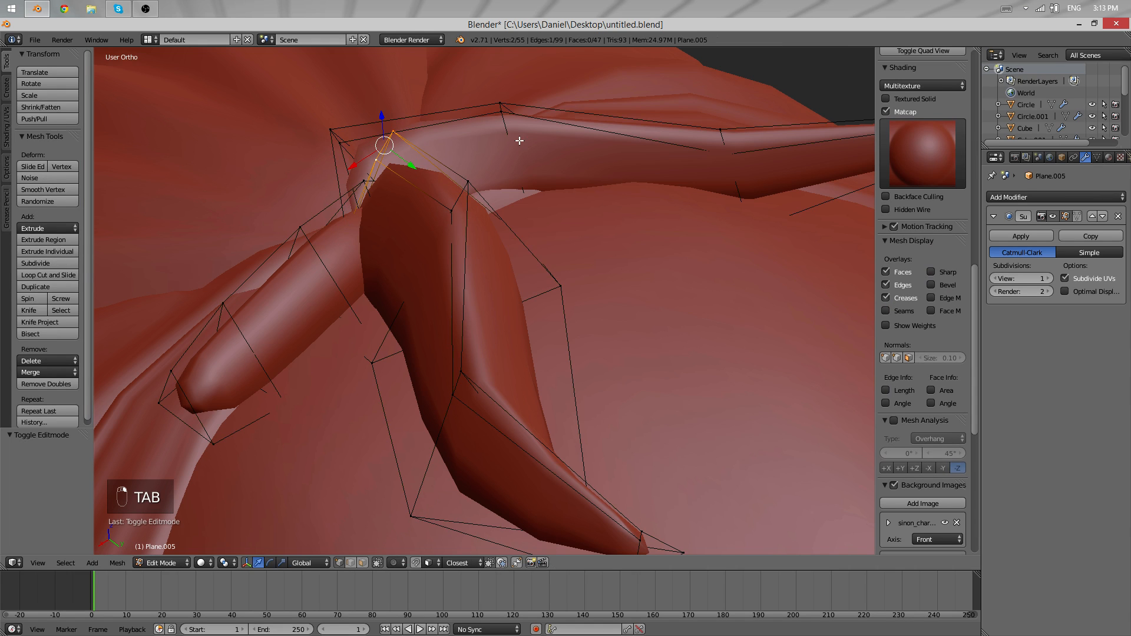
key("r")
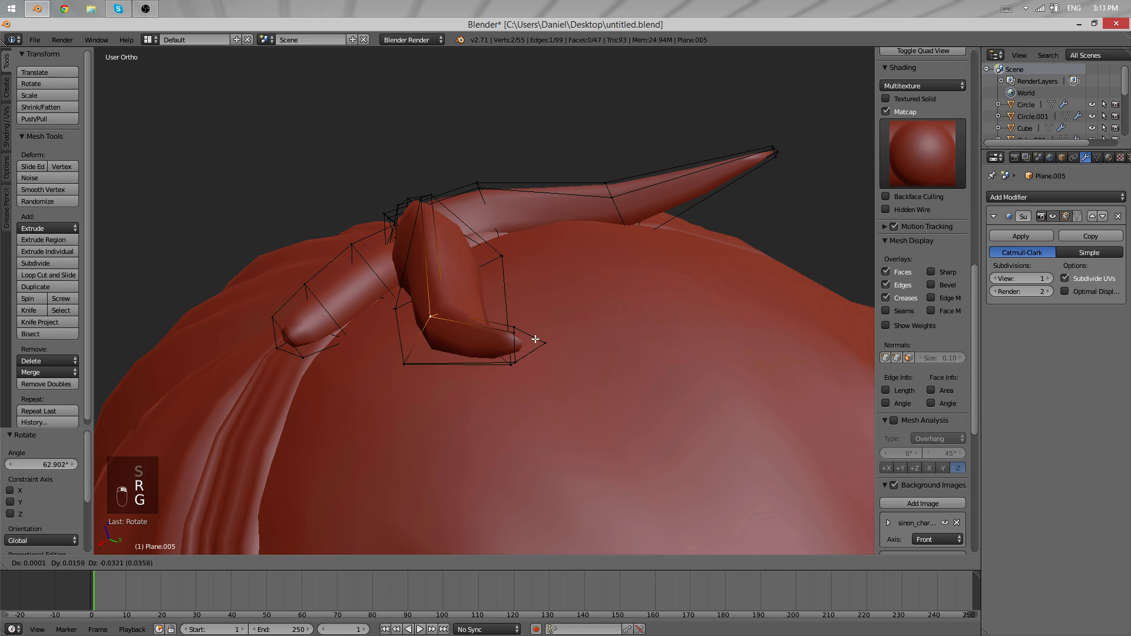
key("Tab")
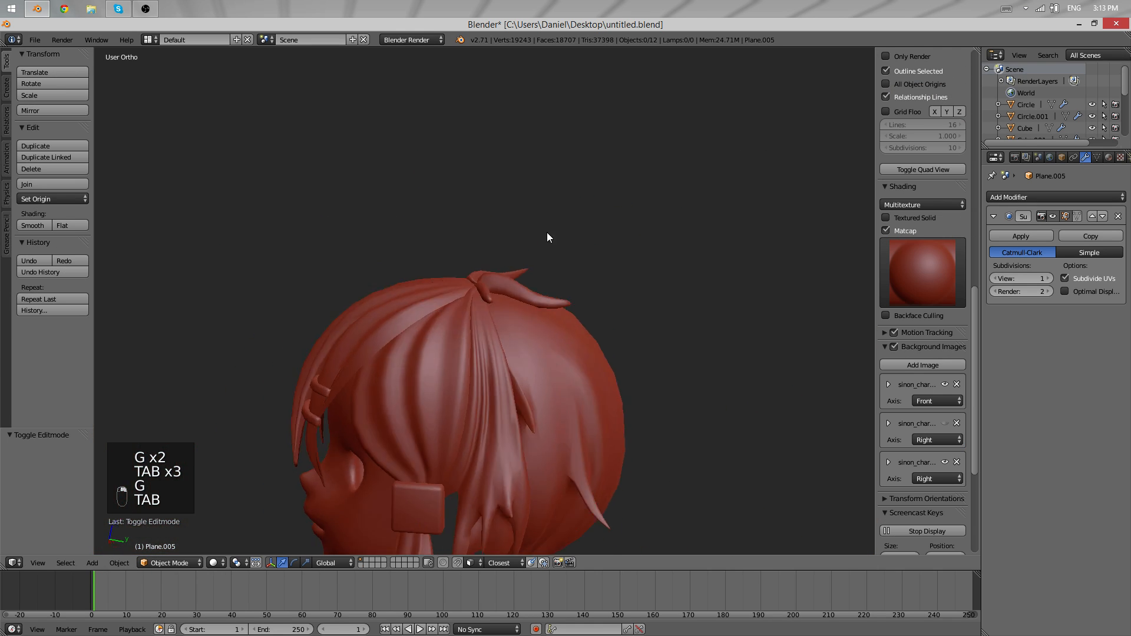
- Shrink the crown strand's tip vertices and move them into a tapered point
key("Tab")
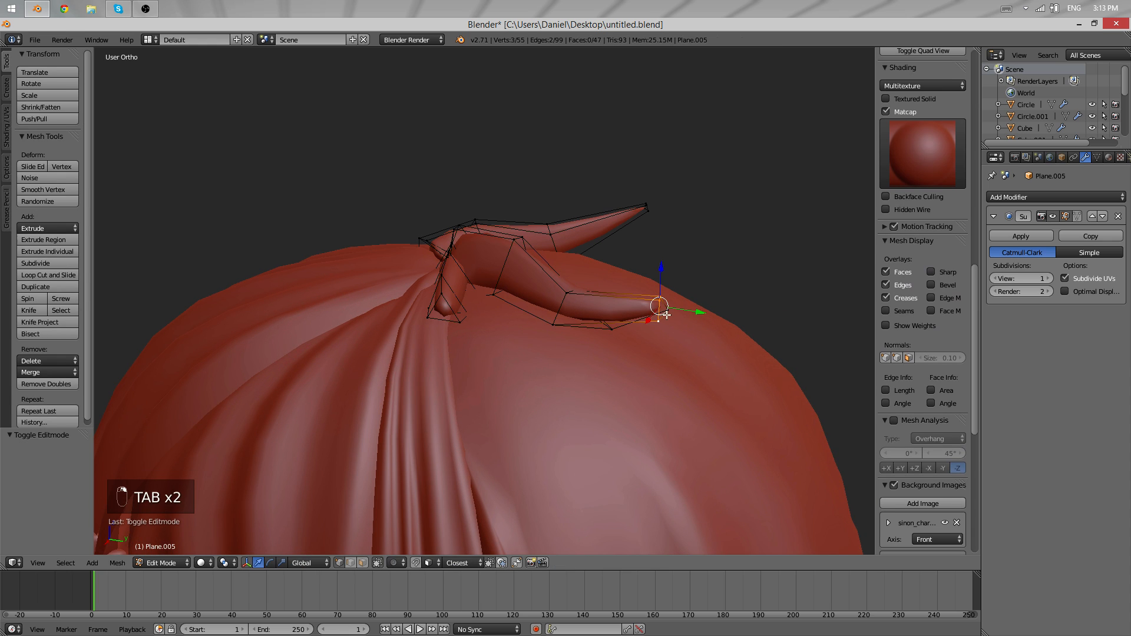
key("s")
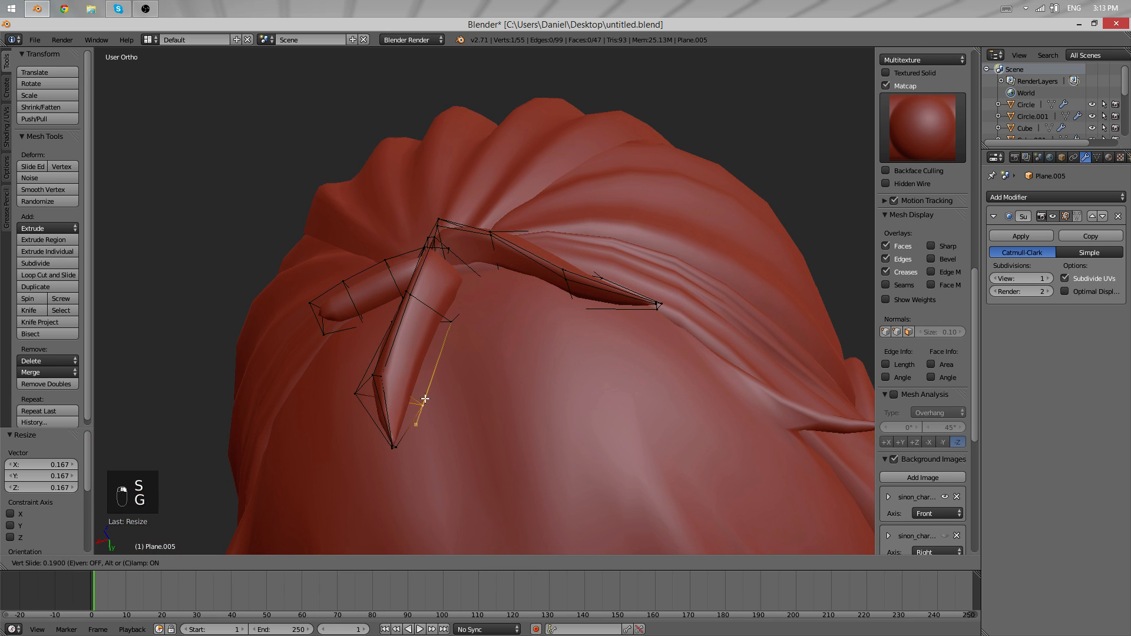
key("Tab")
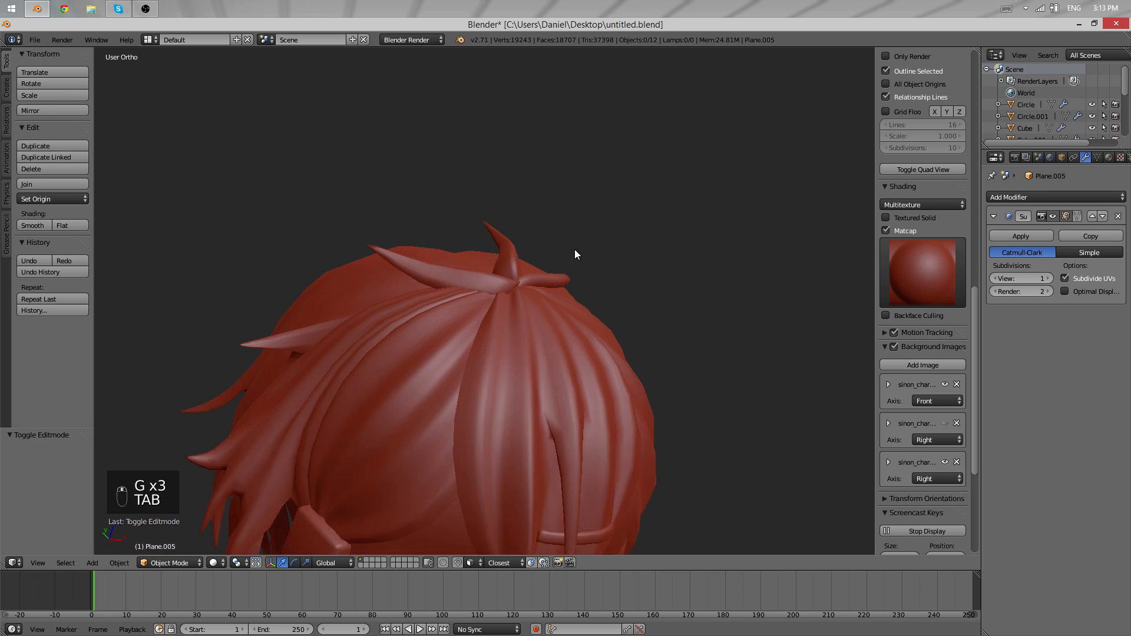
- Rotate the central strand toward the crown center and move its root so it rises upright
key("Tab")
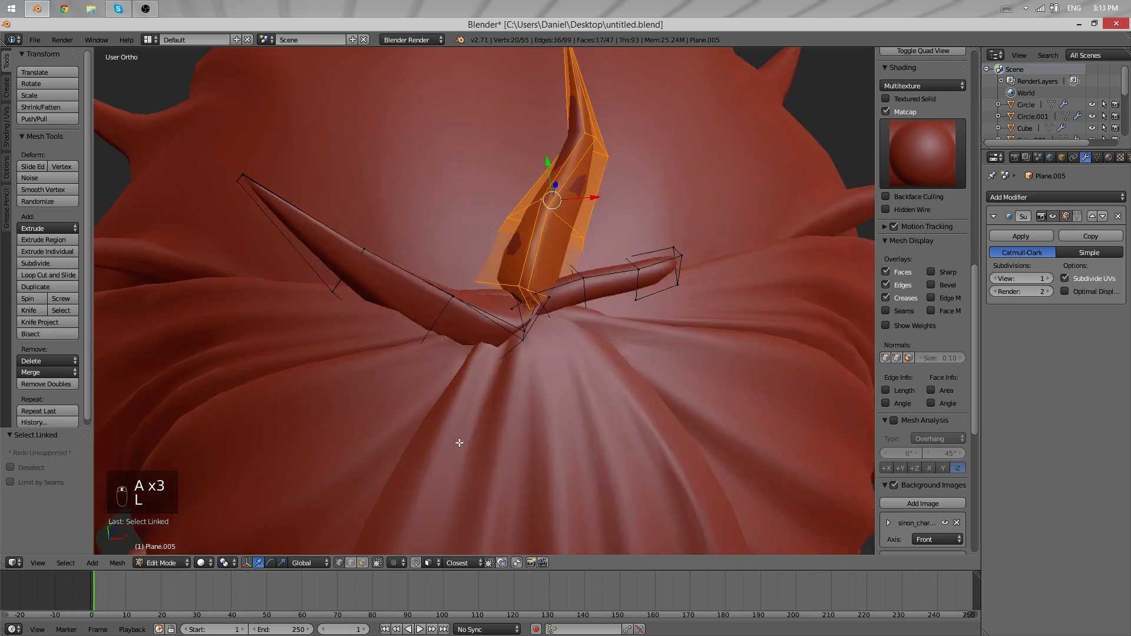
left_click_drag(556, 209, 563, 325)
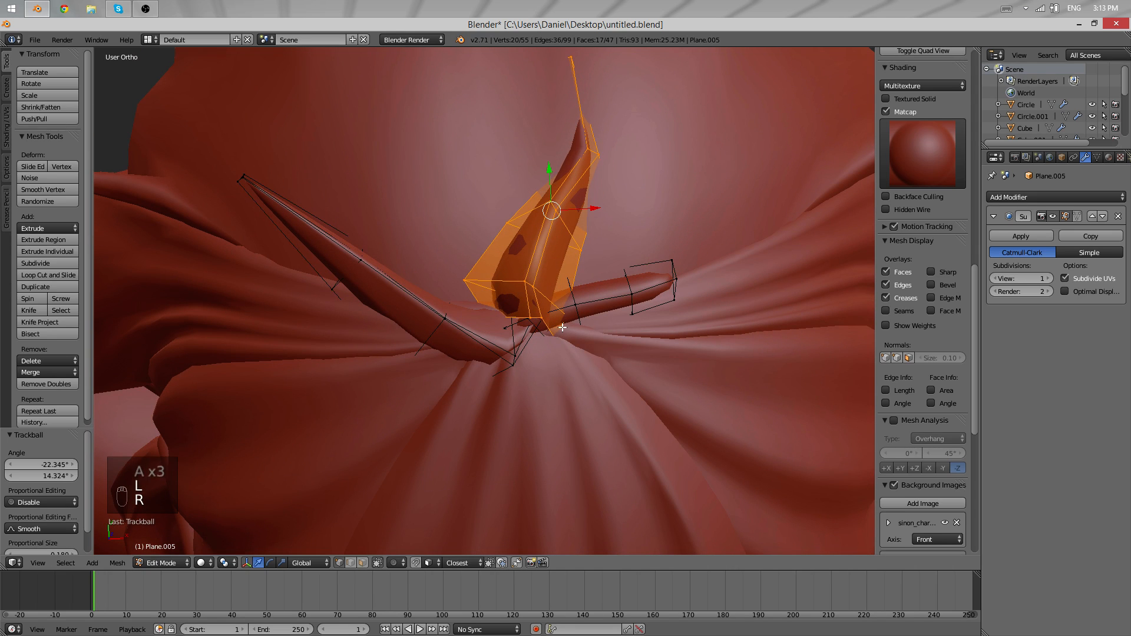
key("Tab")
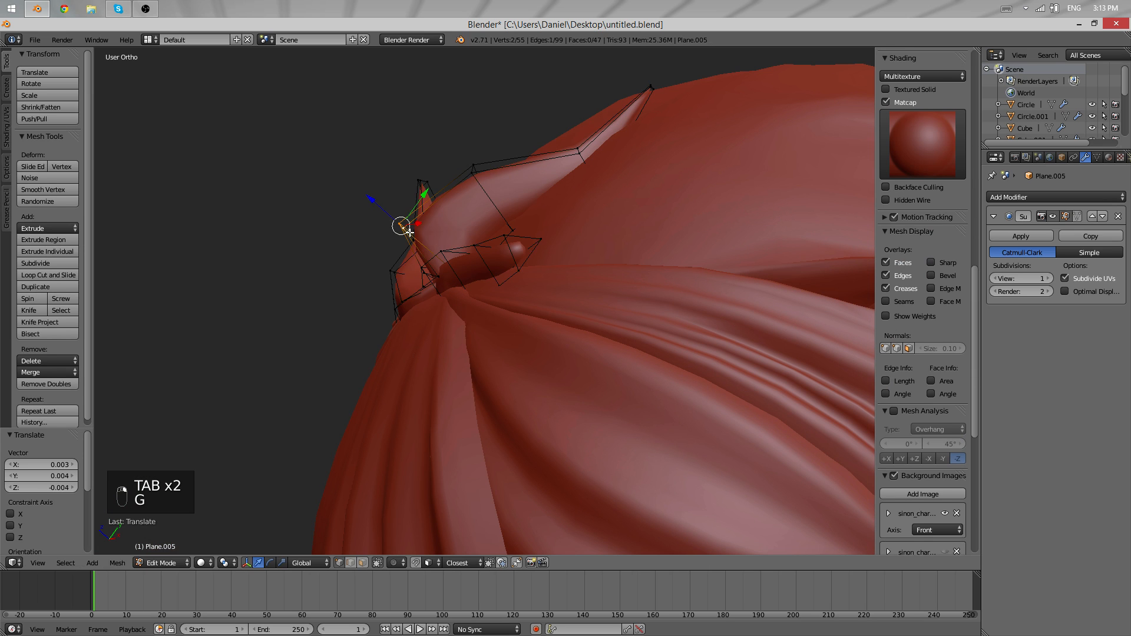
key("Tab")
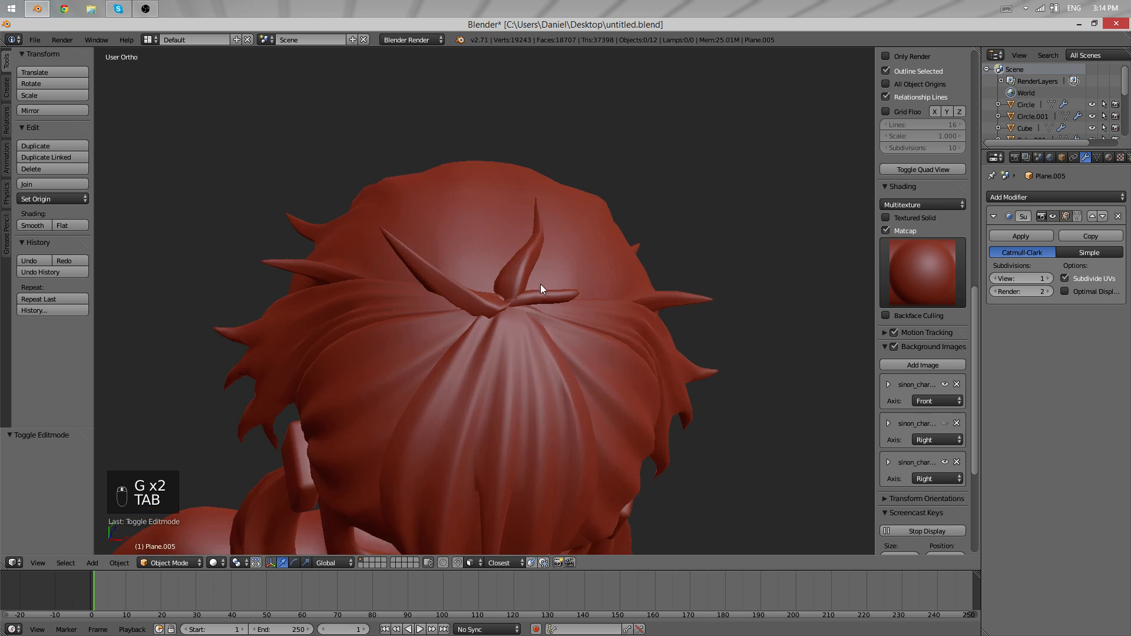
key("Tab")
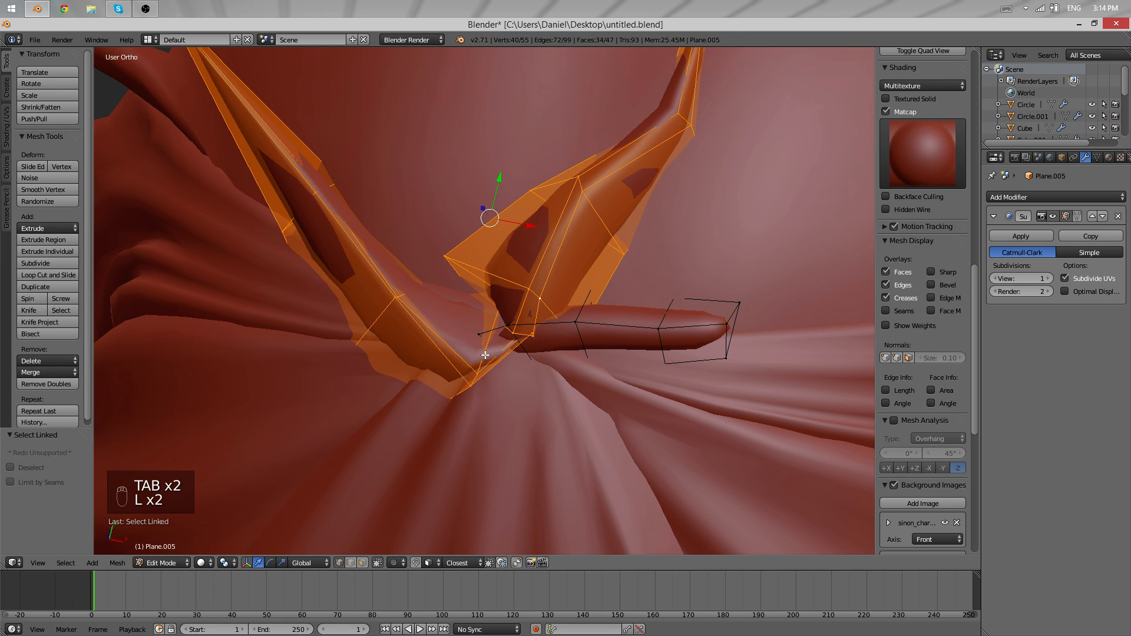
key("Tab")
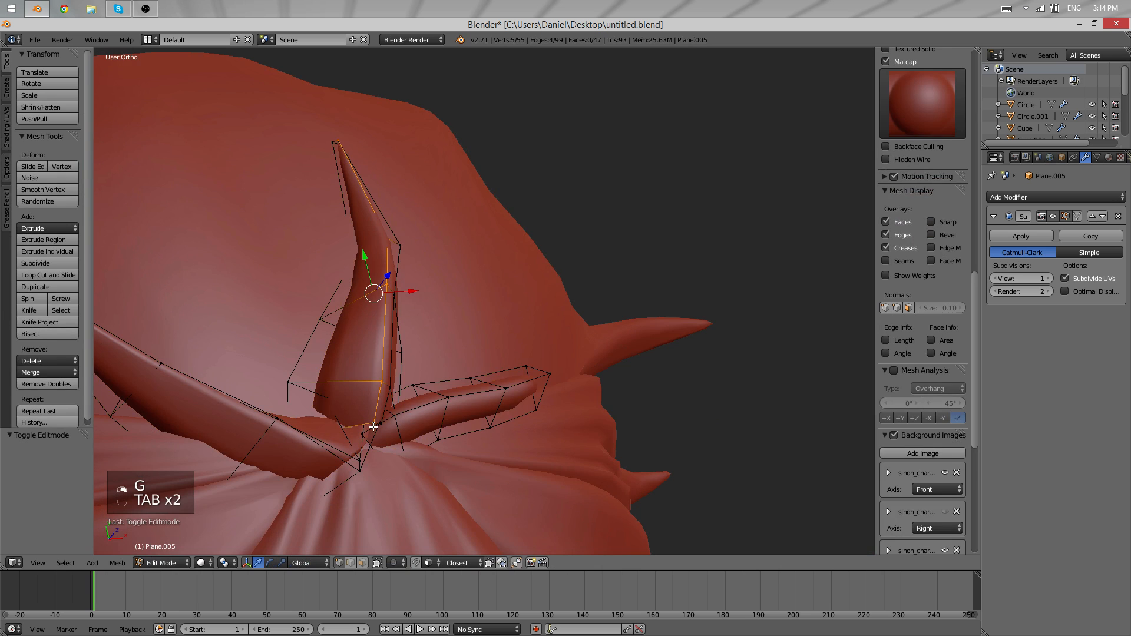
- Add a loop cut and push the strand roots down into the base hair
key("TAB")
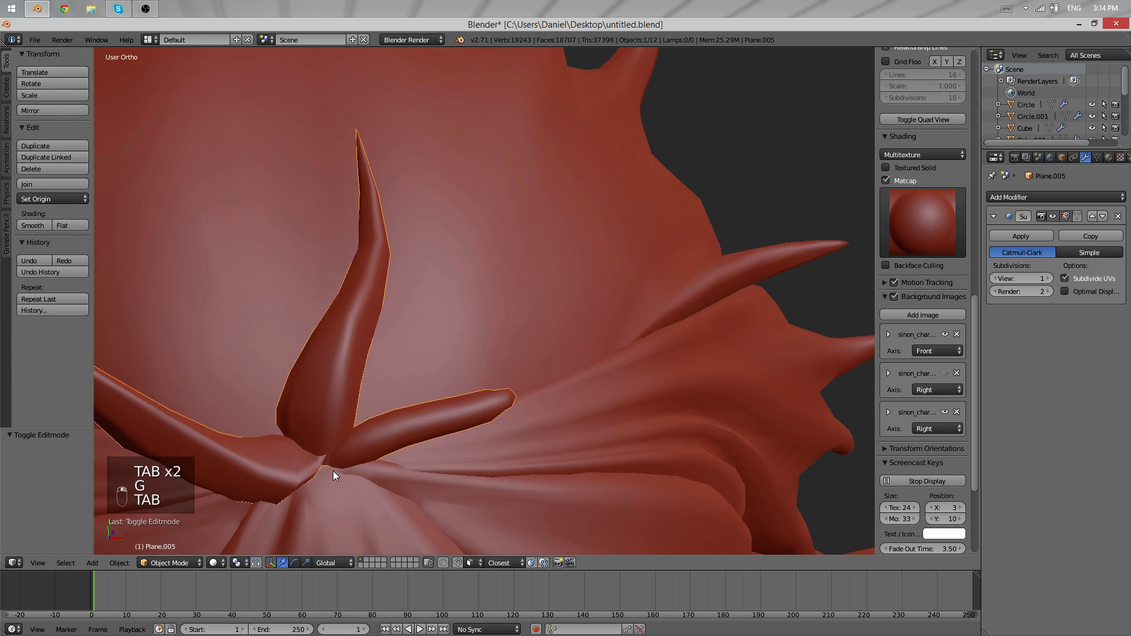
key("Tab")
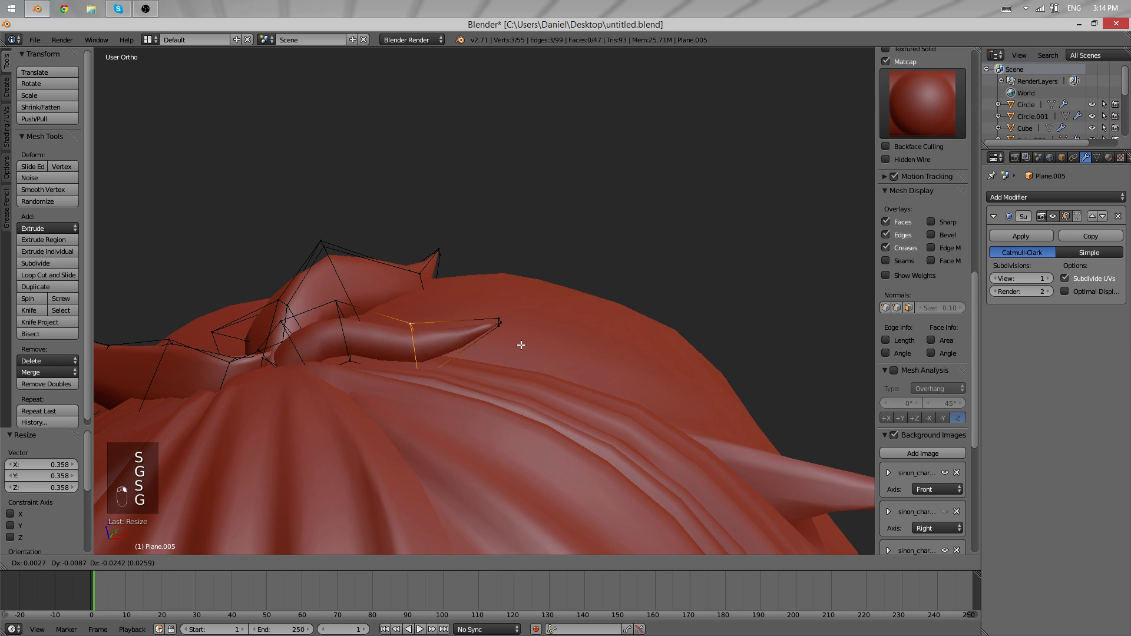
key("Tab")
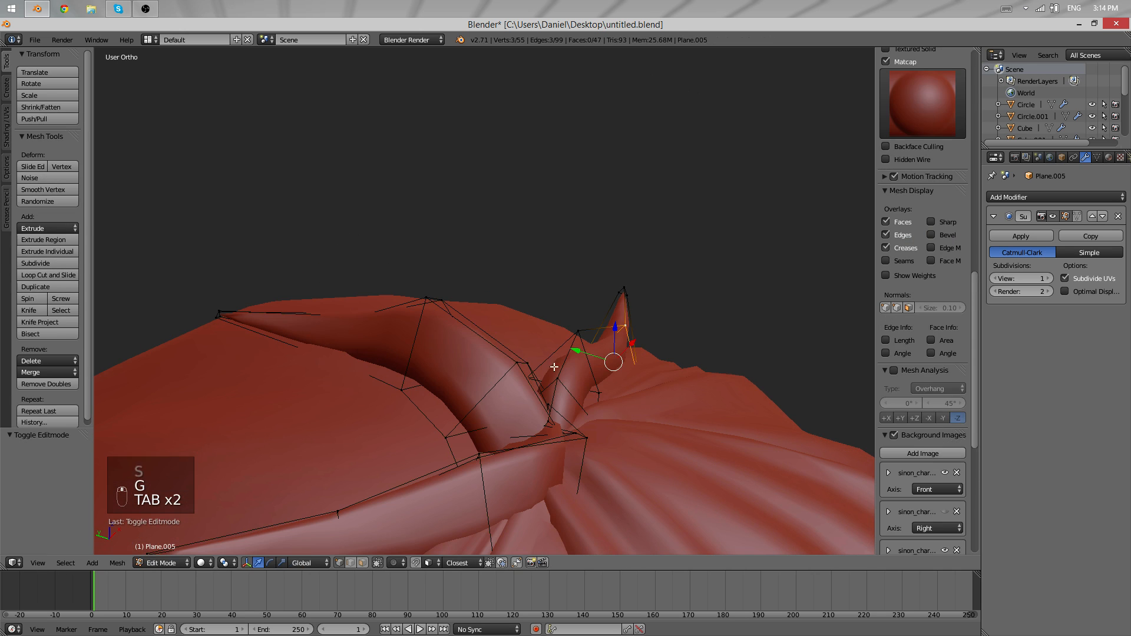
key("ctrl+r")
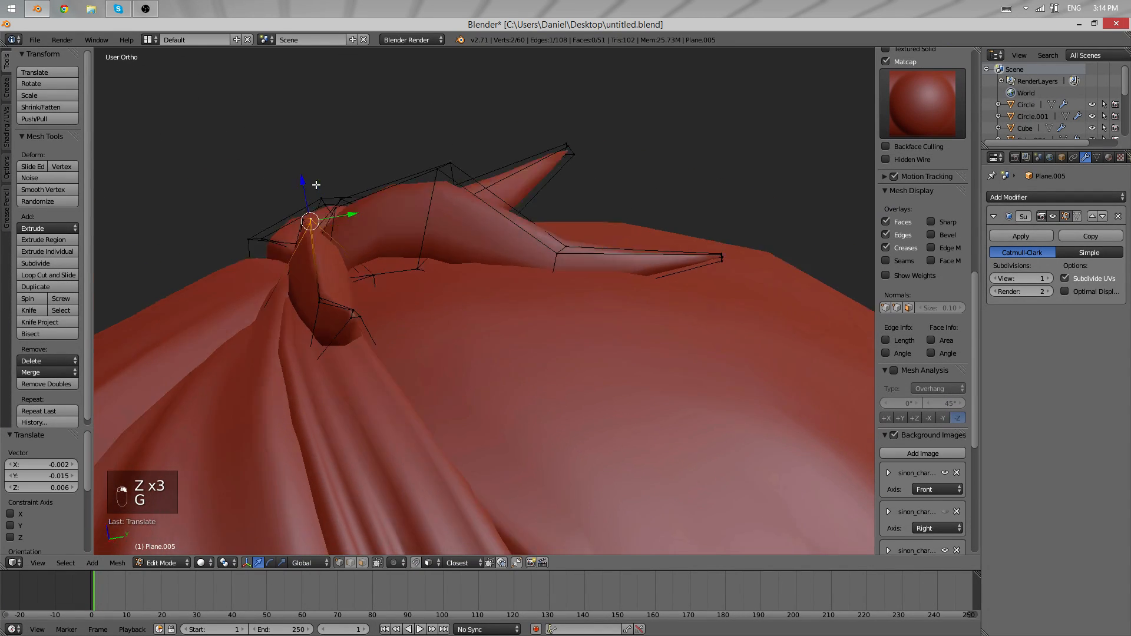
key("r")
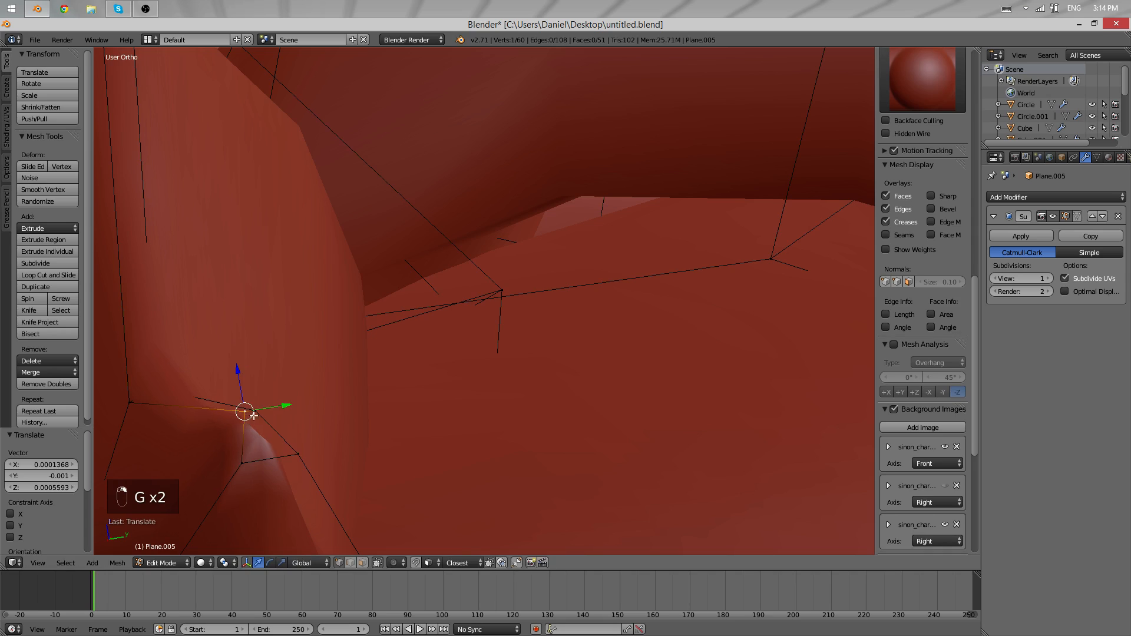
key("Tab")
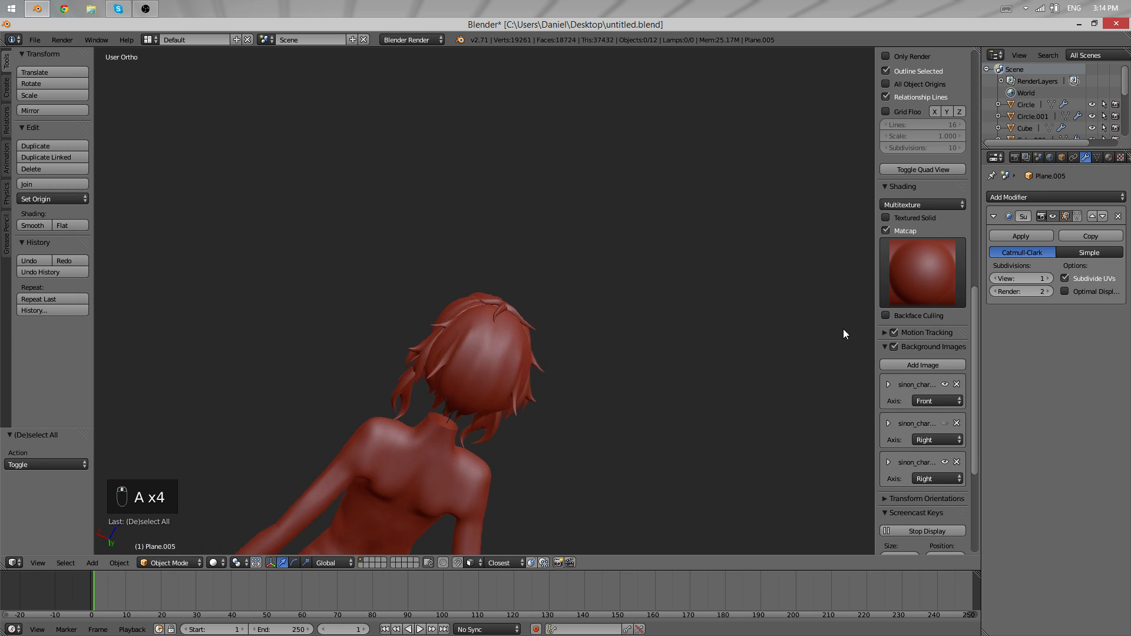
- Leave the crown strands and switch to the base hair mesh Plane.004
key("Tab")
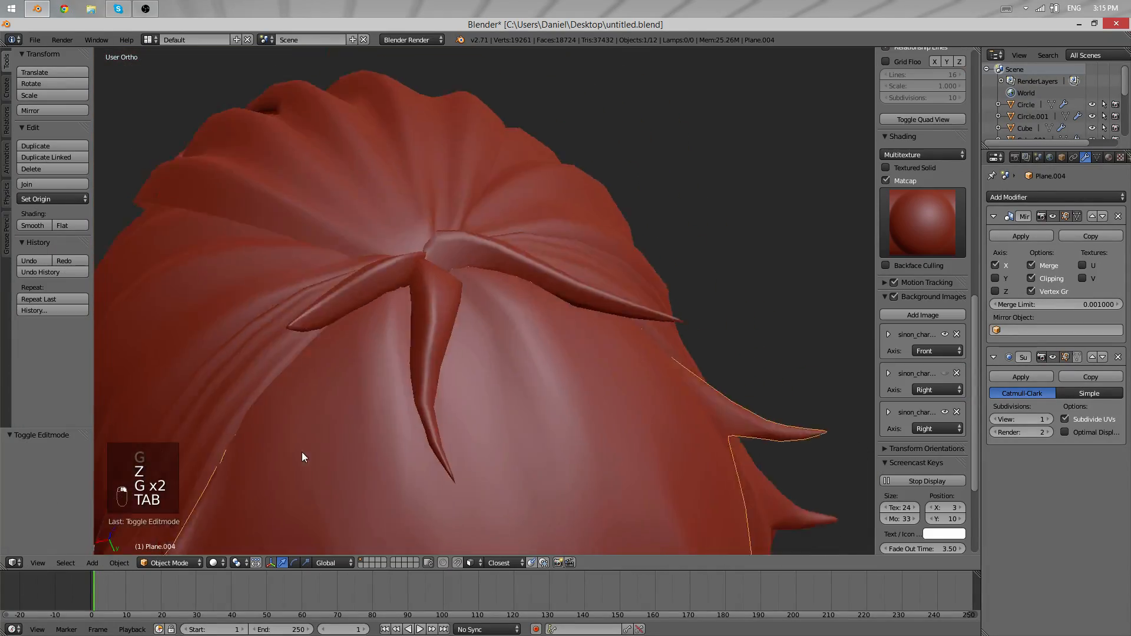
- Delete stray crown vertices of the base hair and add loop and knife cuts toward the strands' centre
key("Tab")
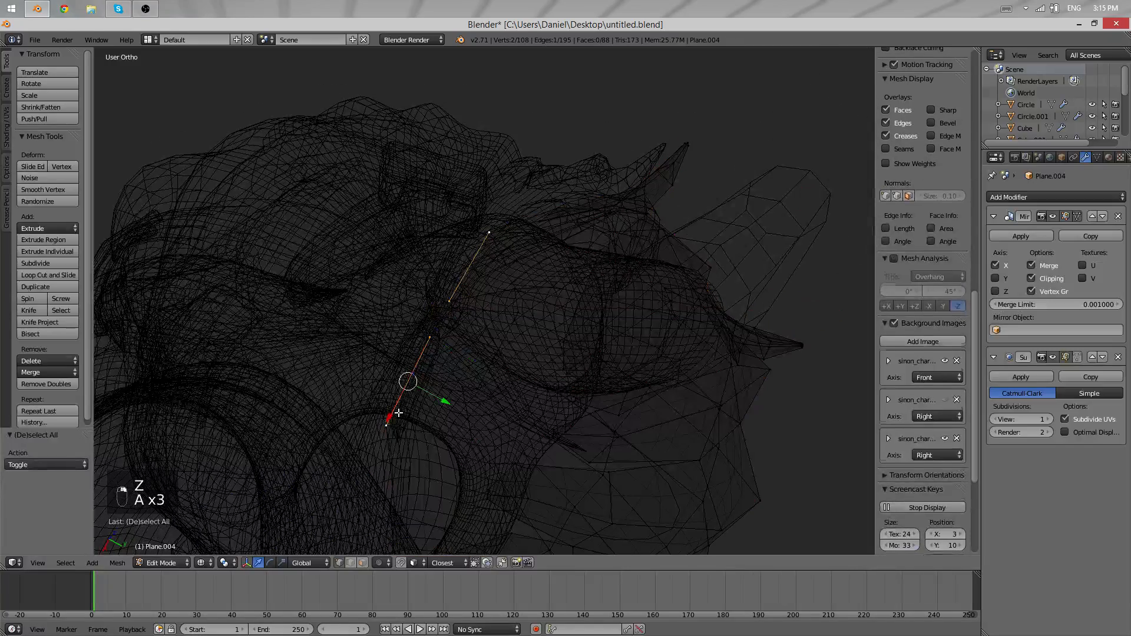
key("A")
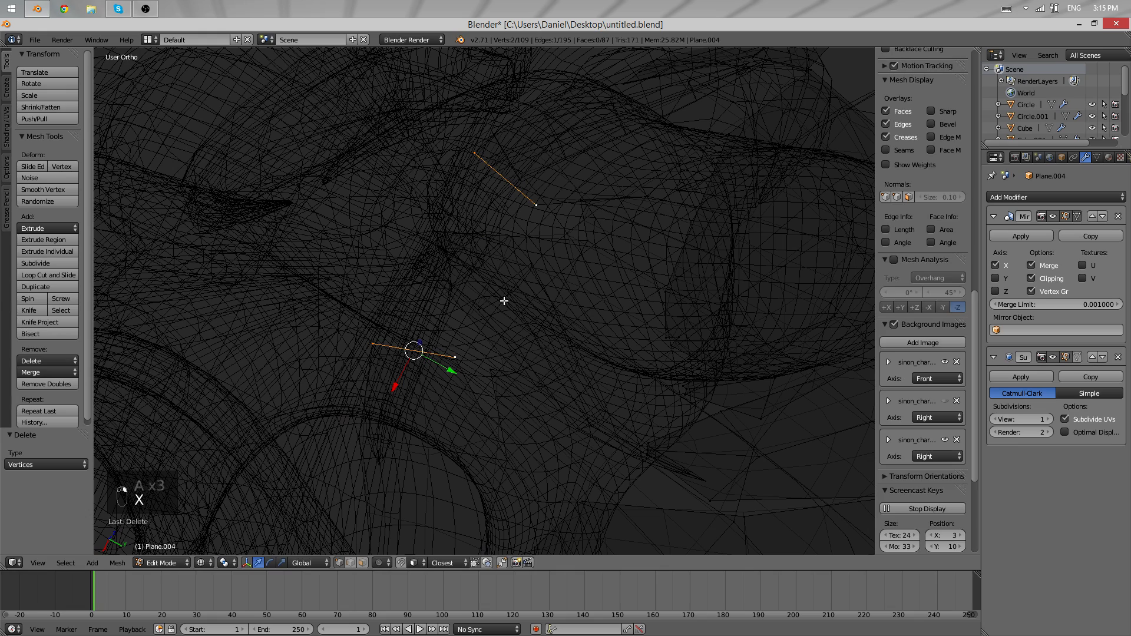
key("ctrl+r")
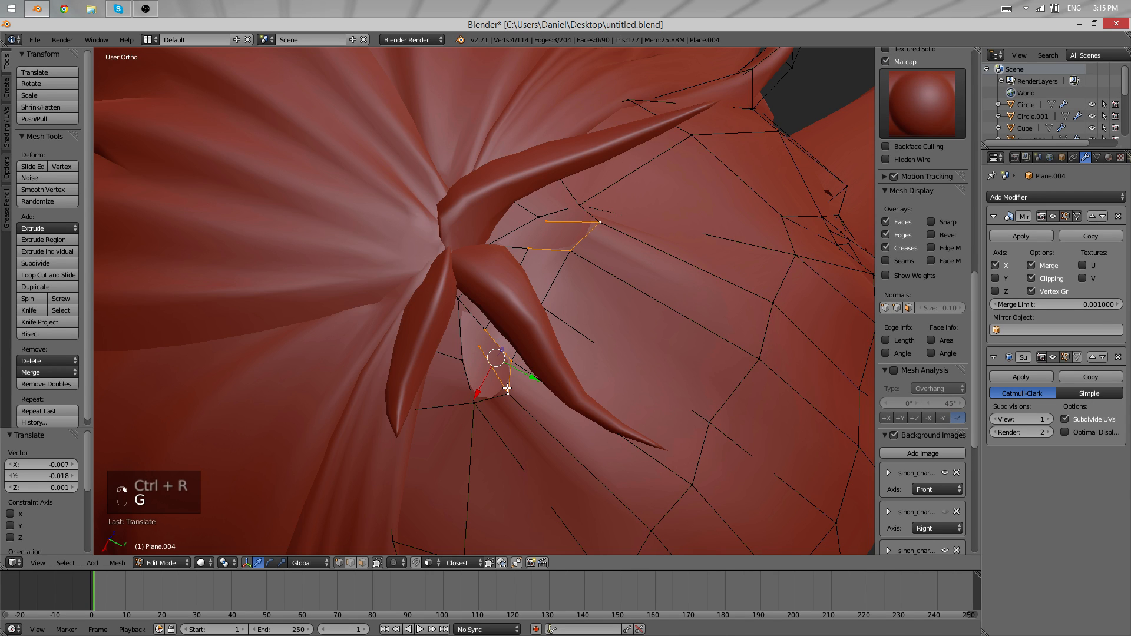
key("F")
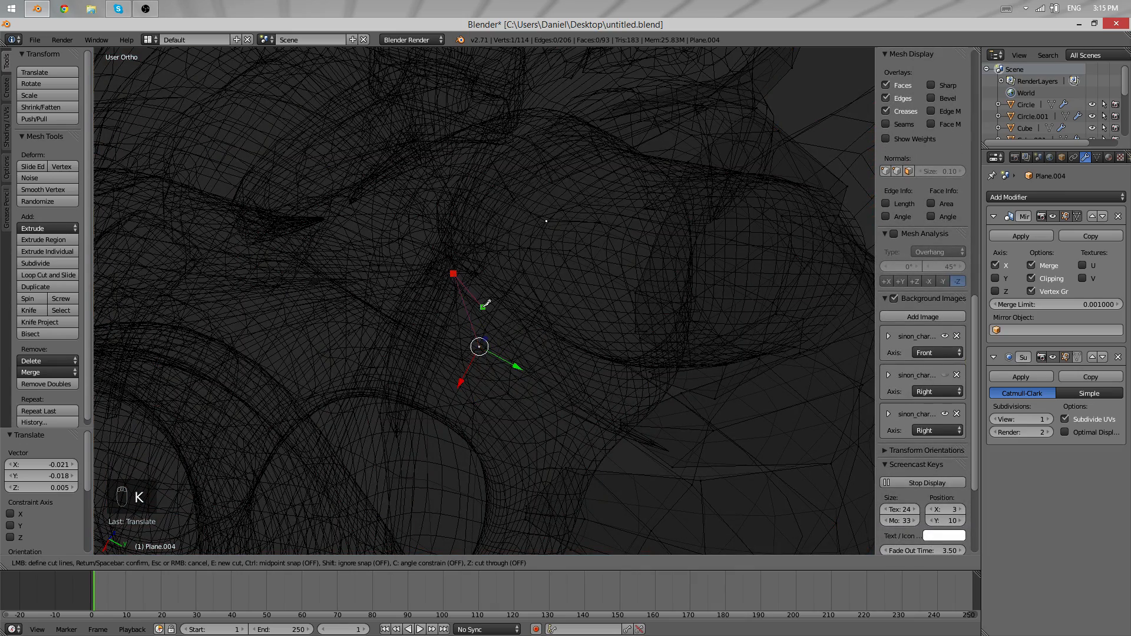
key("z")
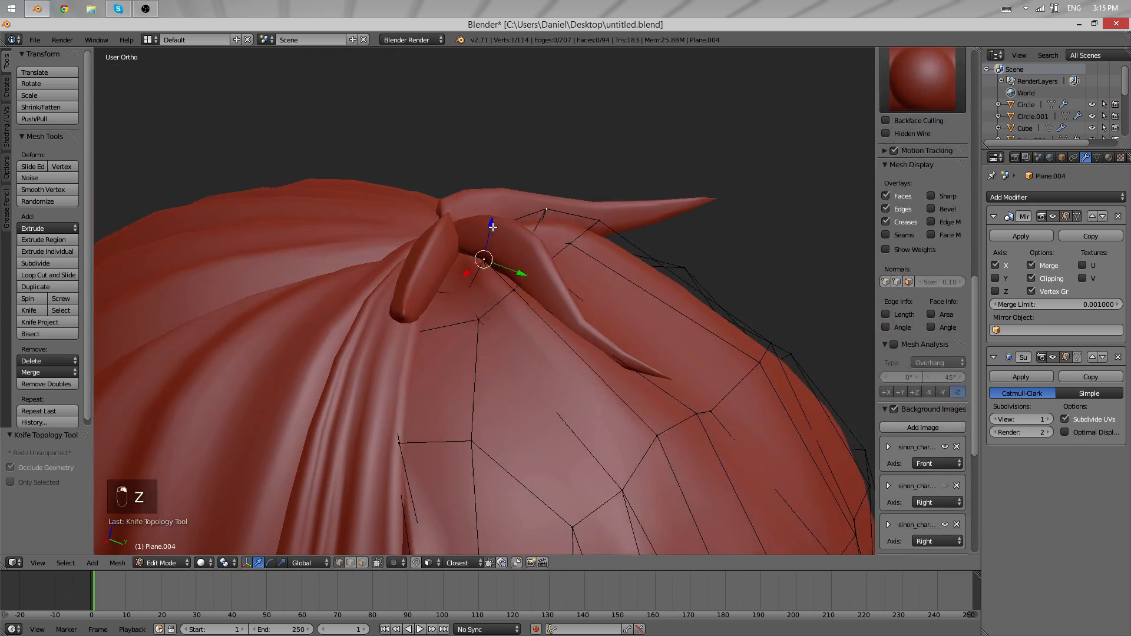
key("Tab")
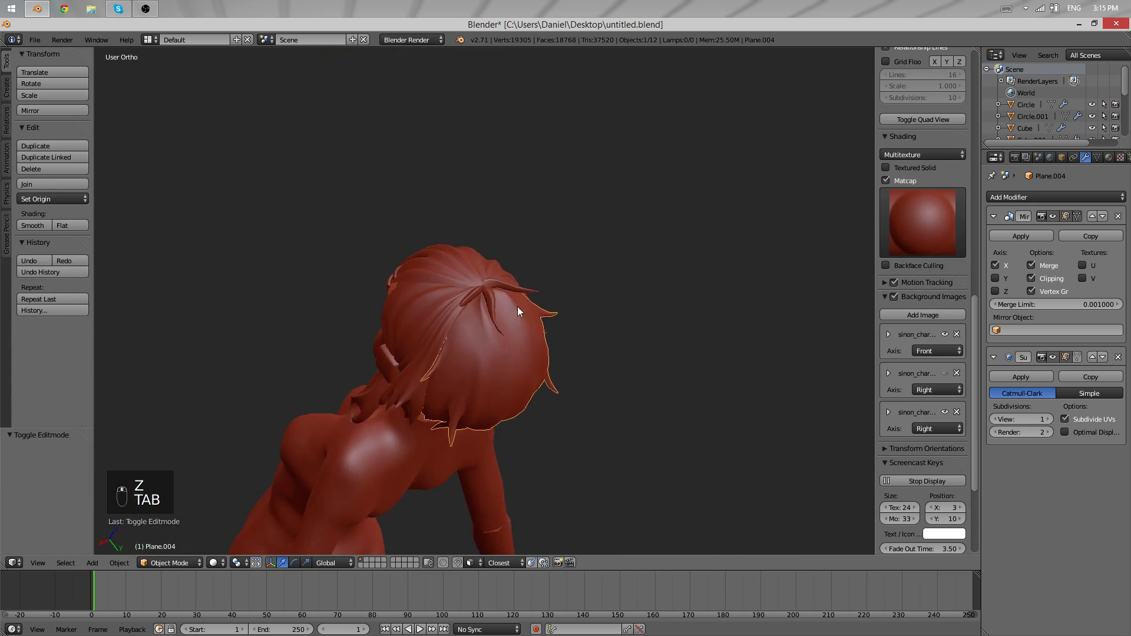
- Add another crown edge loop and move its new vertices so the strands sink into the hair
key("Tab")
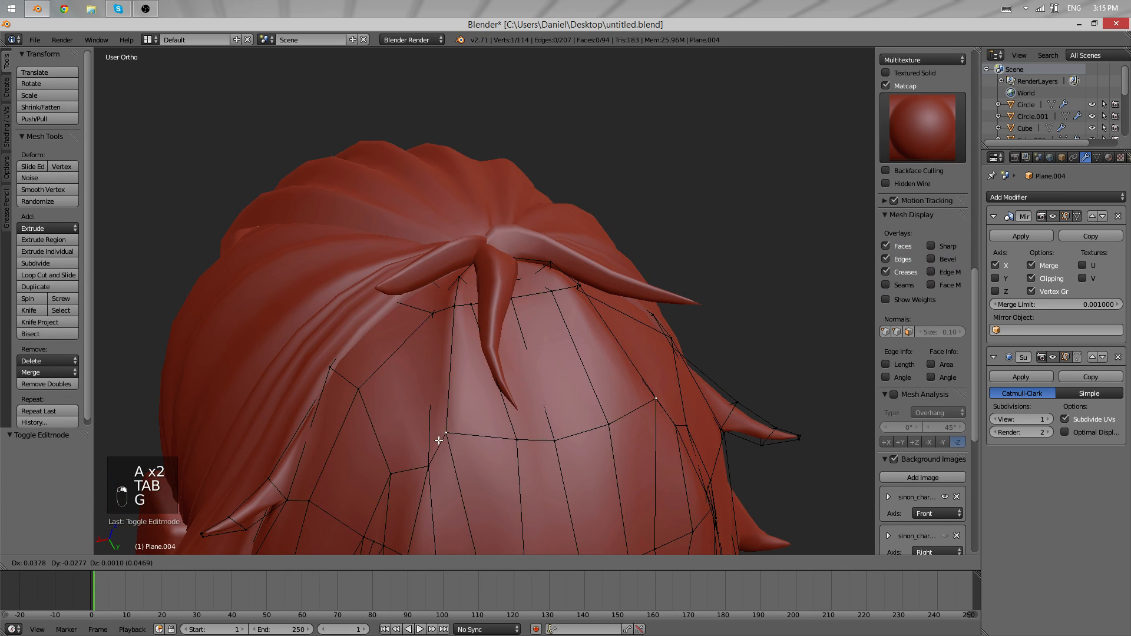
key("Tab")
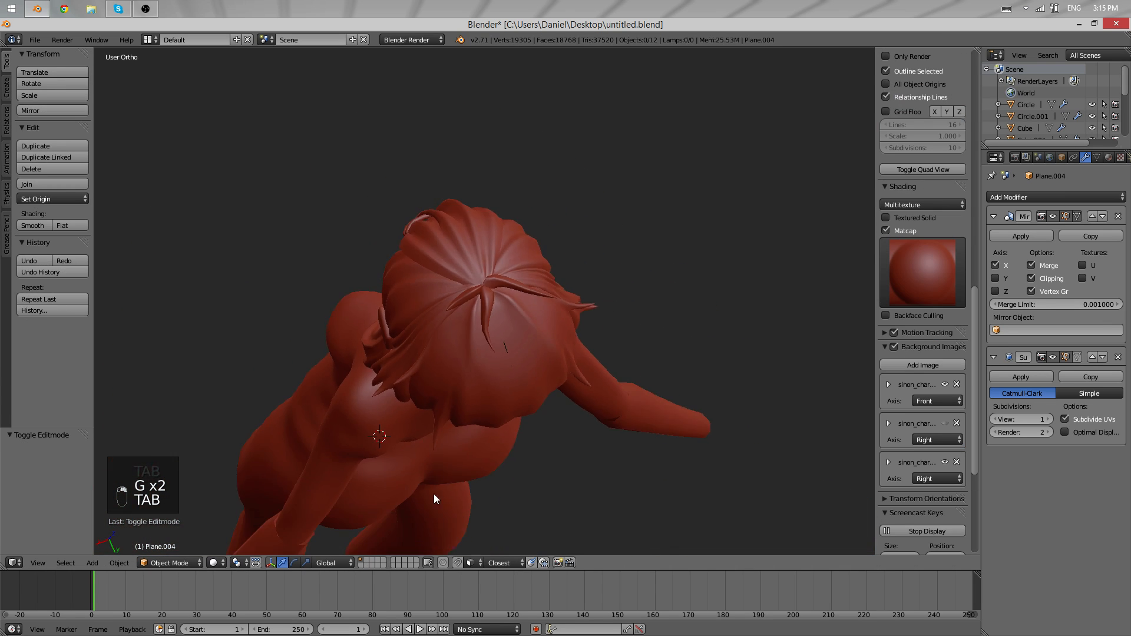
key("Tab")
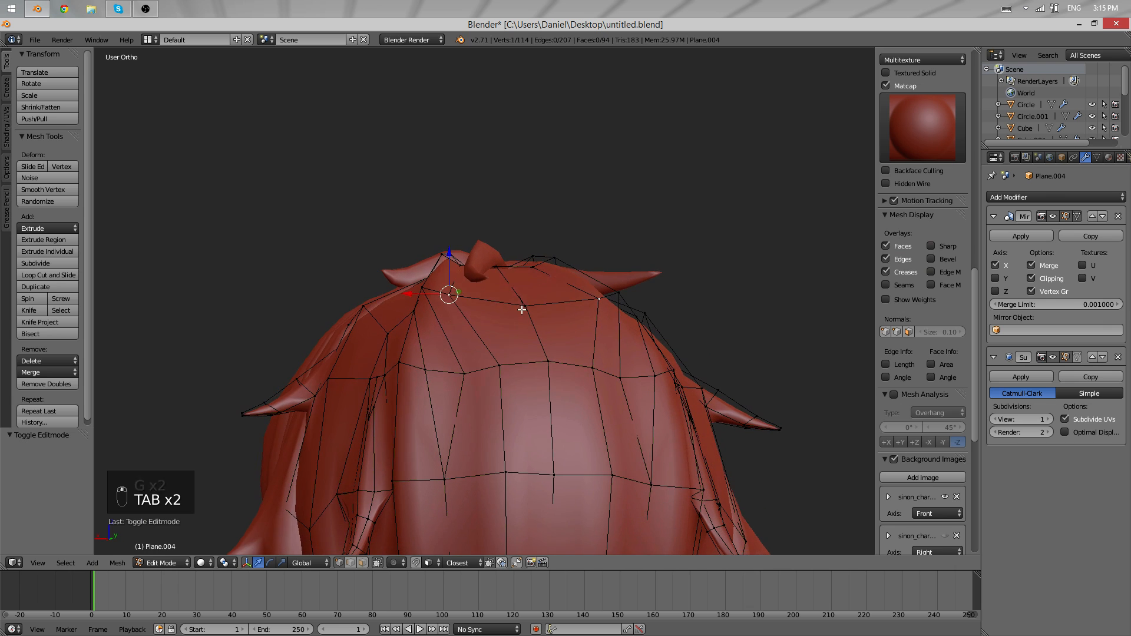
key("Tab")
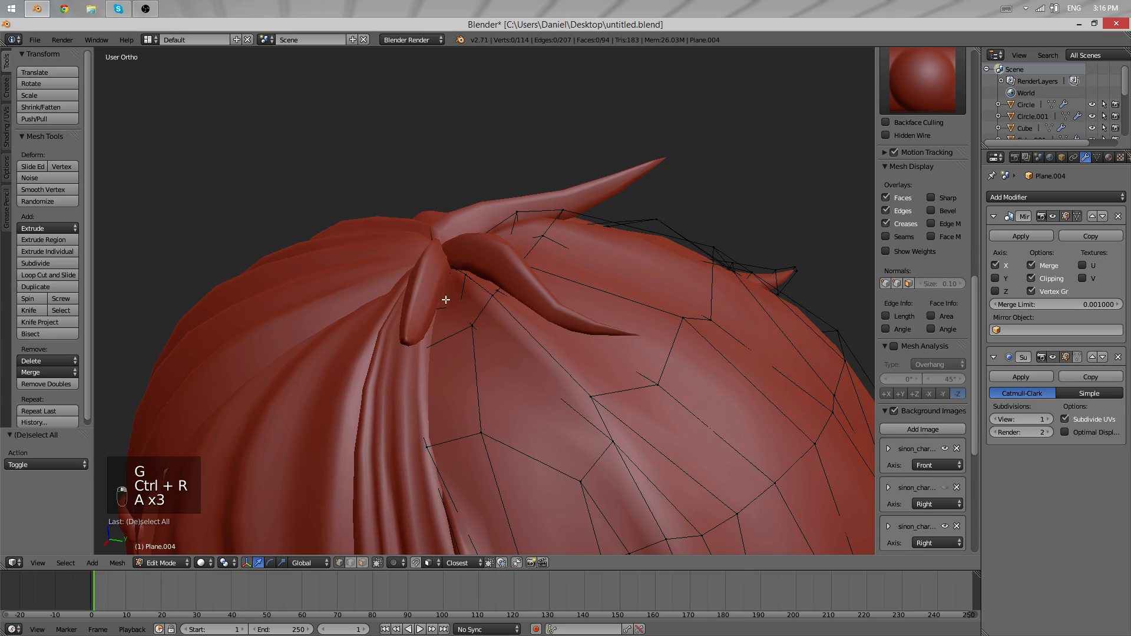
key("z")
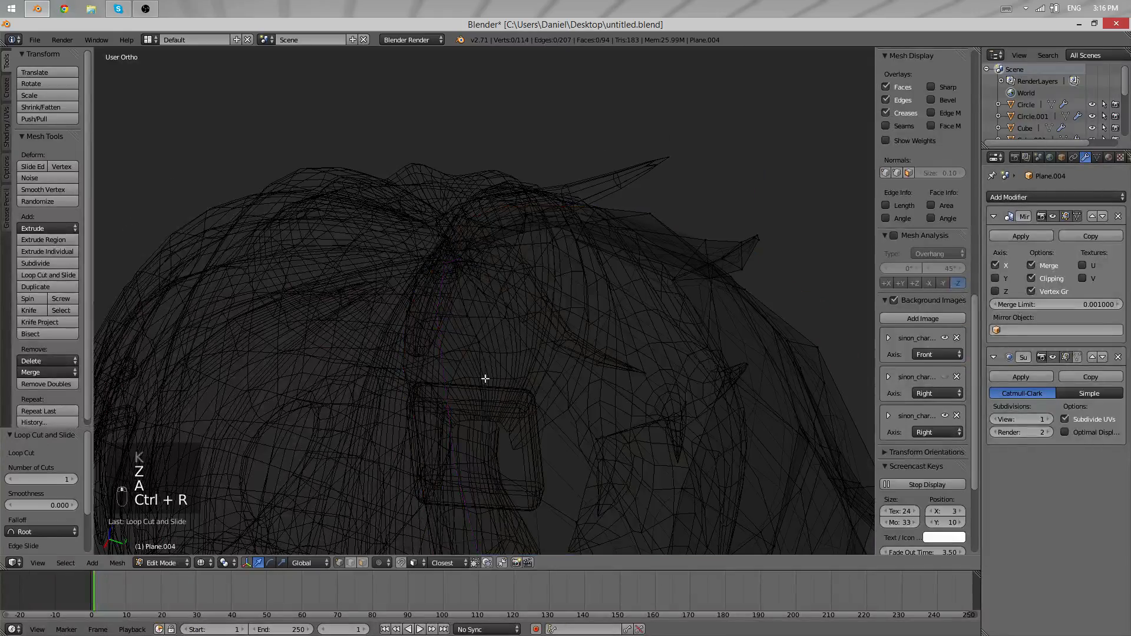
key("z")
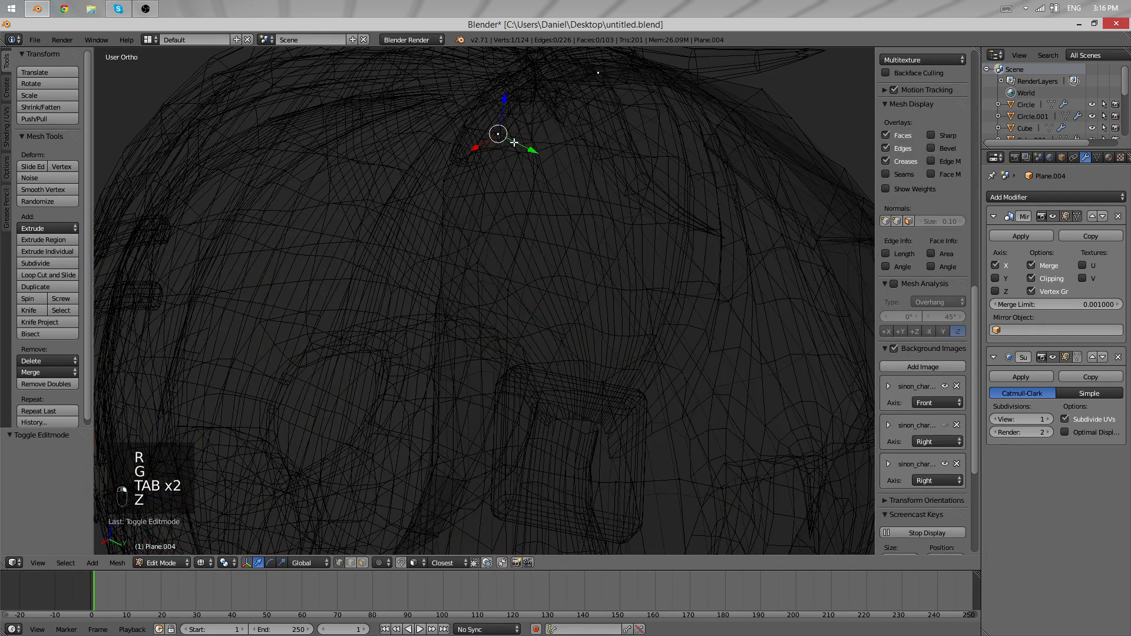
key("Tab")
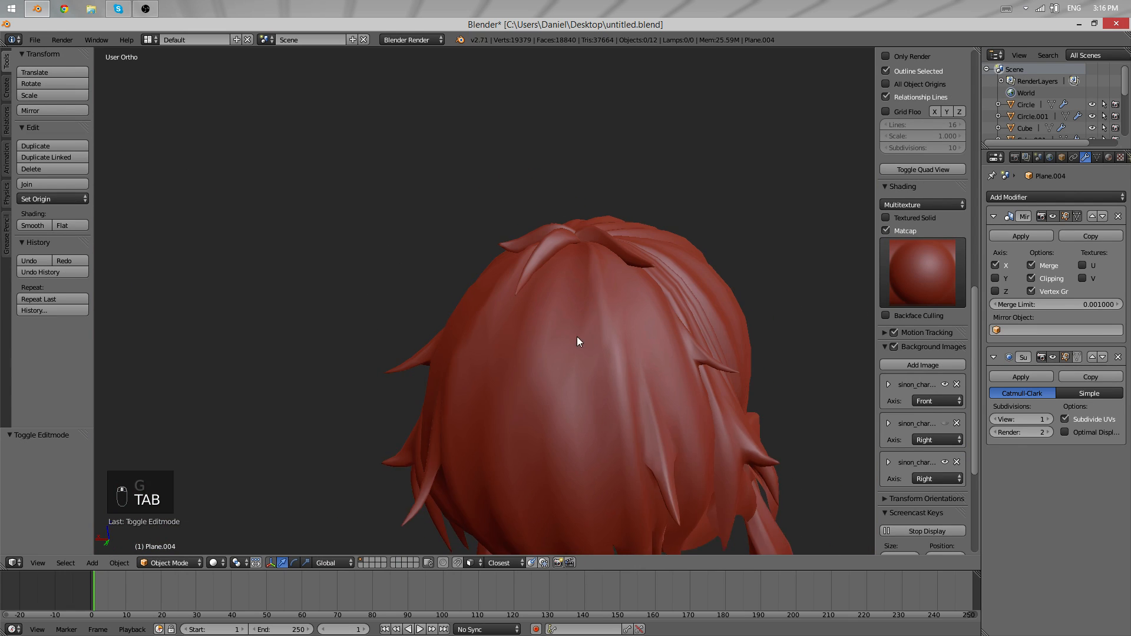
- Fill a face between the strand ends and push a strand vertex deeper into the hair
key("Tab")
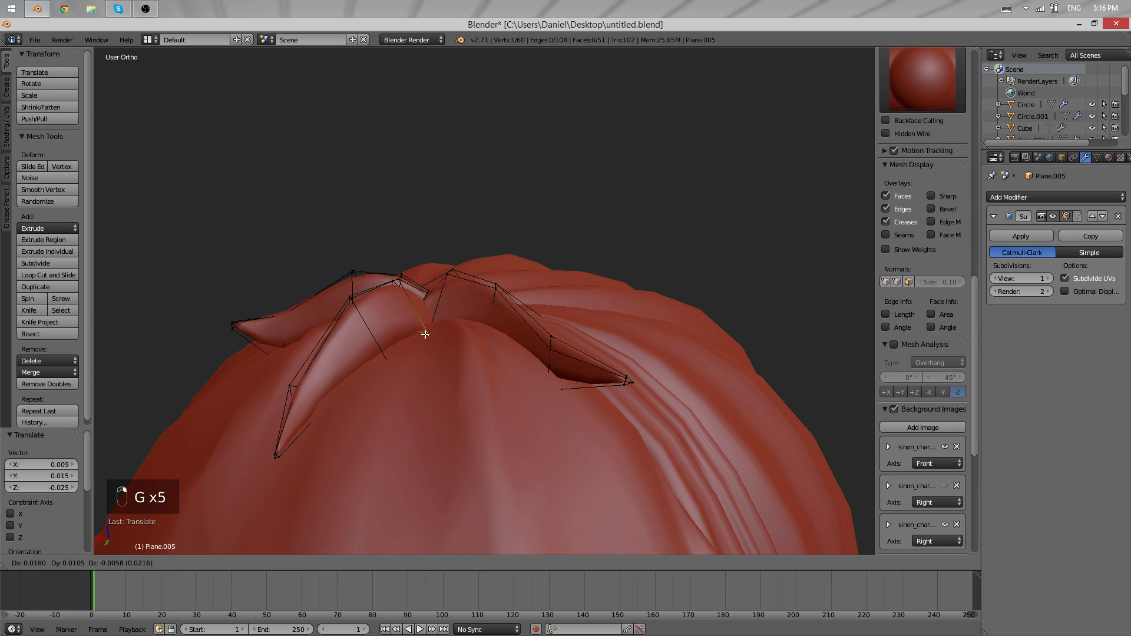
key("Tab")
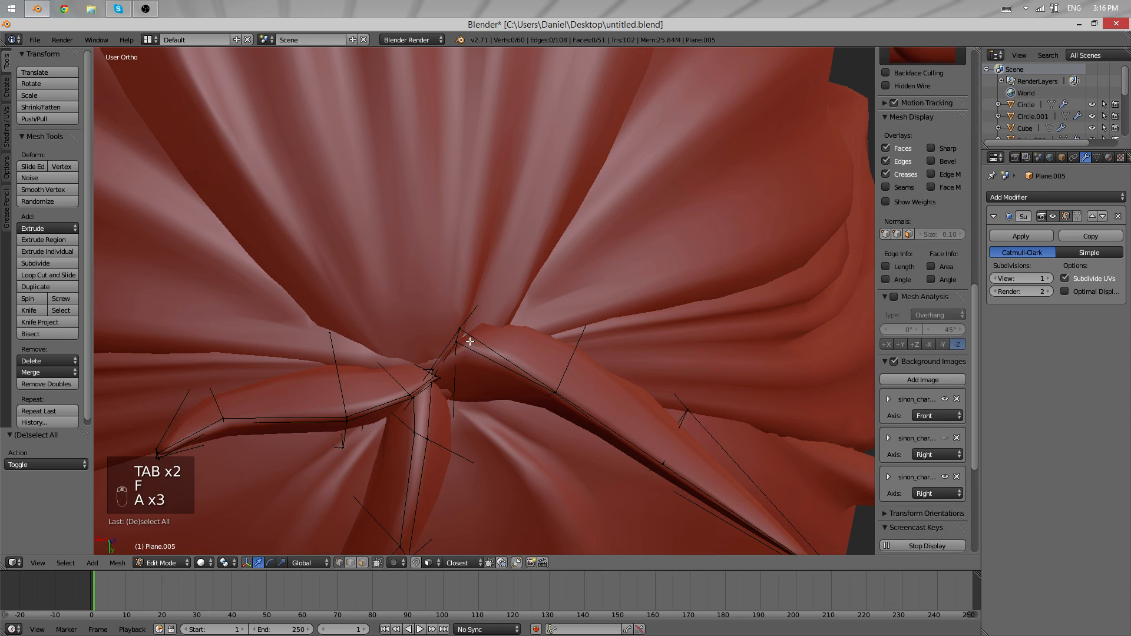
key("Tab")
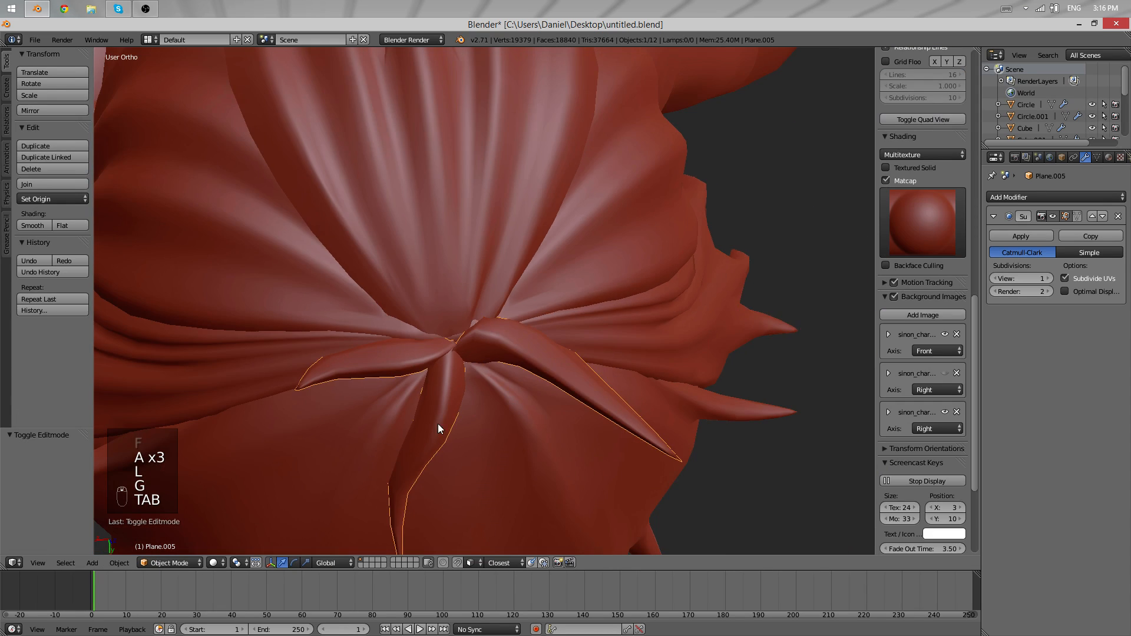
key("Tab")
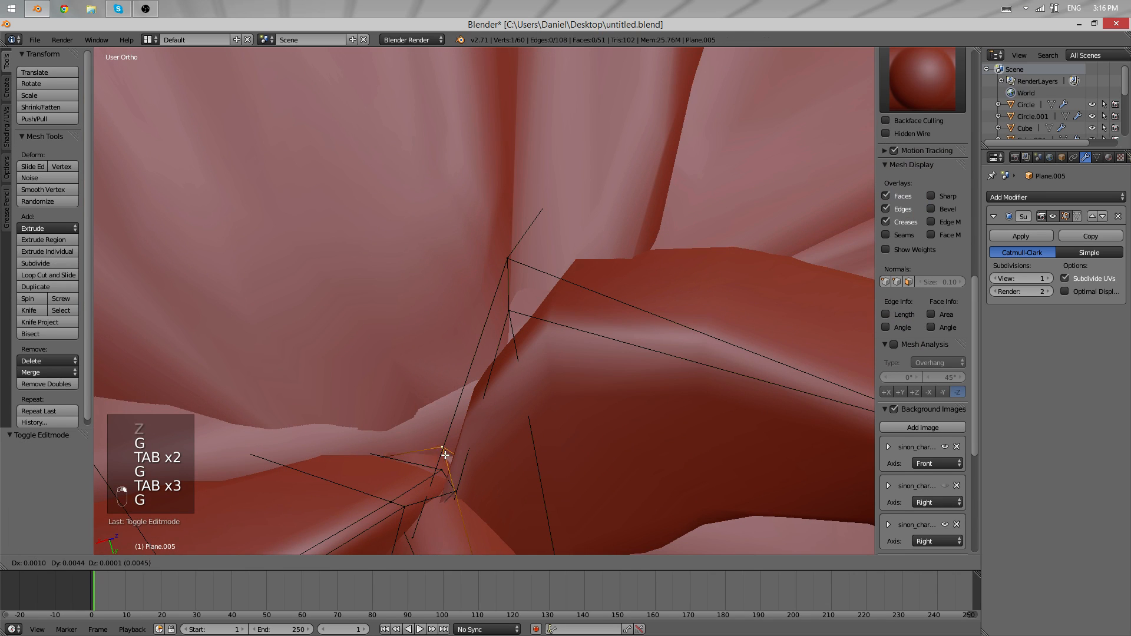
key("TAB")
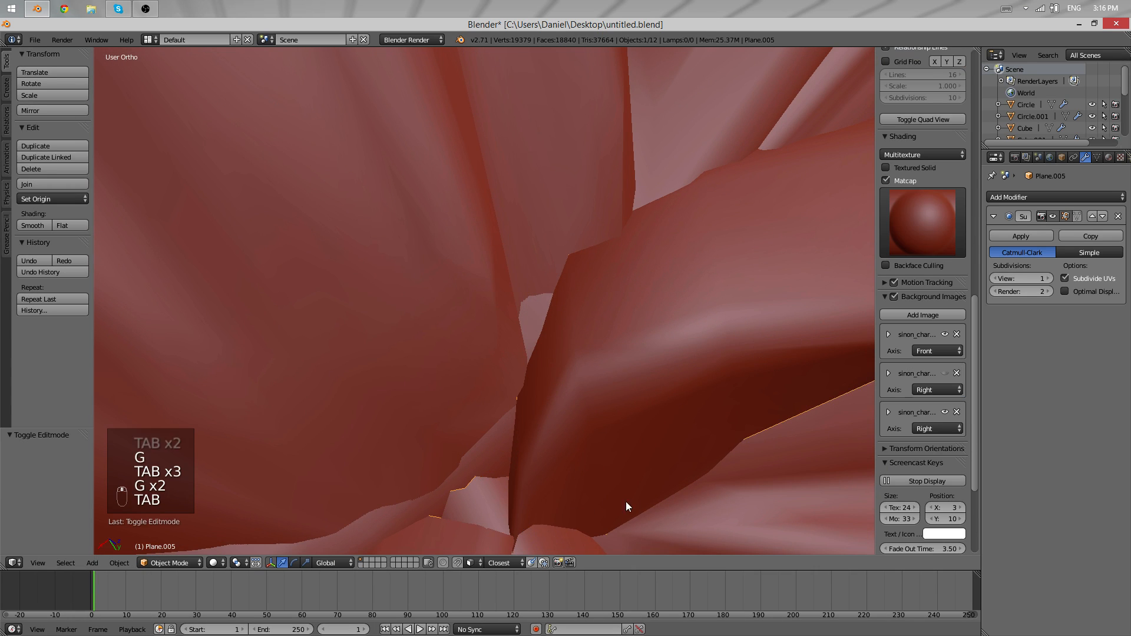
- Pull the tips of the remaining crown strands toward the crown centre
key("Tab")
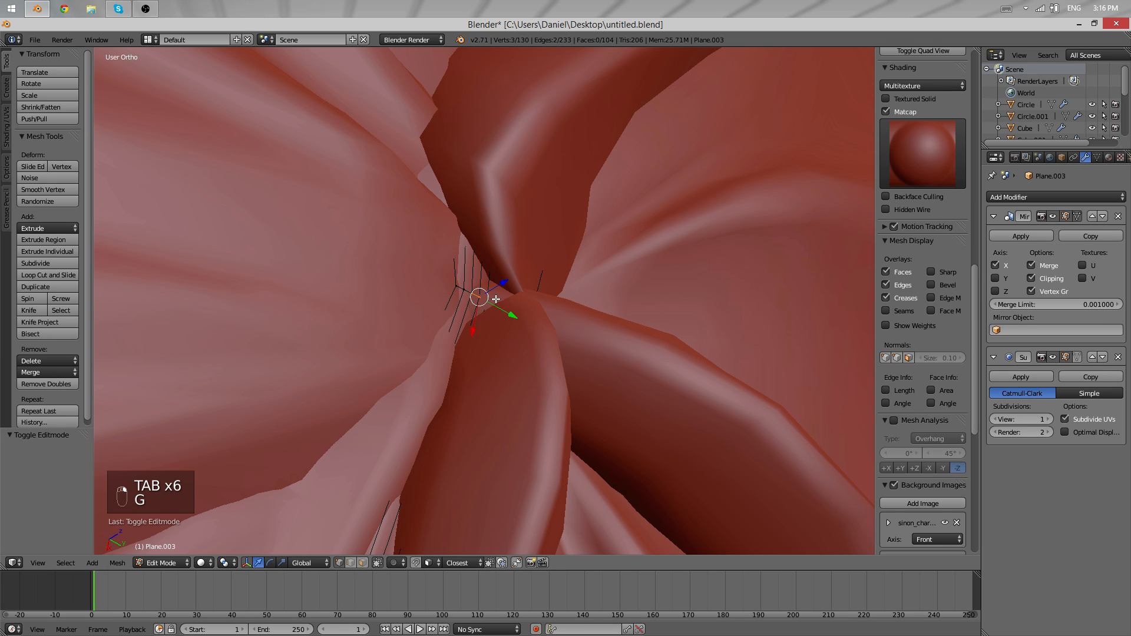
key("Tab")
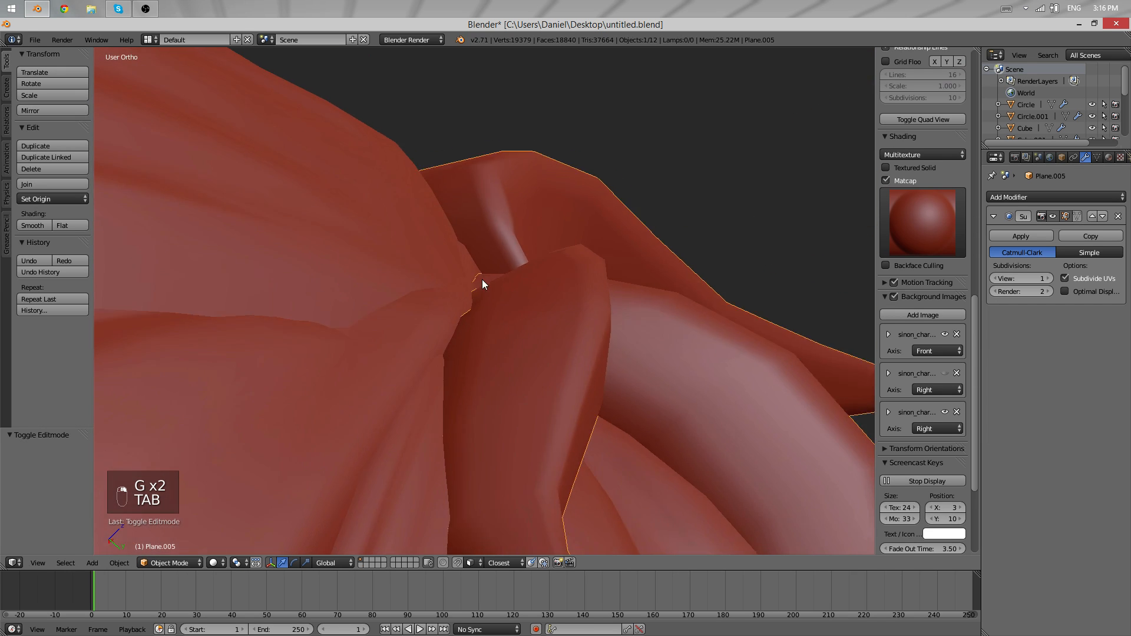
key("Tab")
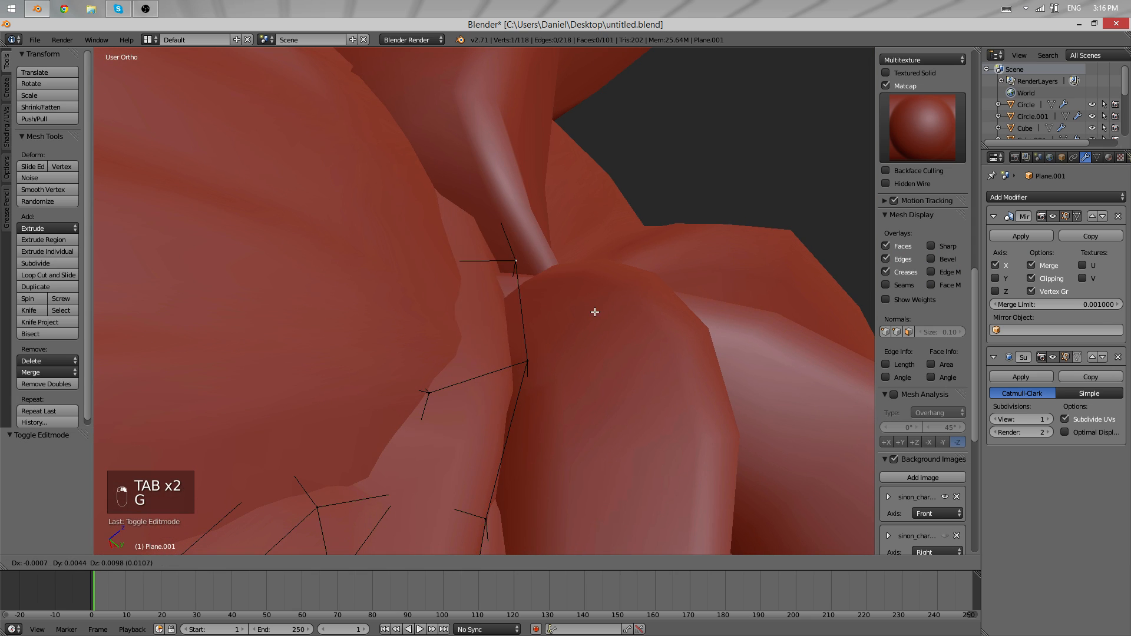
left_click_drag(516, 261, 556, 264)
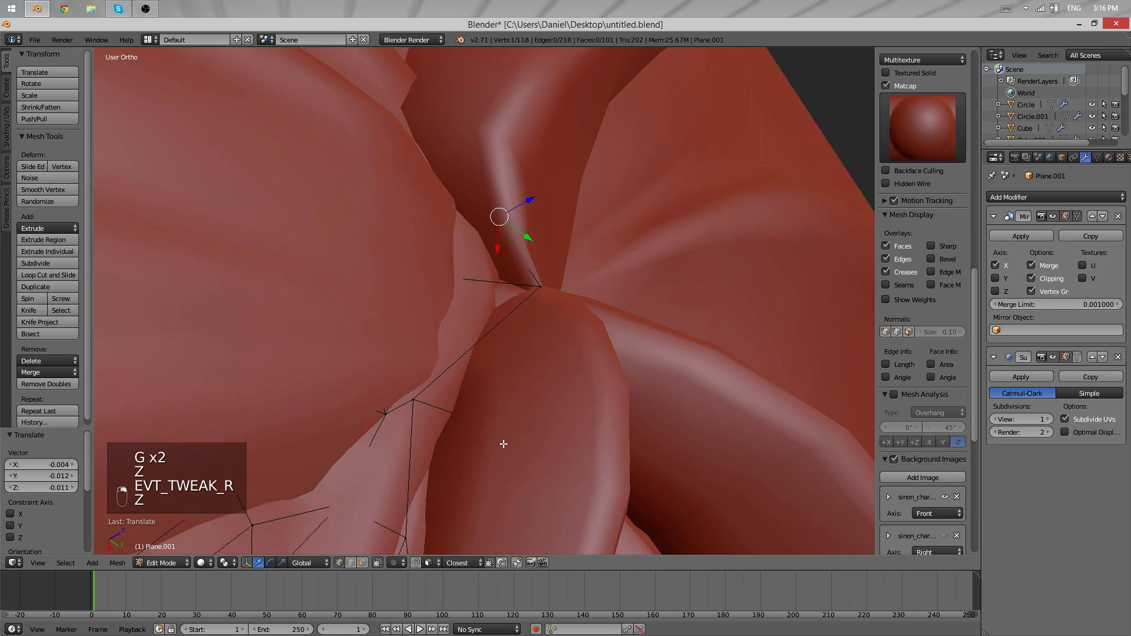
key("Tab")
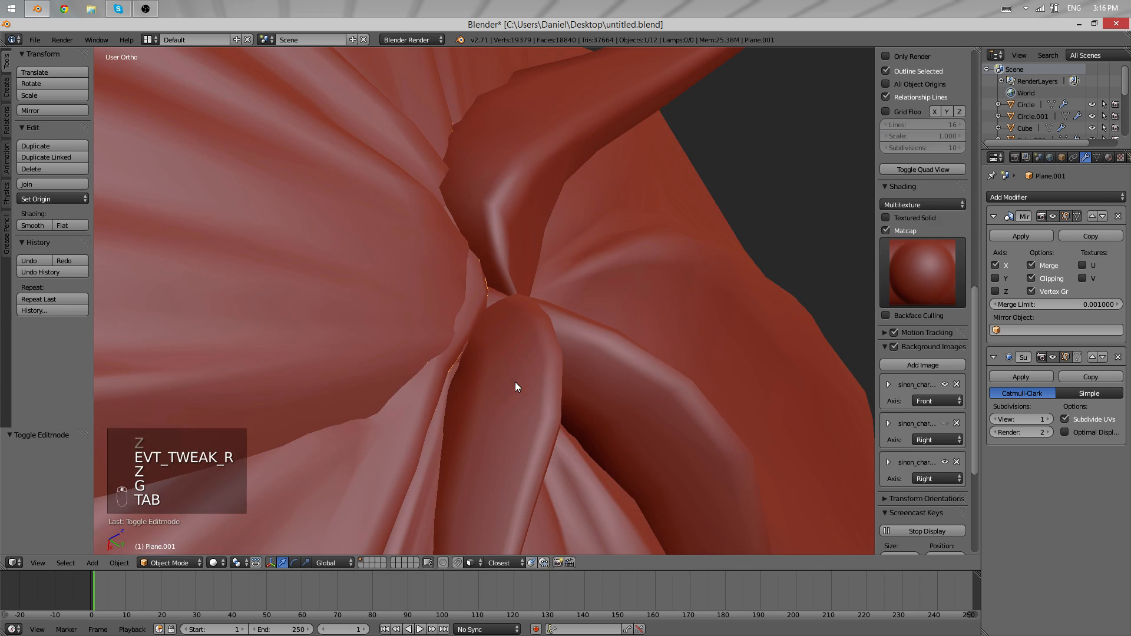
key("Tab")
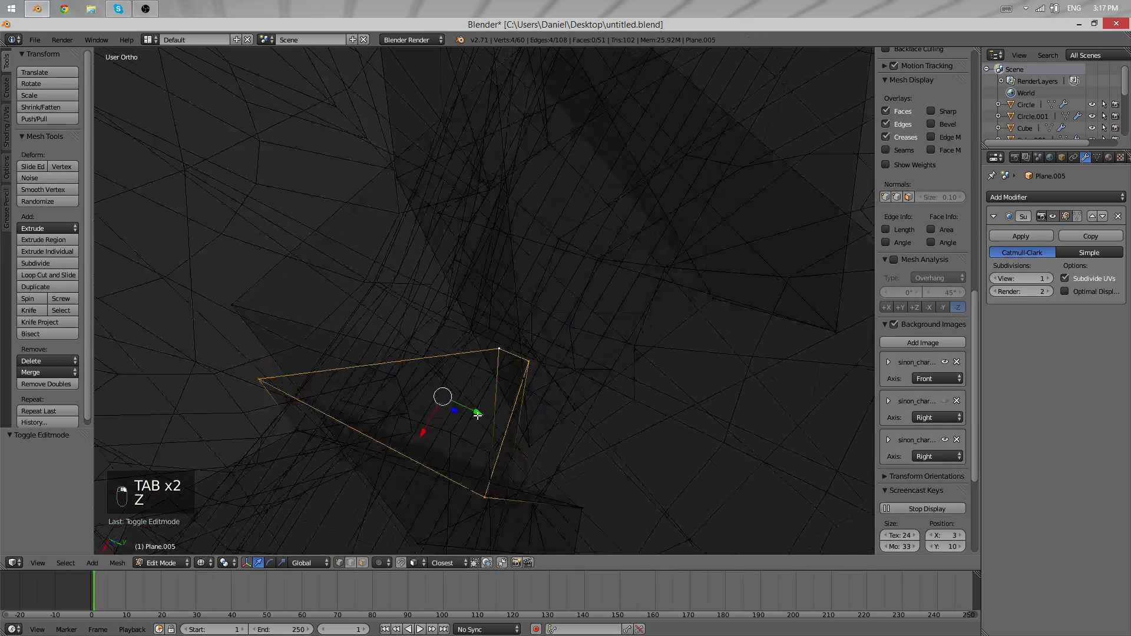
- From behind the head, move the base hair's crown vertices under the strands
key("z")
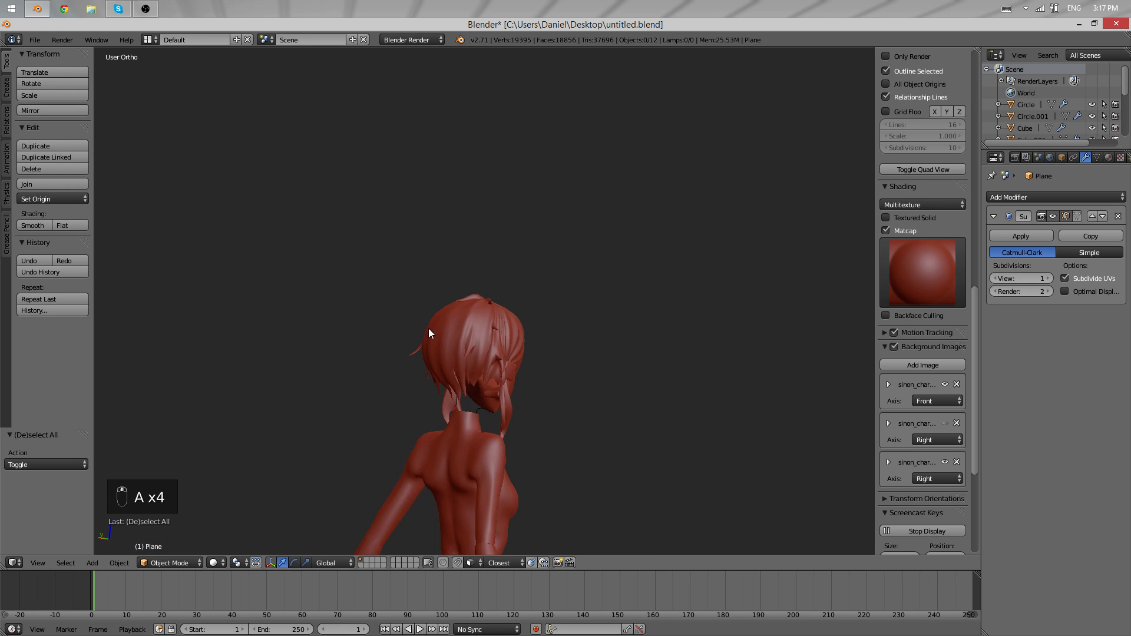
left_click_drag(430, 333, 512, 354)
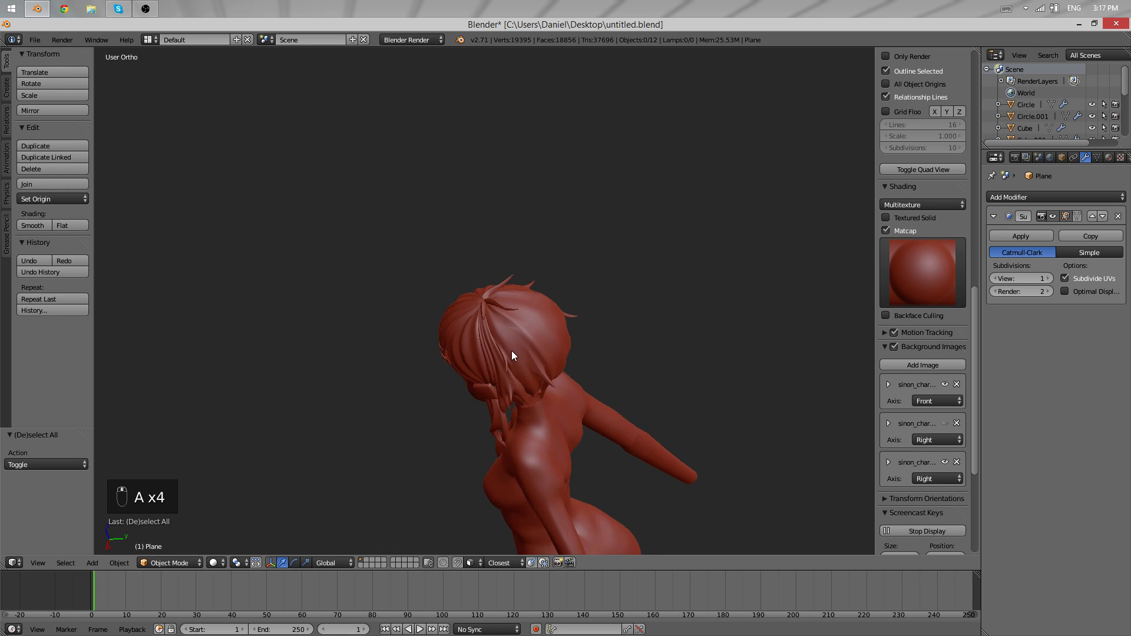
key("Tab")
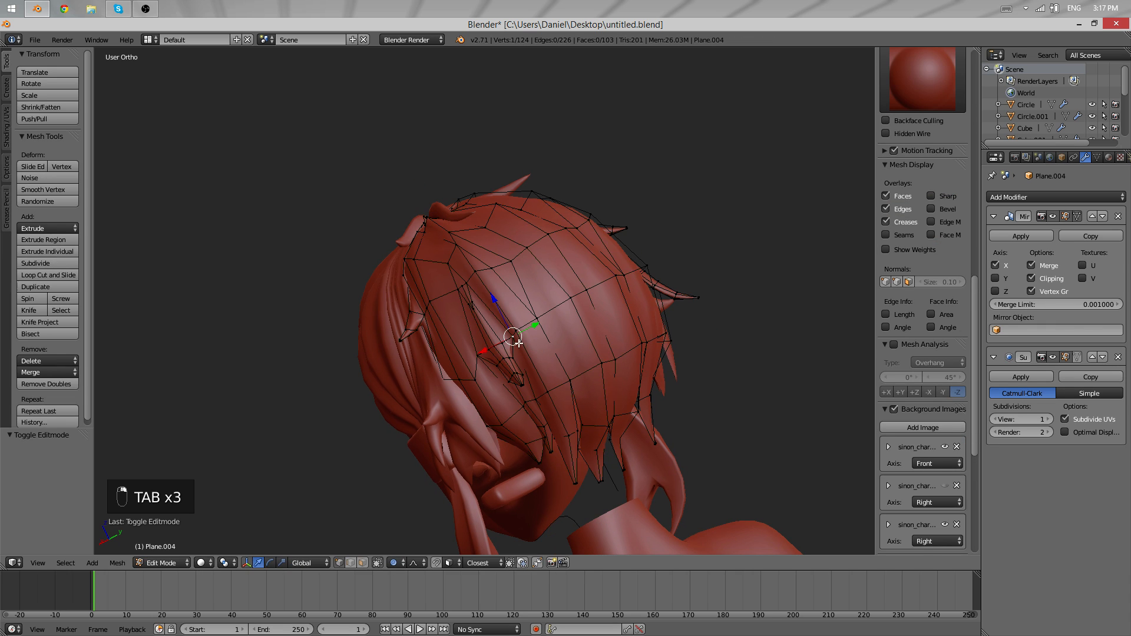
key("g")
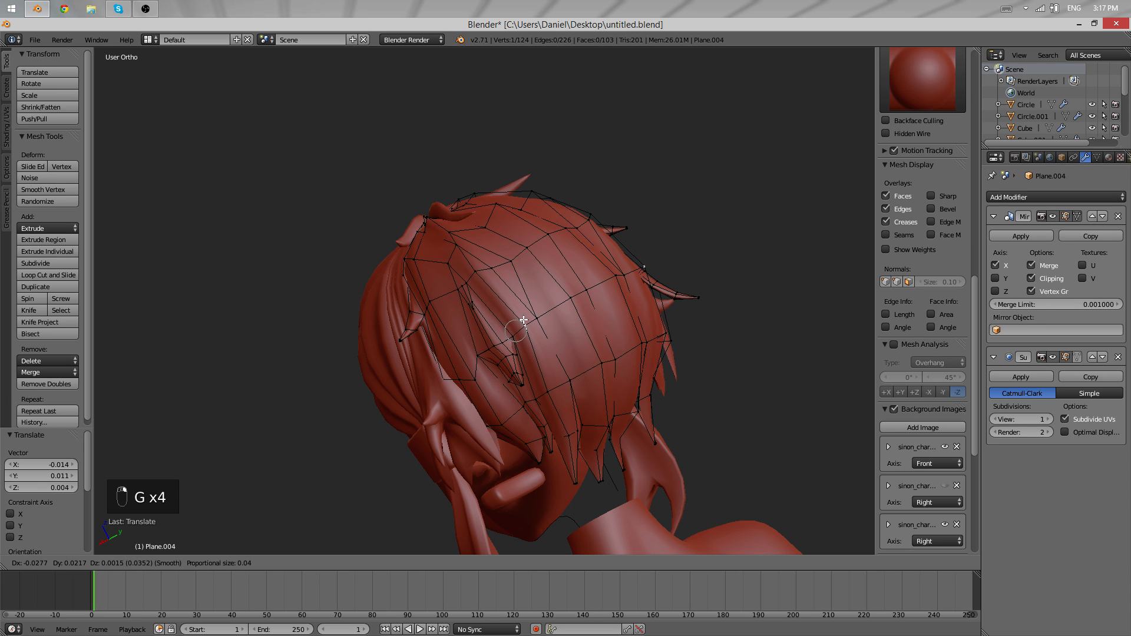
key("Tab")
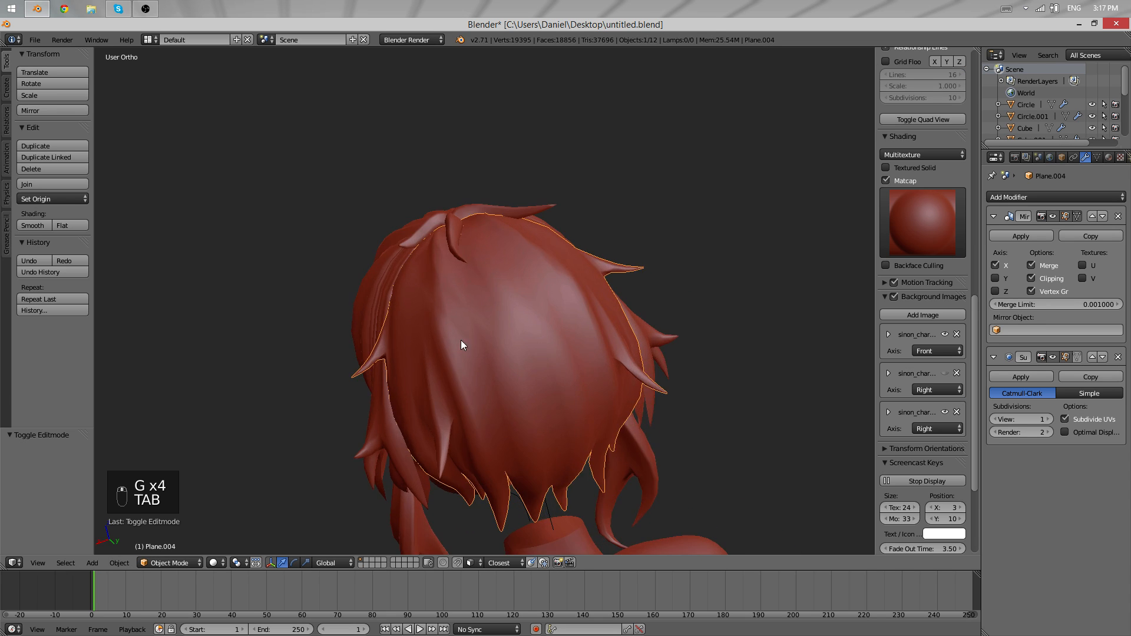
- Pull and soften the spiky lower back hair tips near the neck
key("Tab")
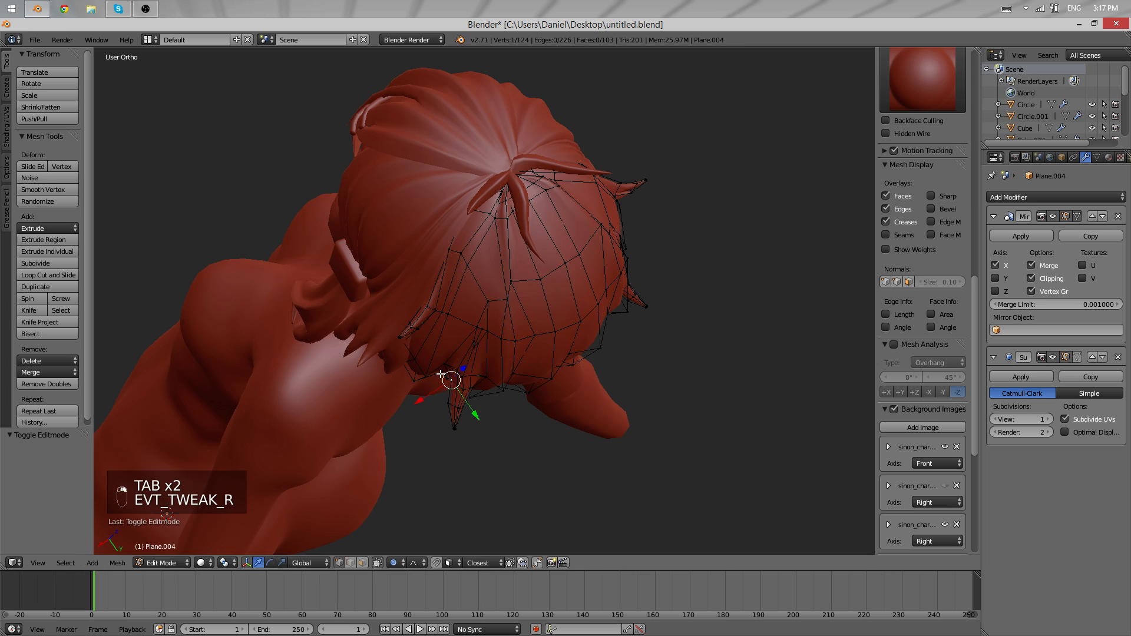
key("g")
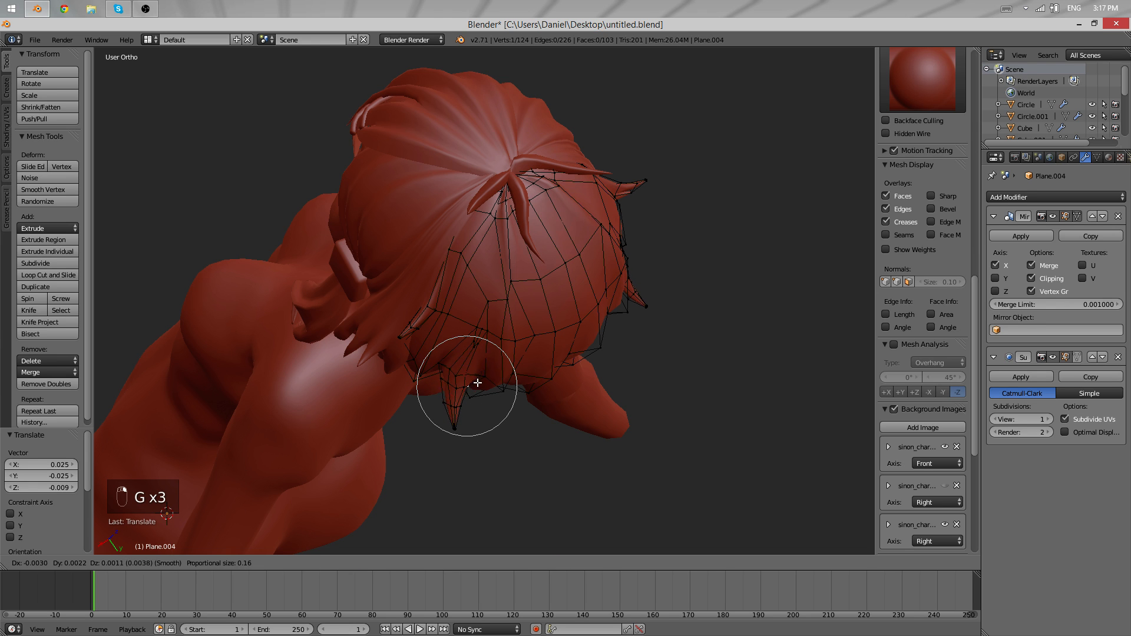
key("Tab")
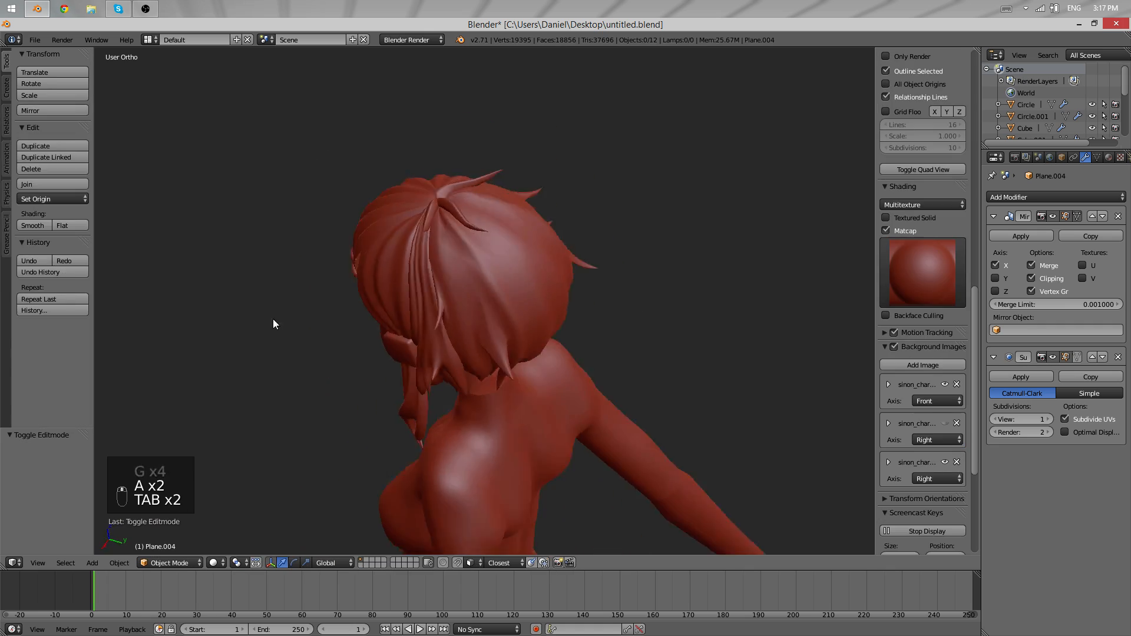
key("Tab")
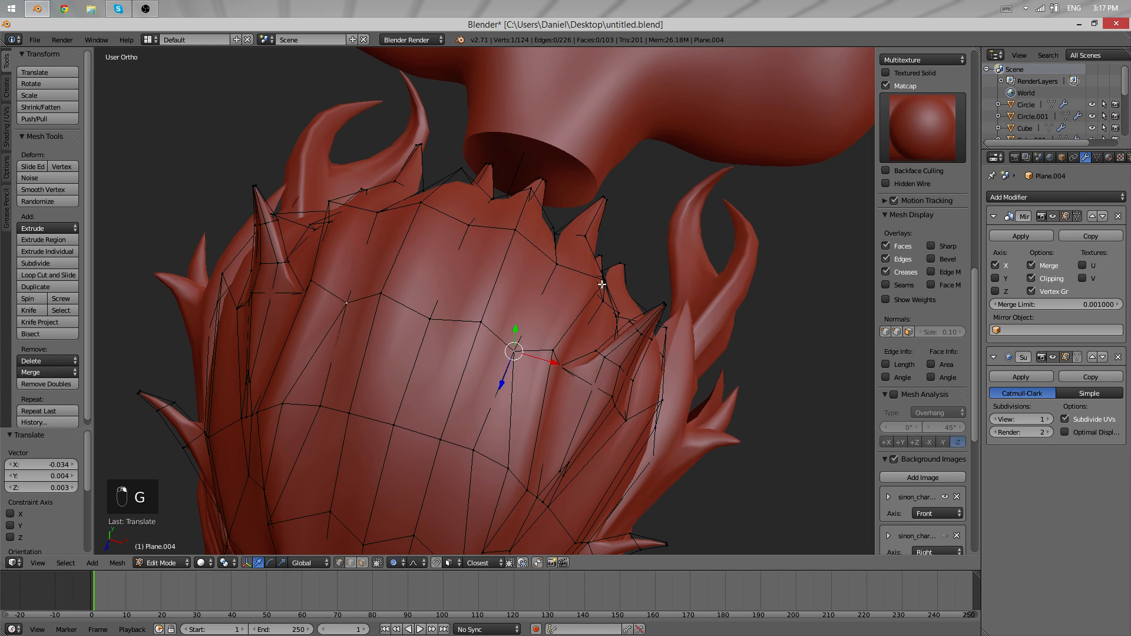
key("g")
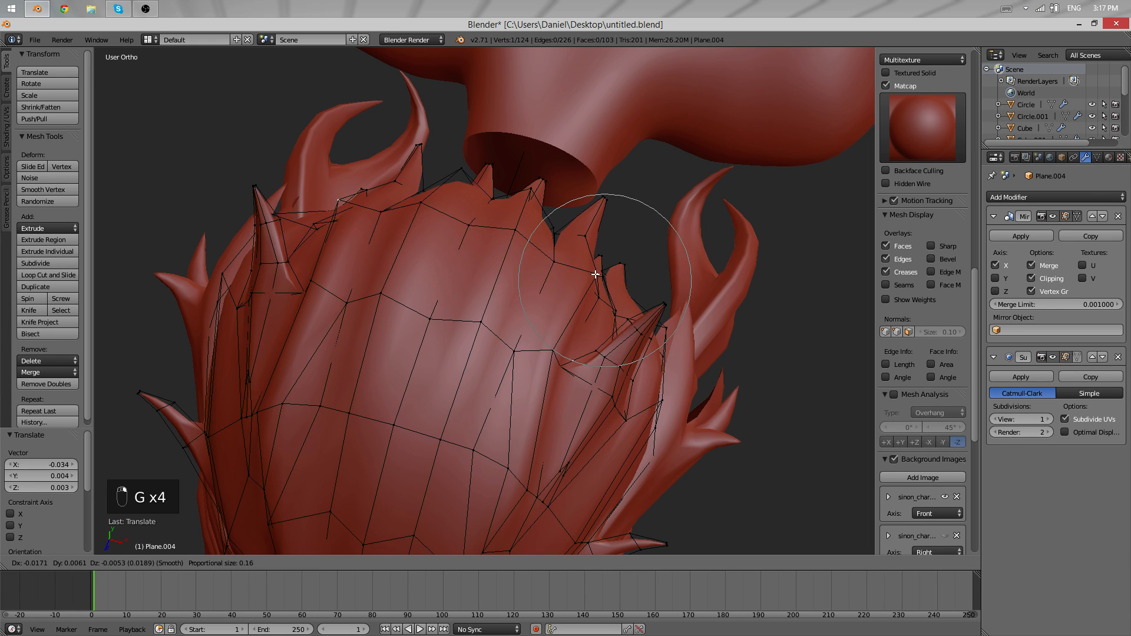
key("Tab")
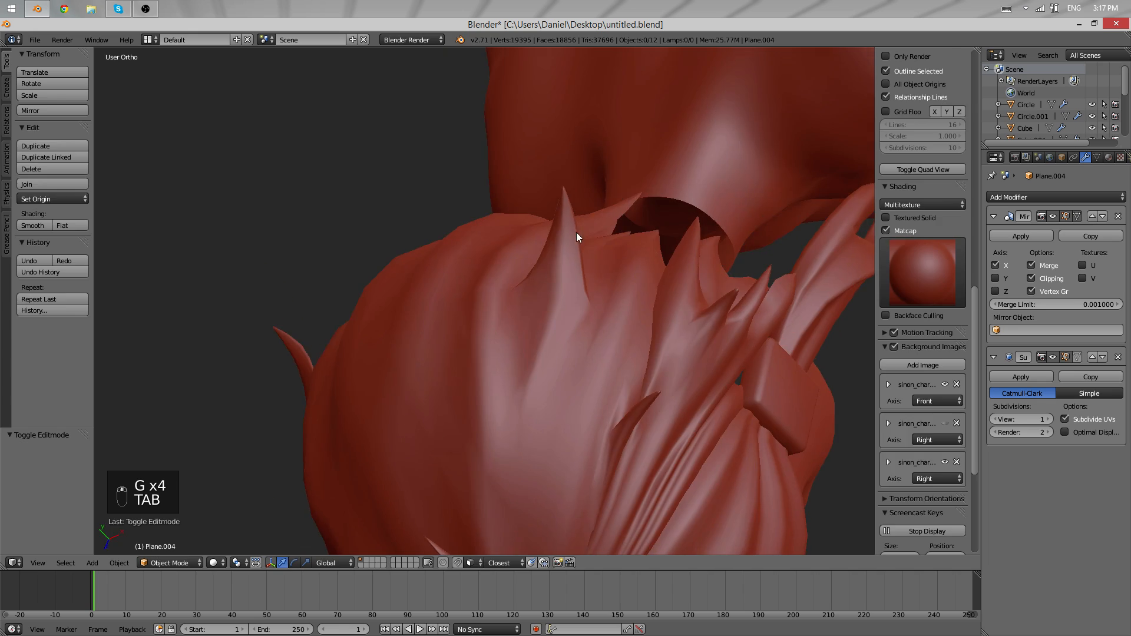
- Deselect everything and turn the view to the character's front at full body
key("A")
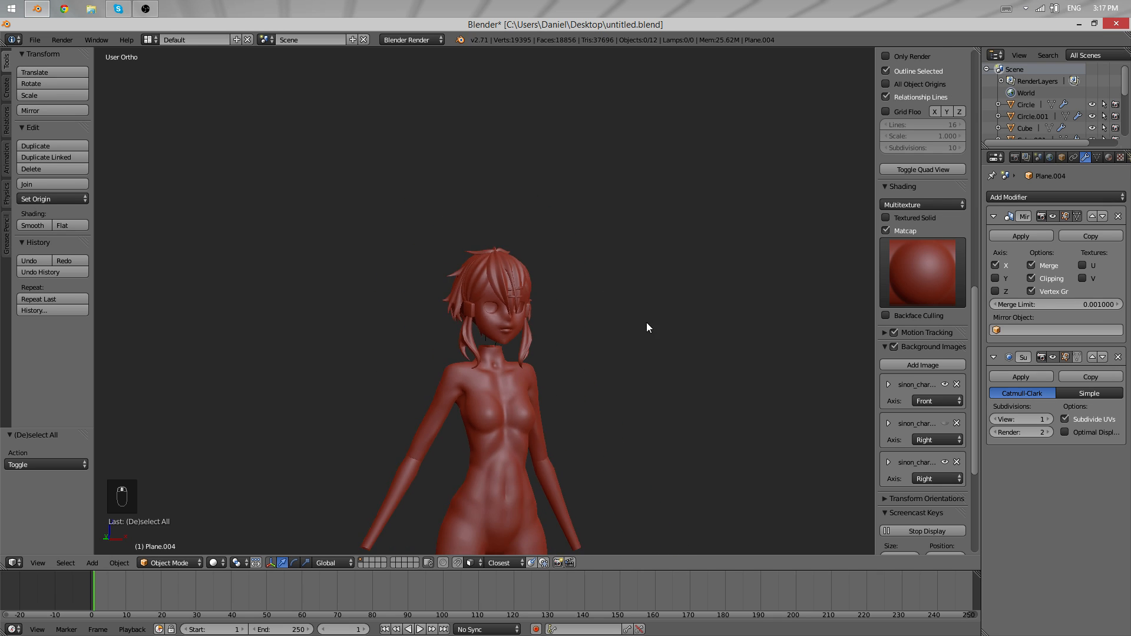
key("A")
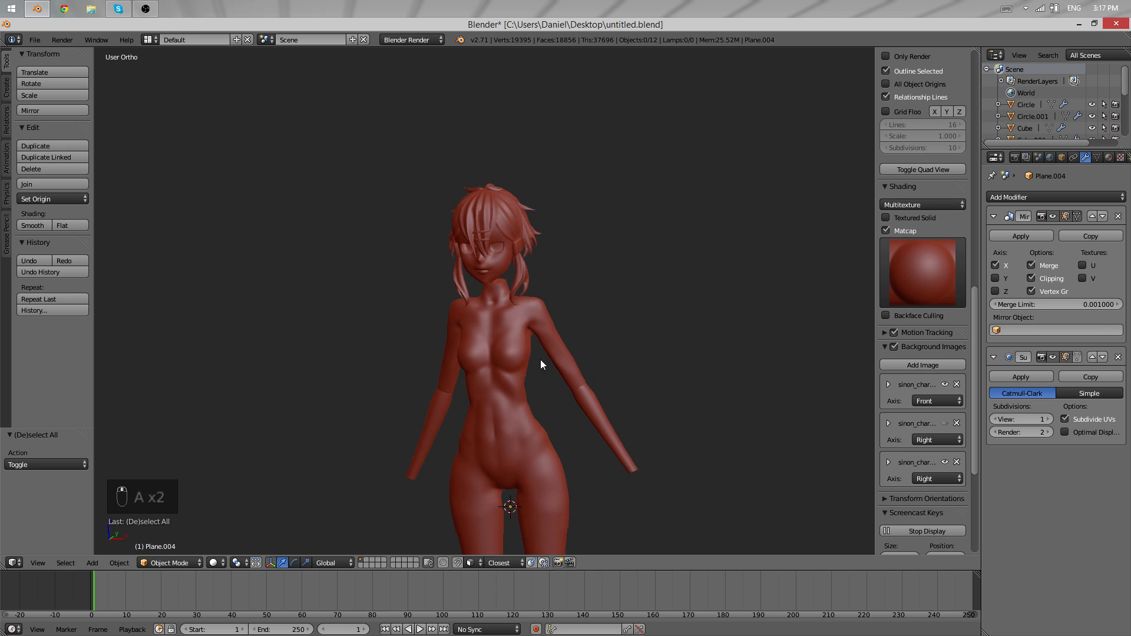
left_click_drag(540, 364, 624, 311)
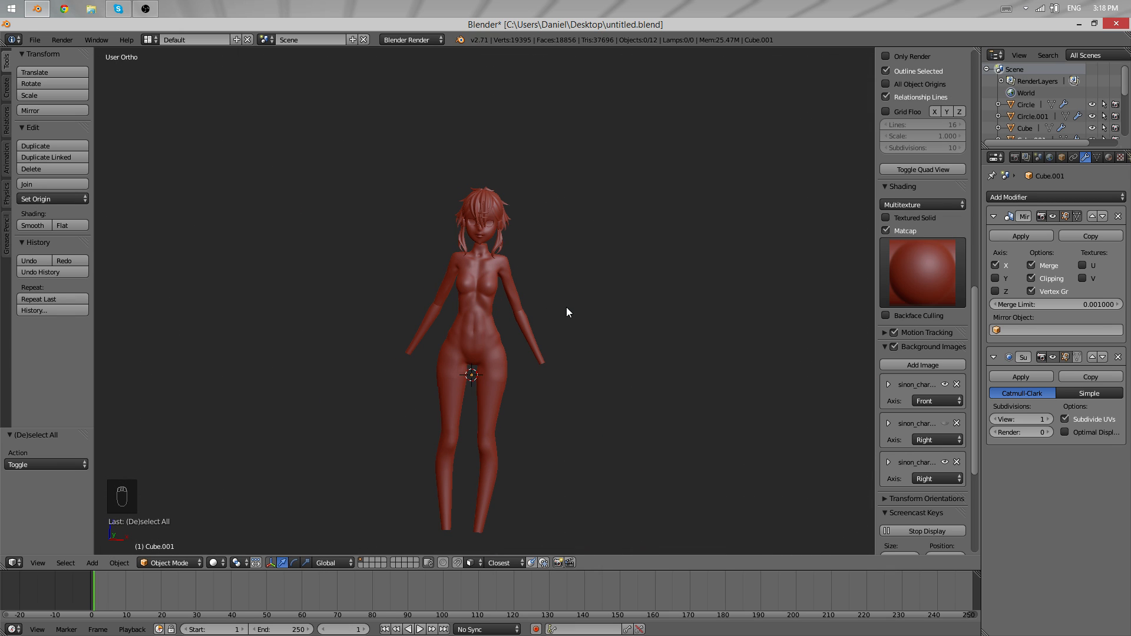
mouse_move(499, 223)
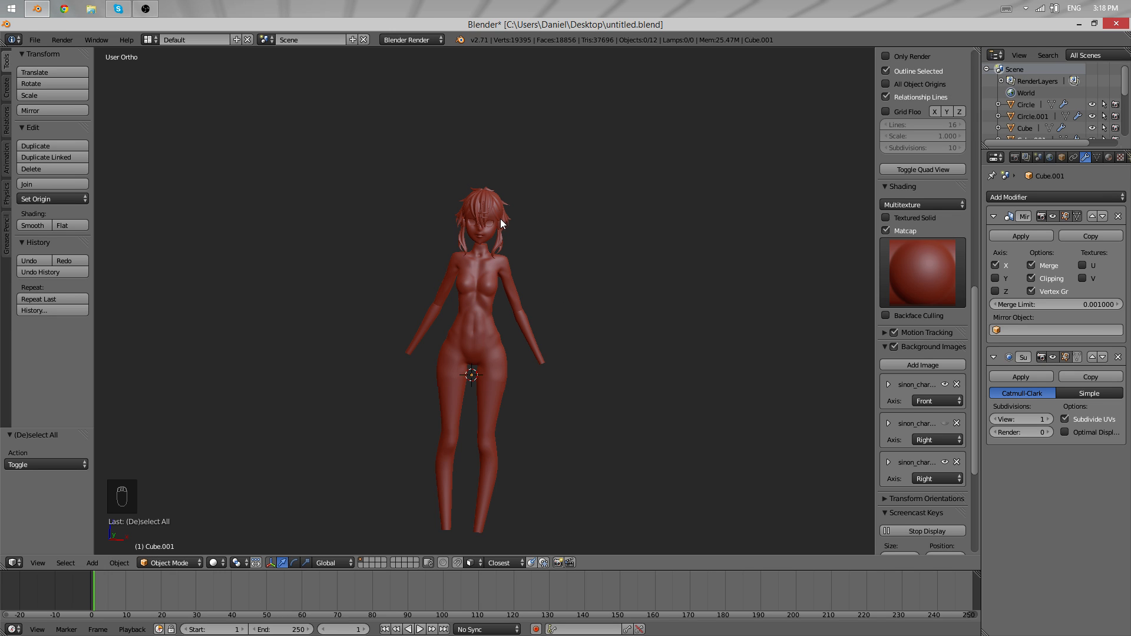
mouse_move(491, 241)
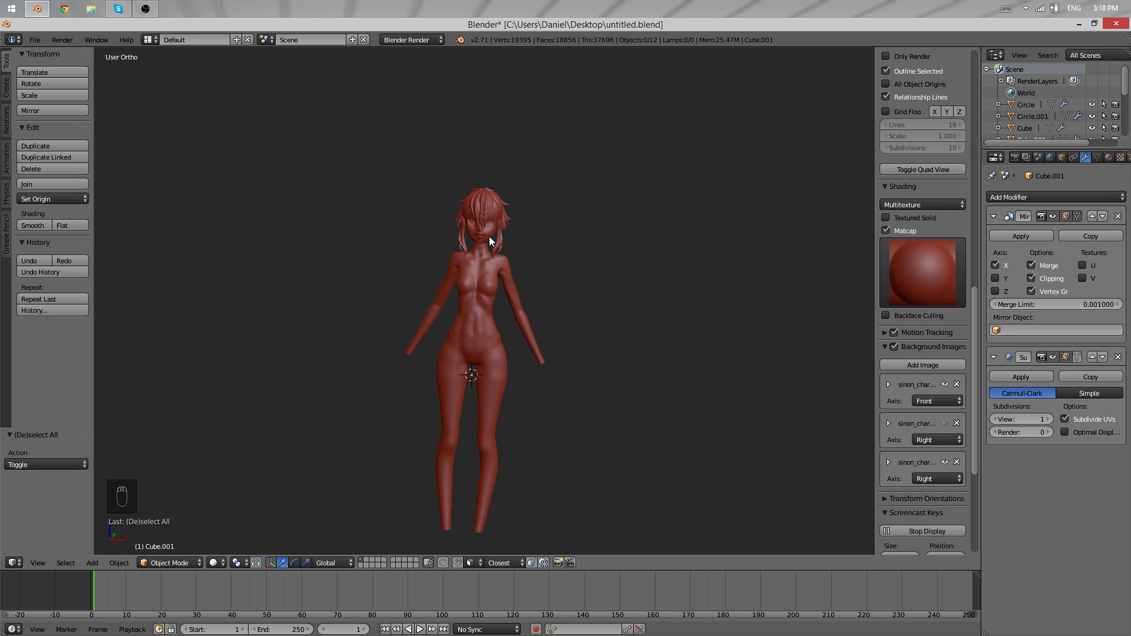